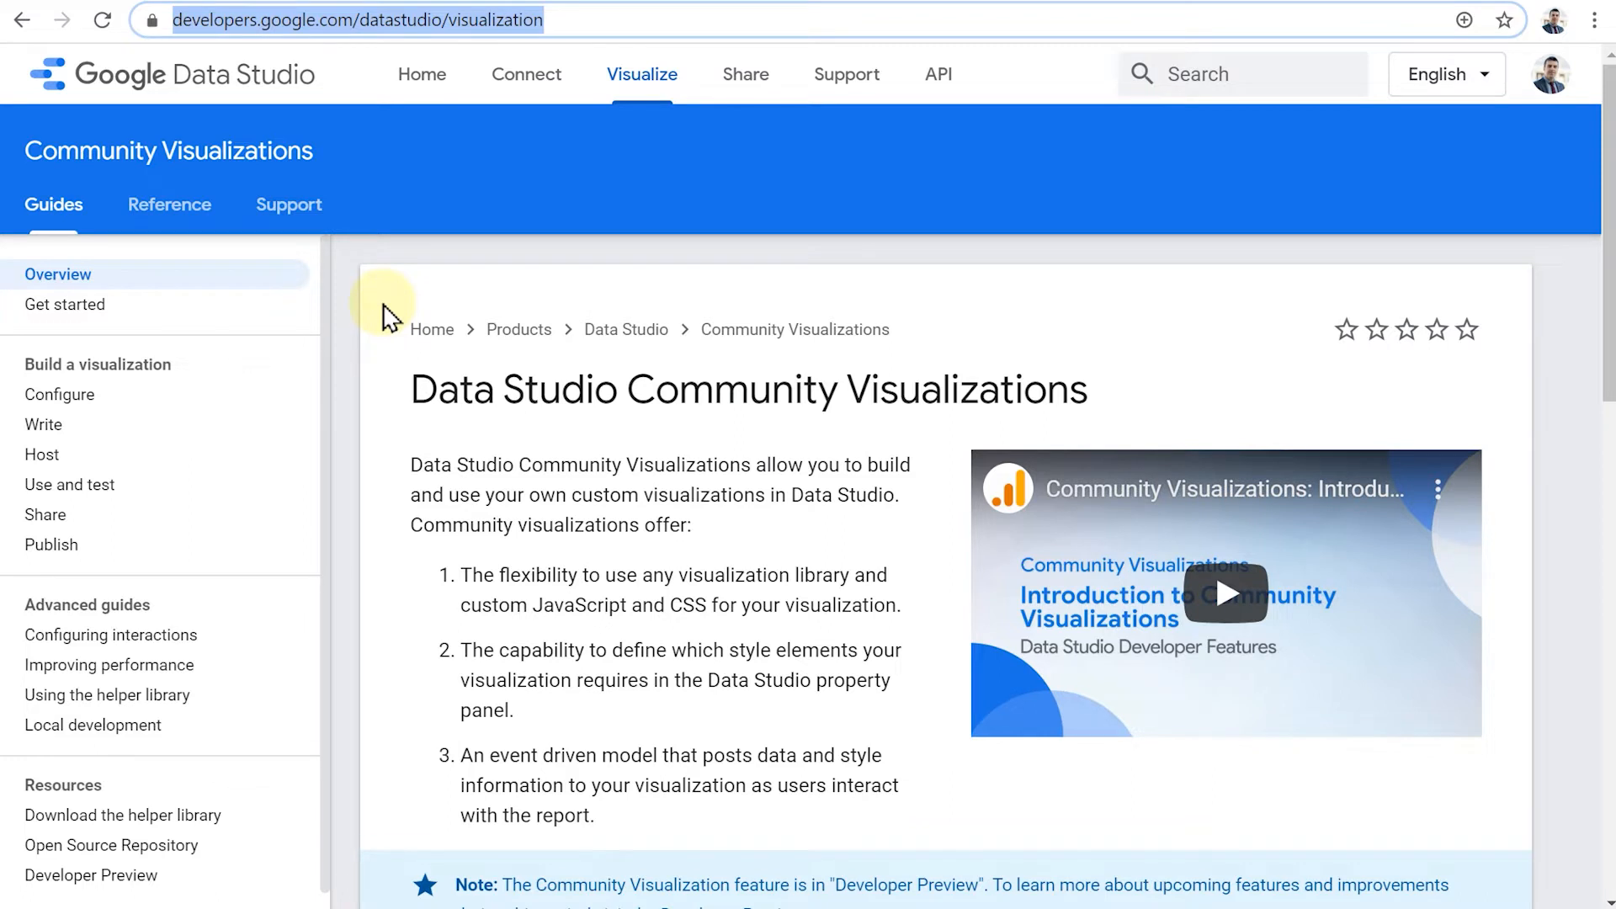
mouse_move(485, 535)
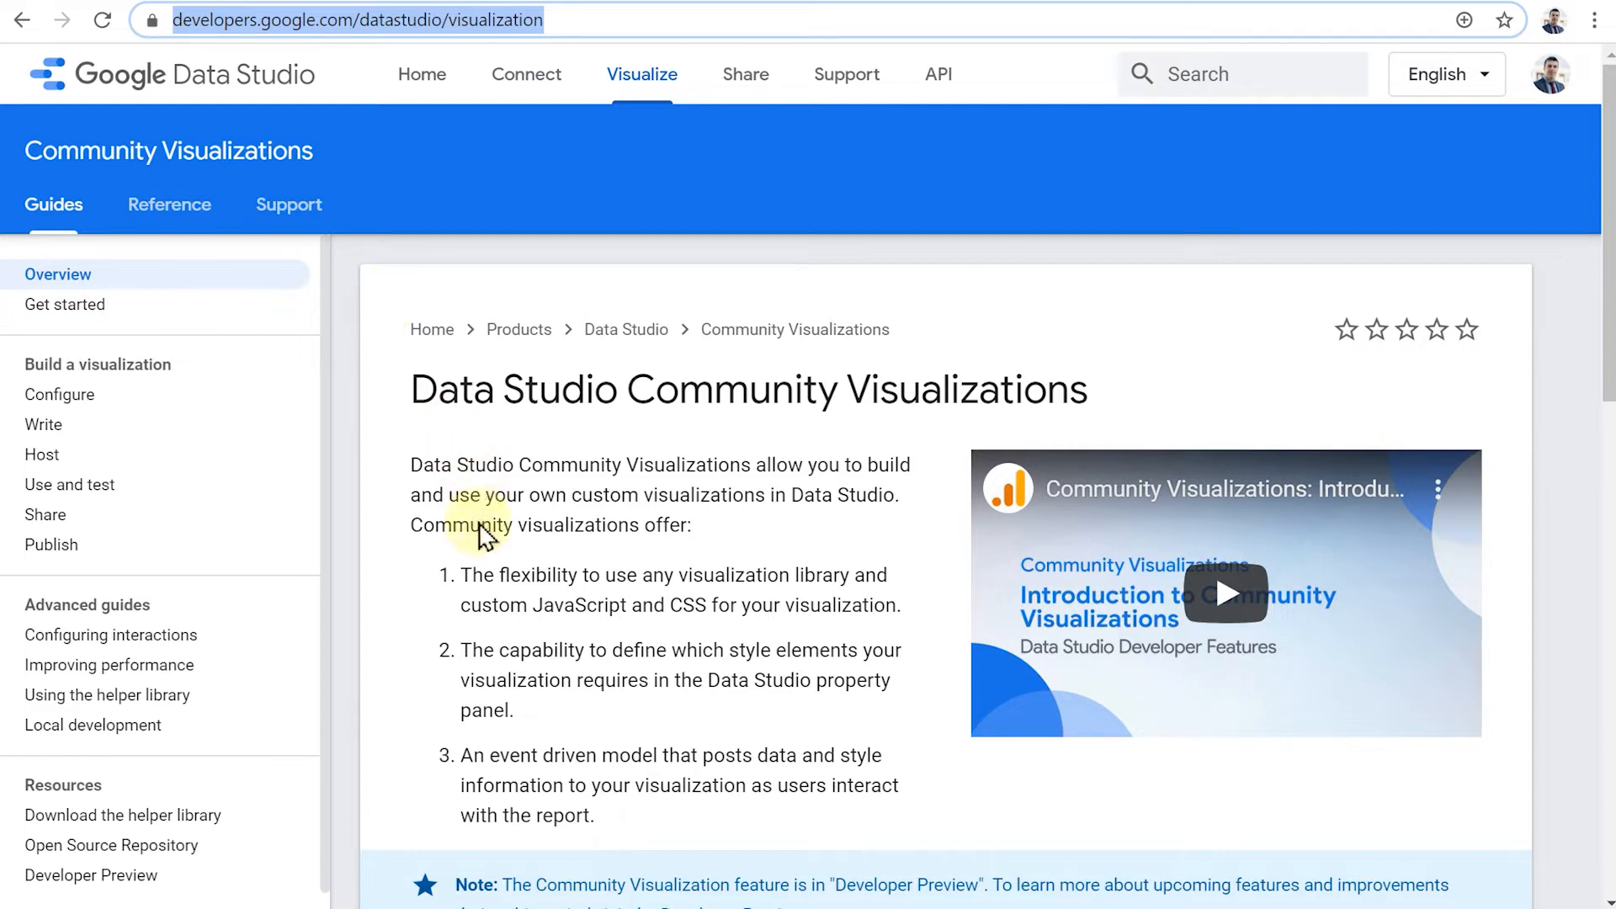
Step: Browse the built-in Add a chart types, then return to the community visualisations list
double_click(492, 576)
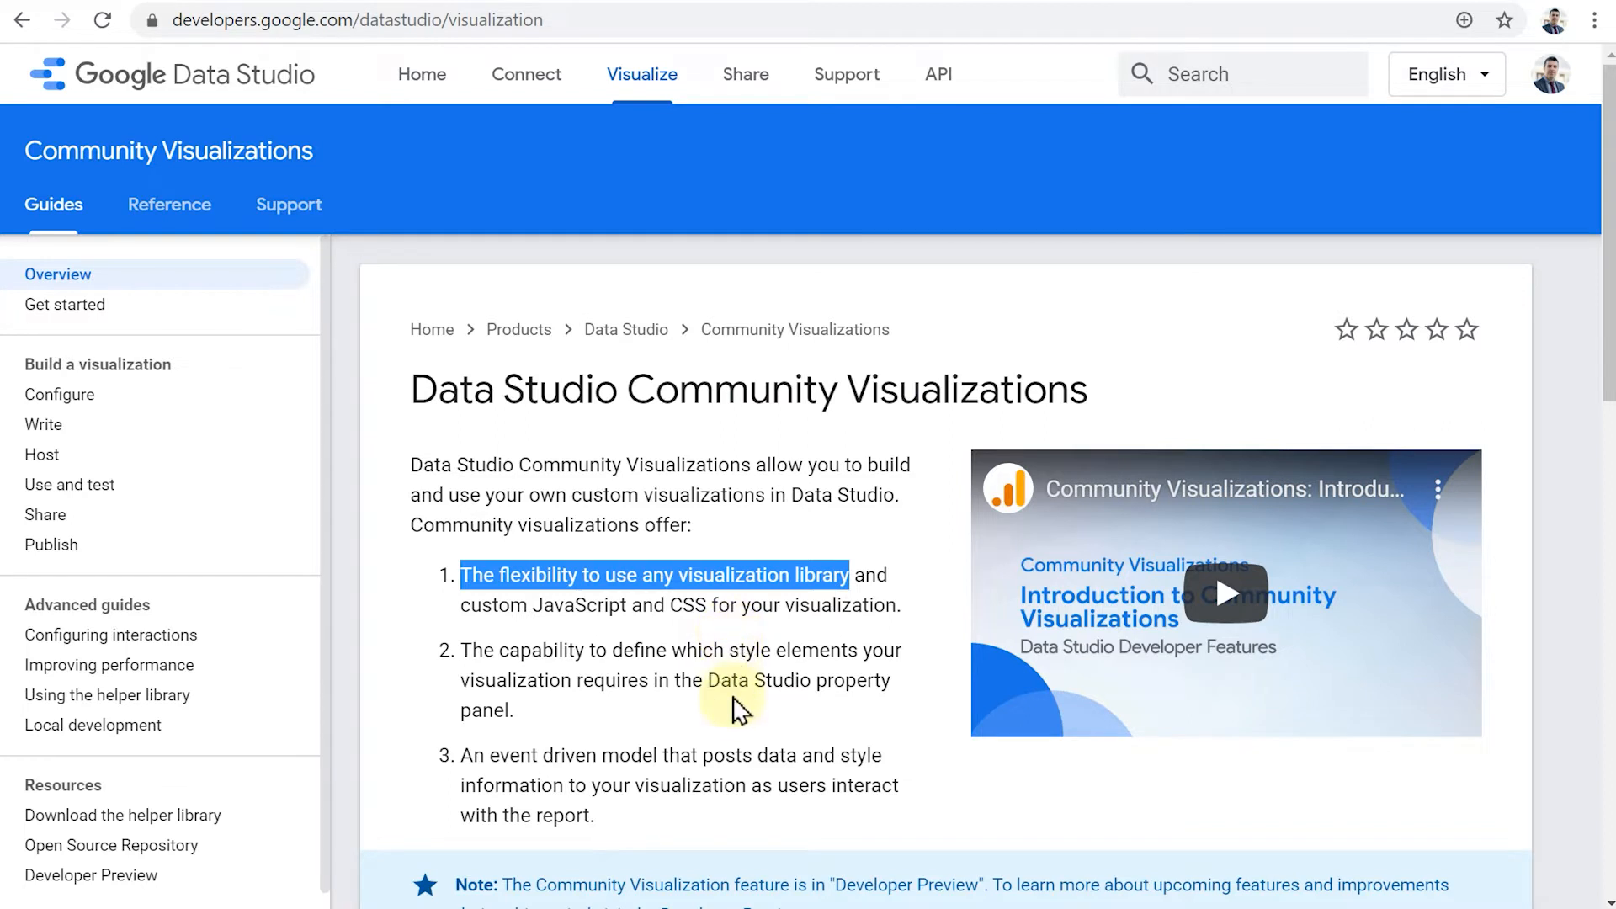
mouse_move(737, 717)
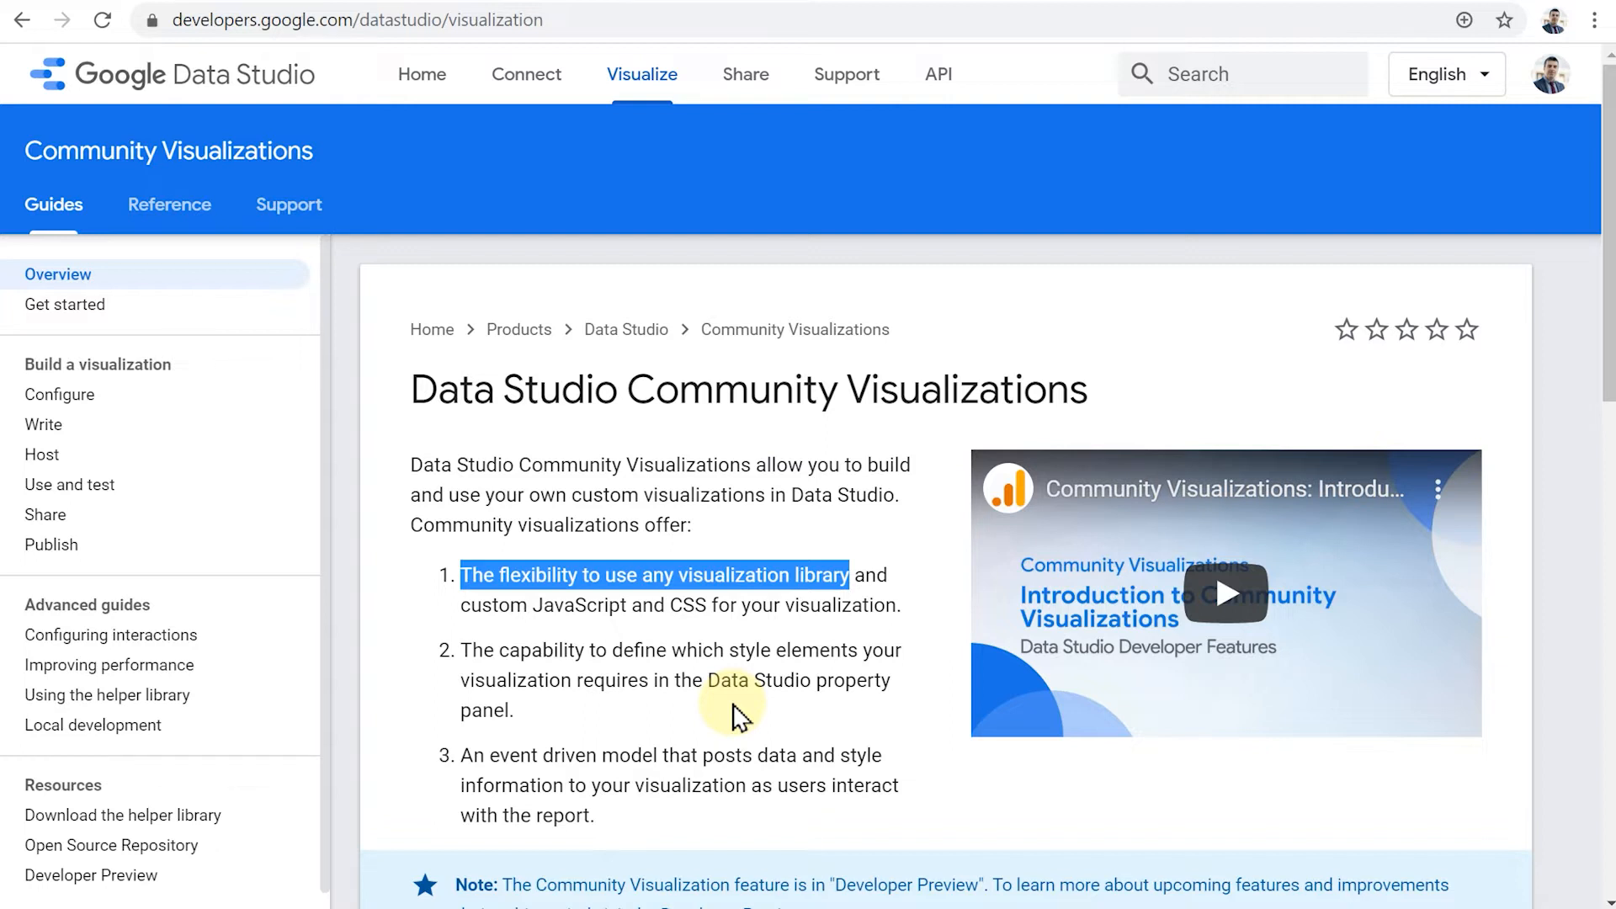
mouse_move(636, 631)
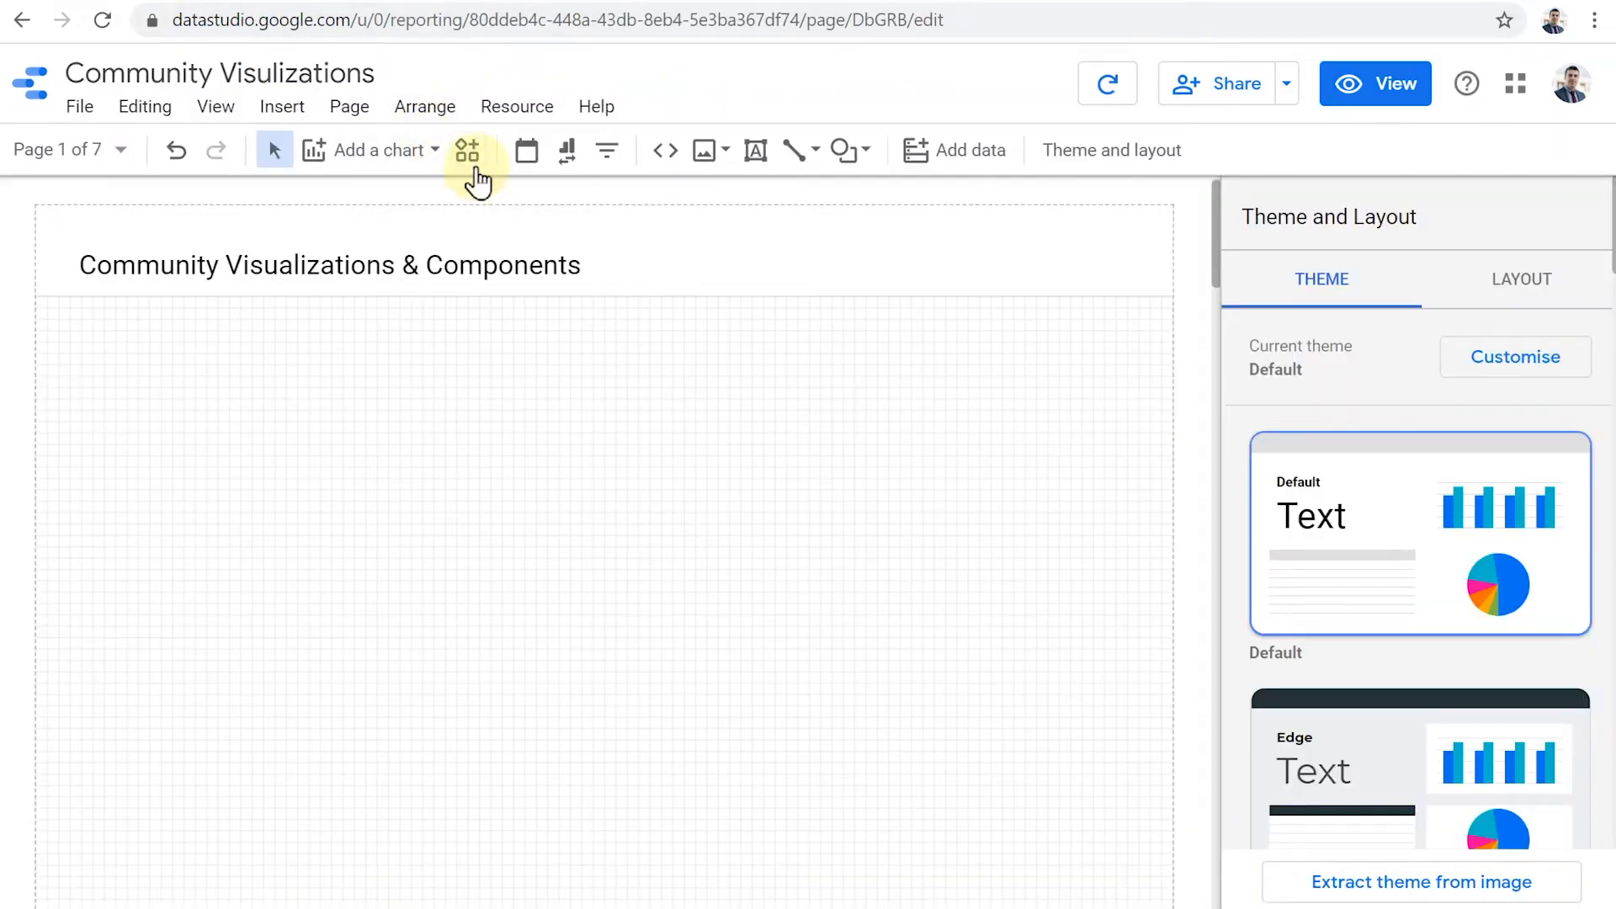
click(467, 150)
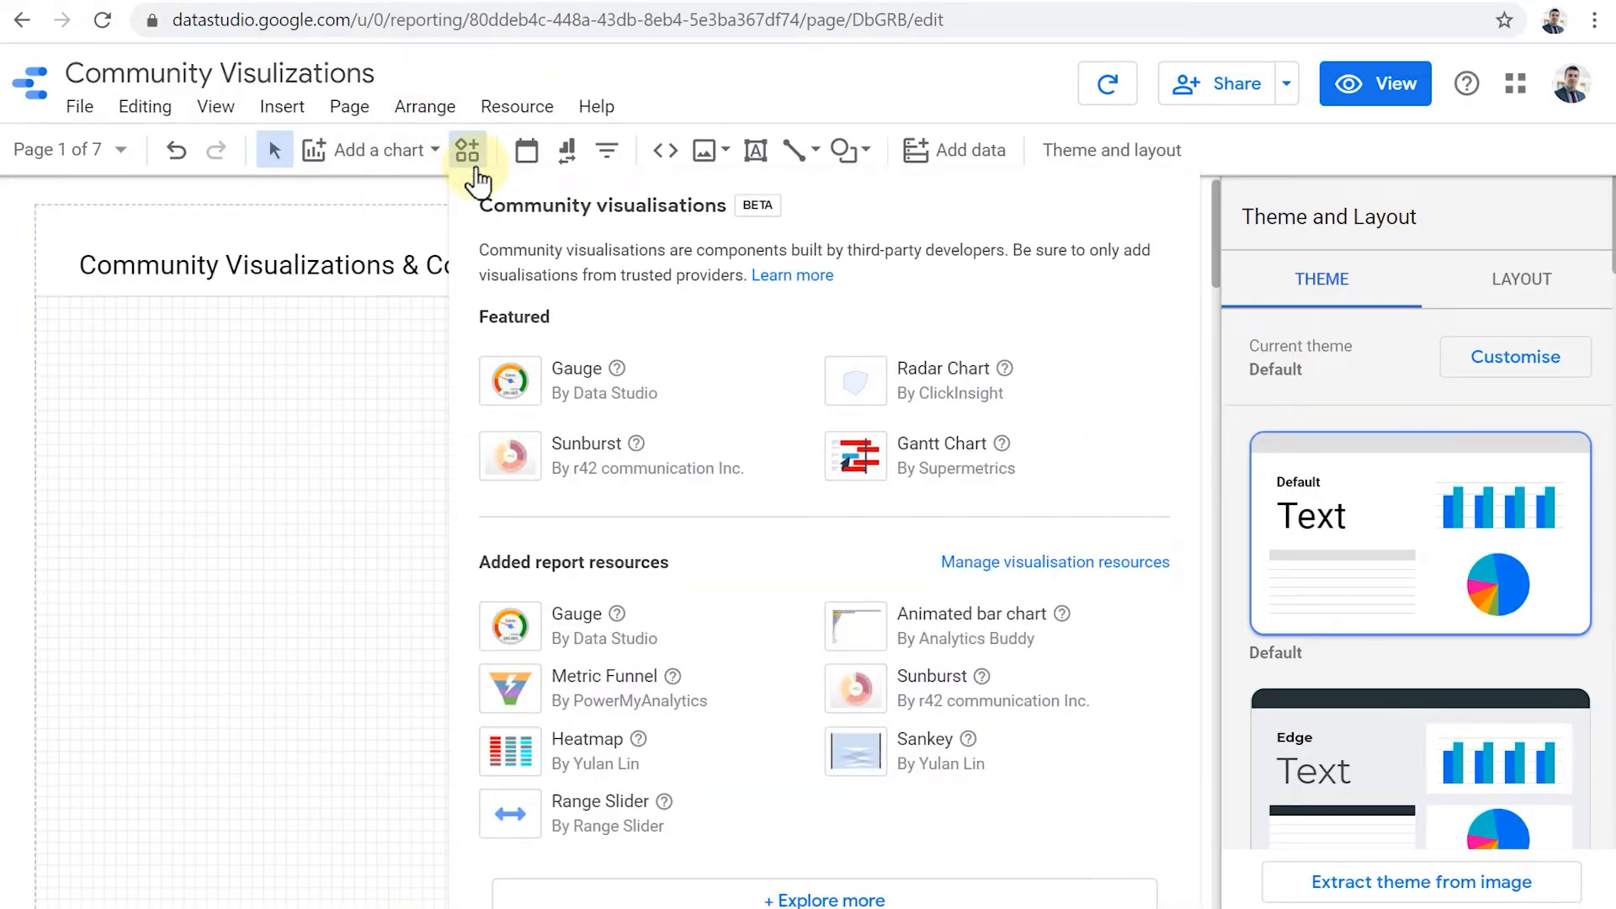
click(371, 150)
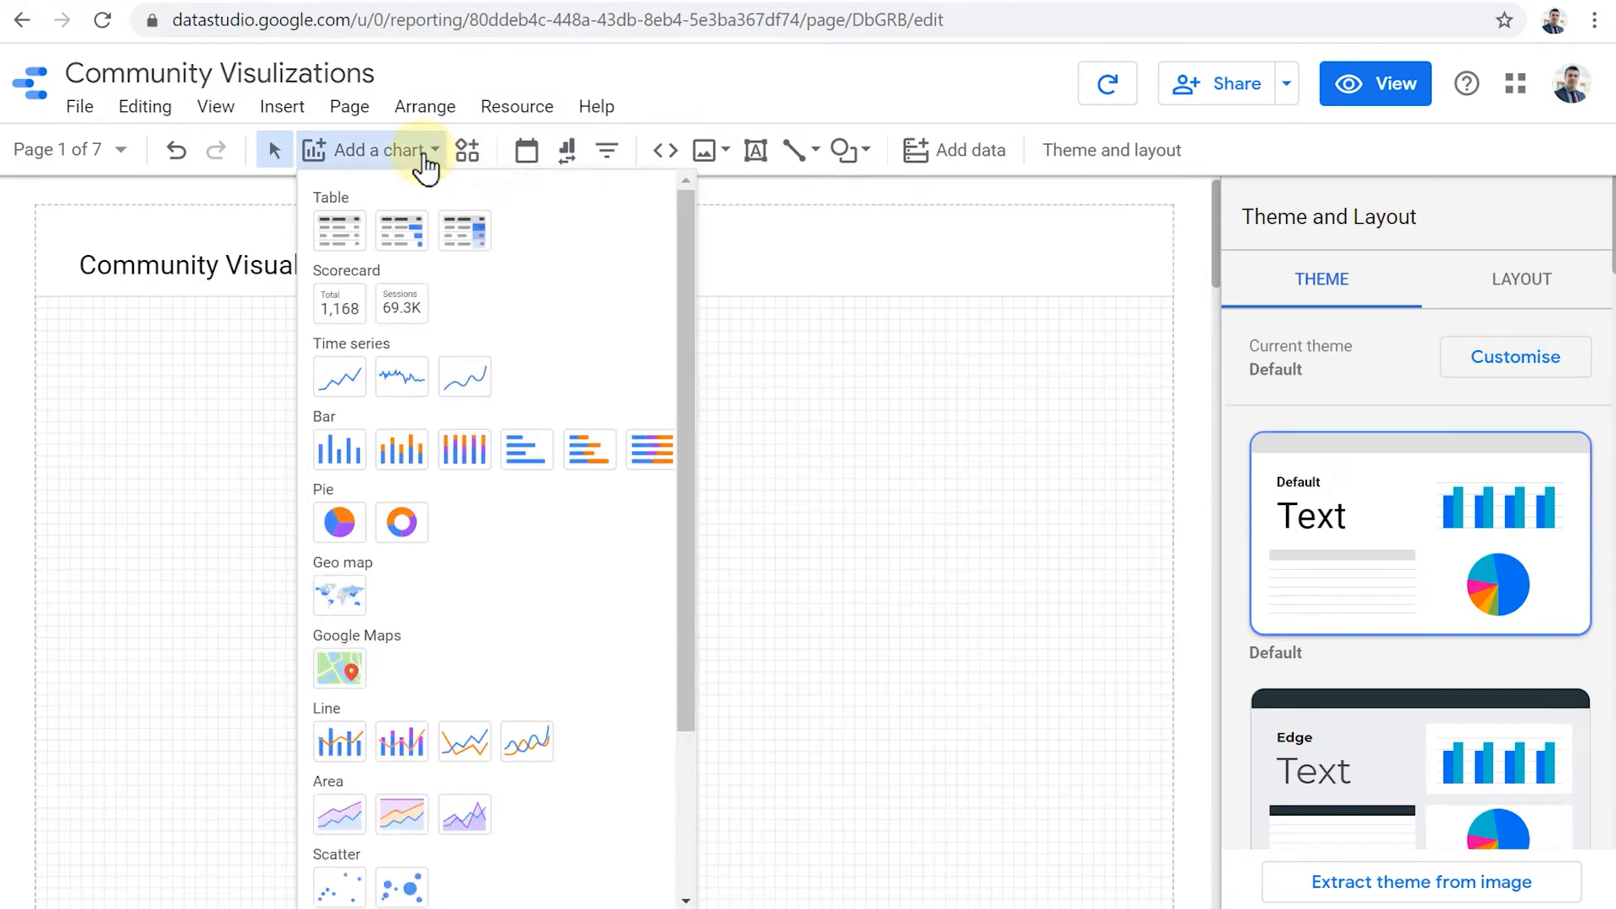
scroll(down, 3)
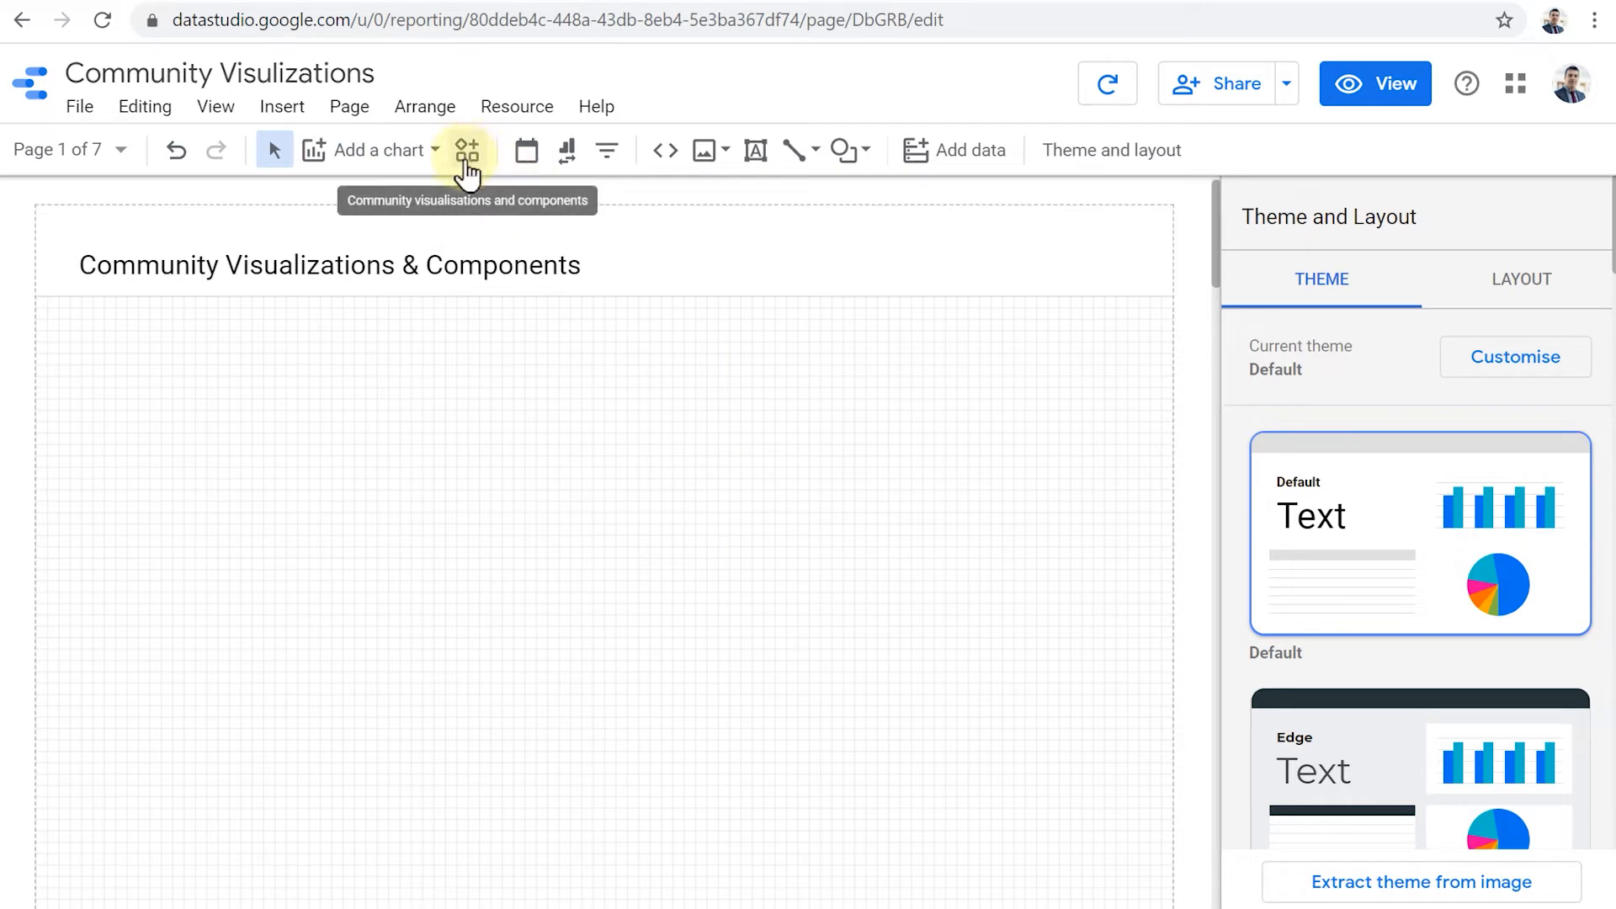
click(468, 150)
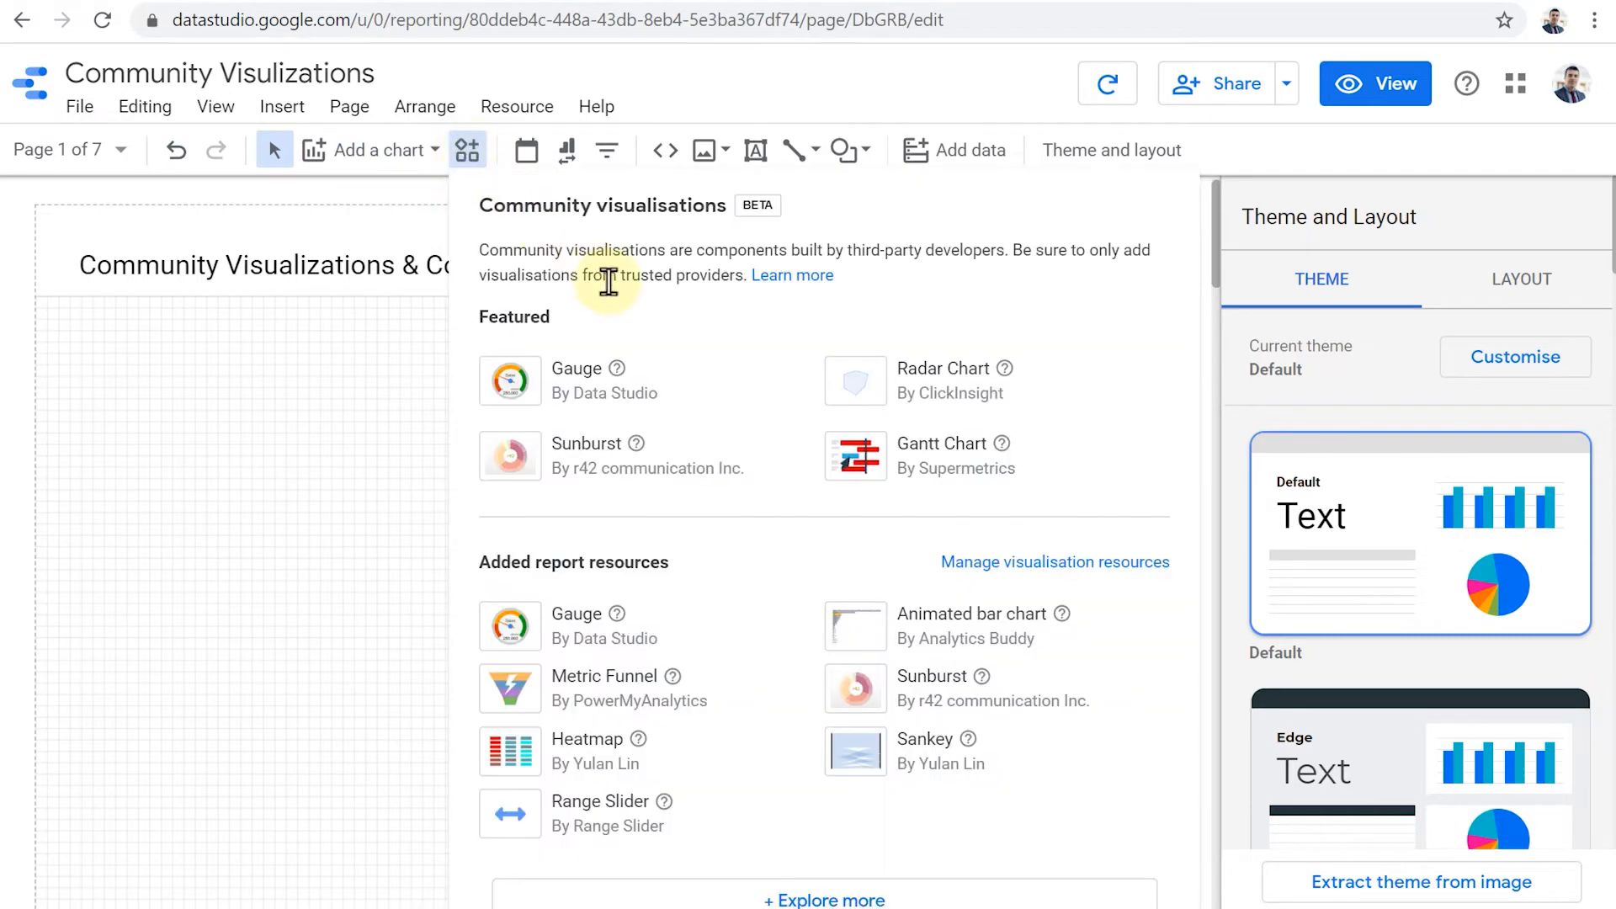
mouse_move(579, 274)
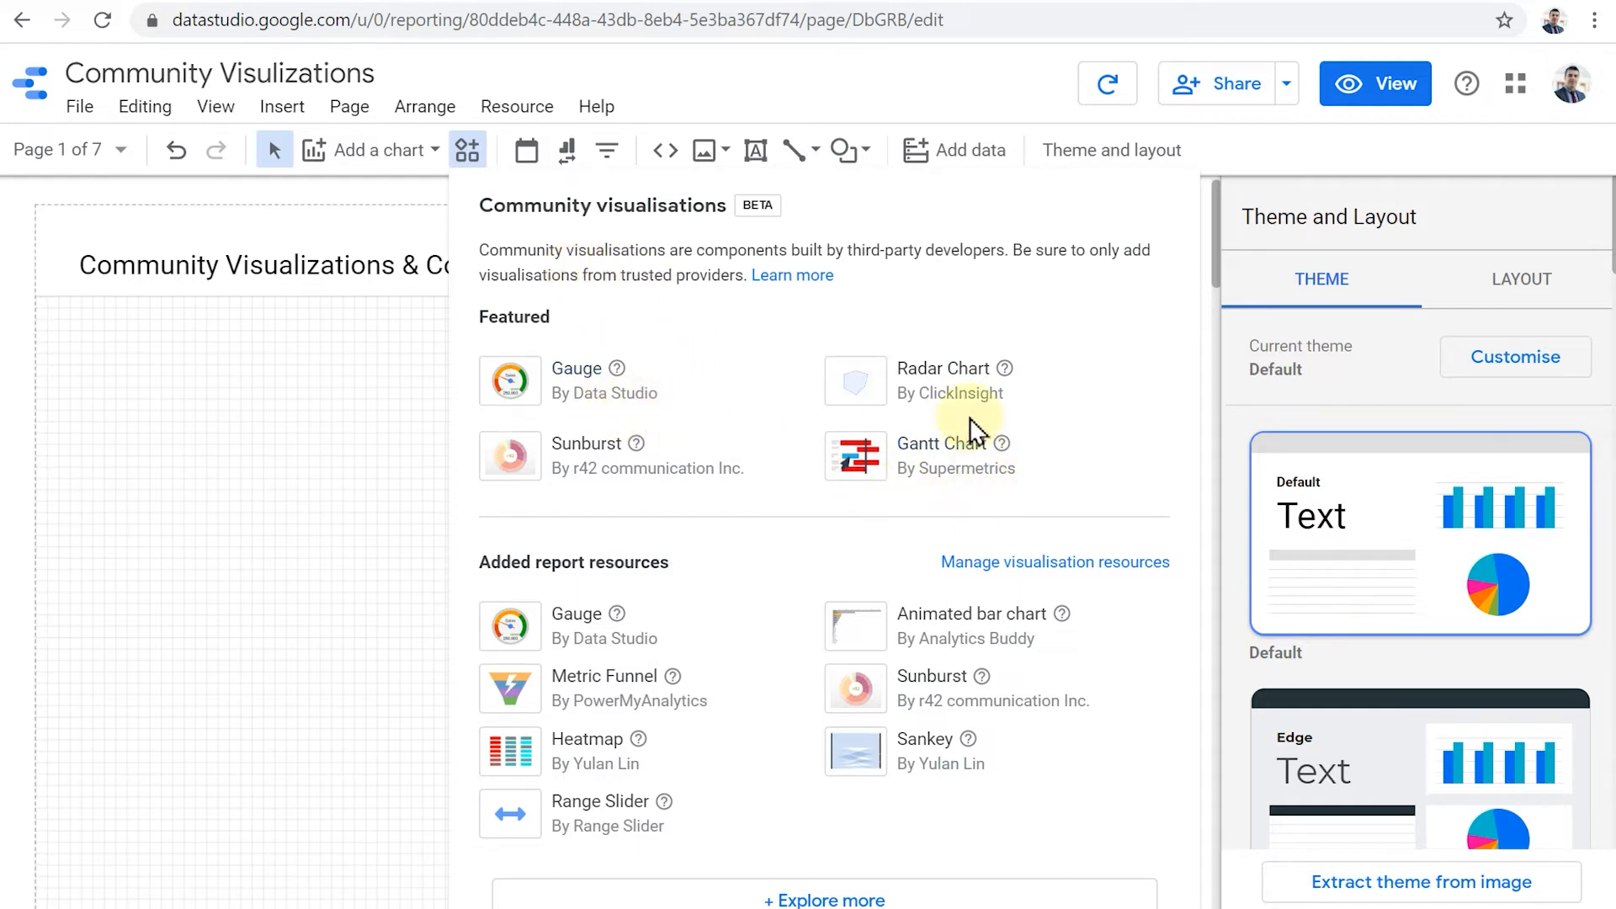
mouse_move(823, 899)
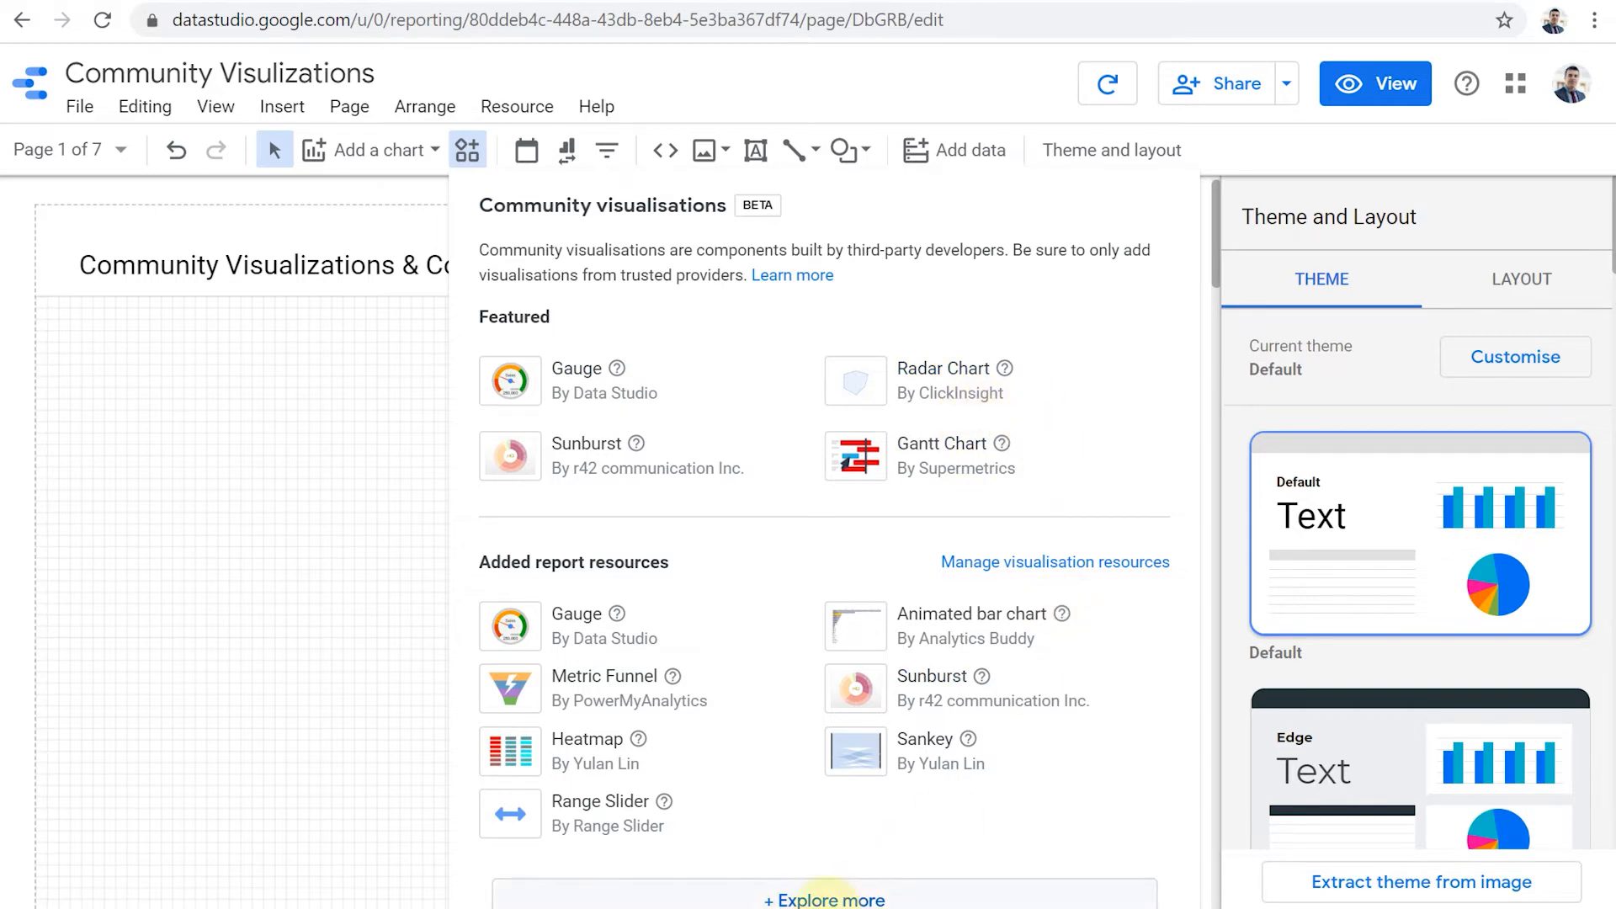
mouse_move(805, 829)
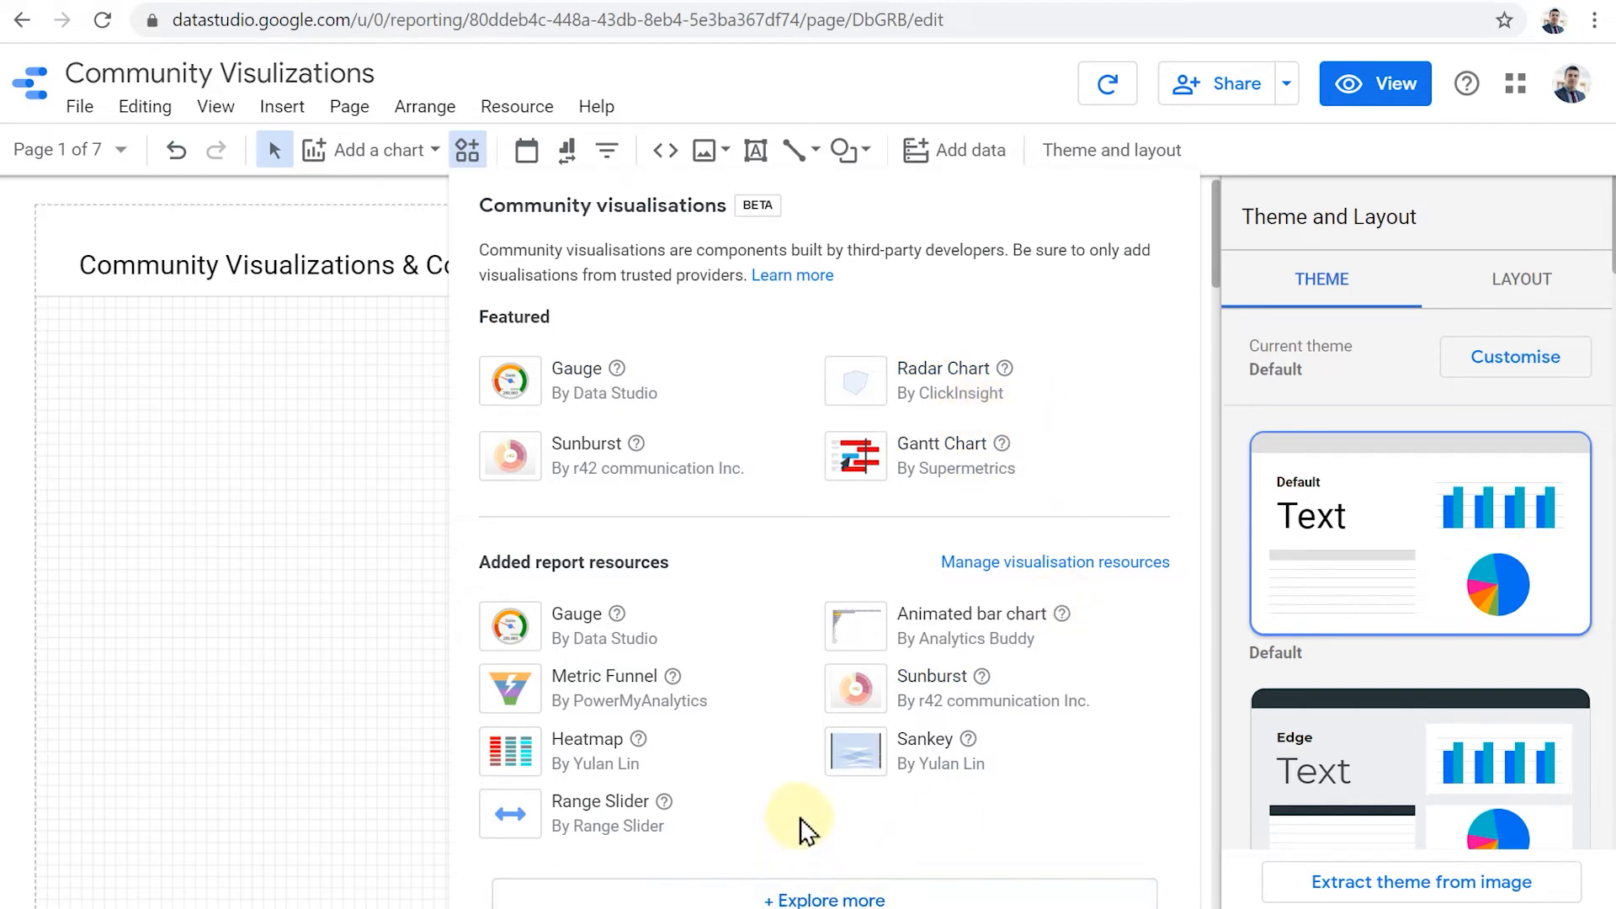
mouse_move(584, 397)
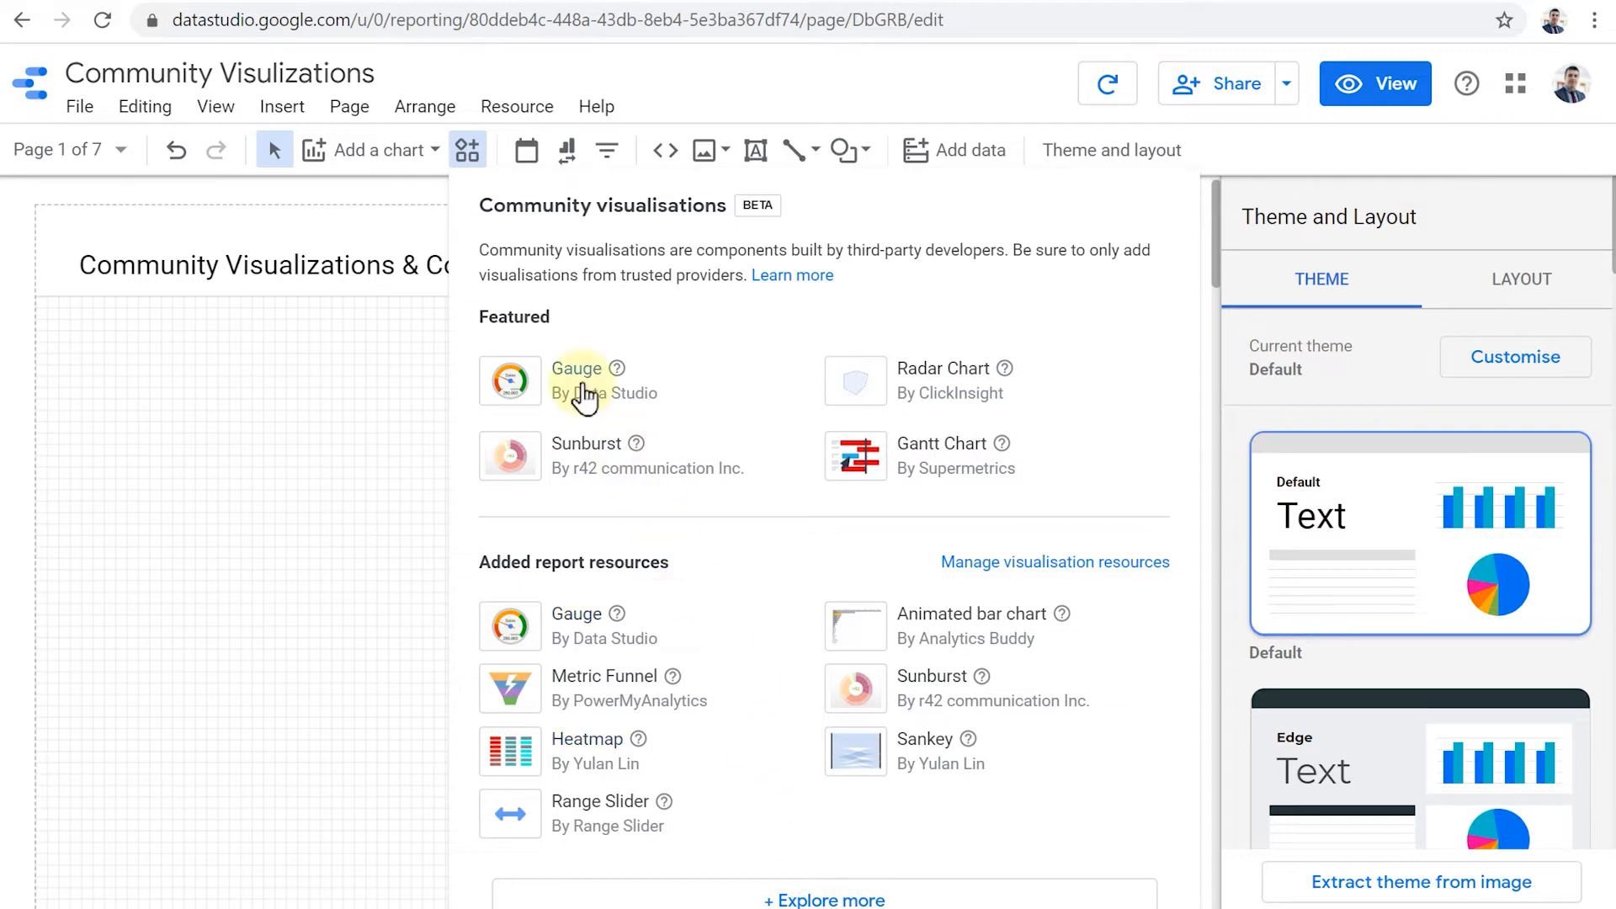
Step: Place a Featured Gauge showing New Users (43,474) near the page's top-left
click(577, 368)
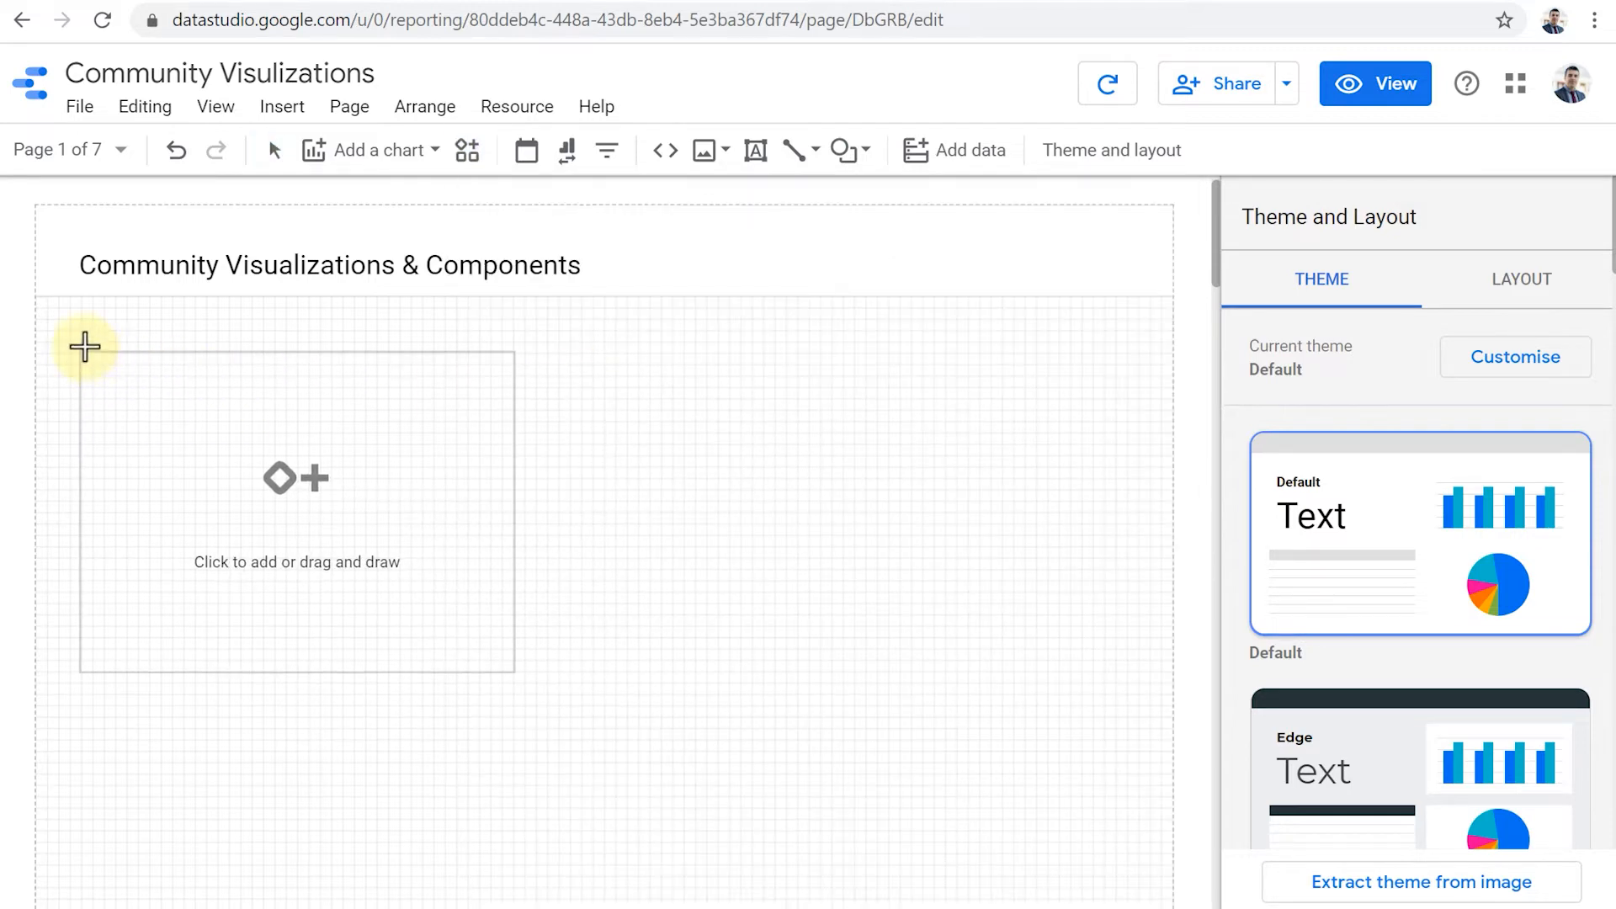
click(296, 495)
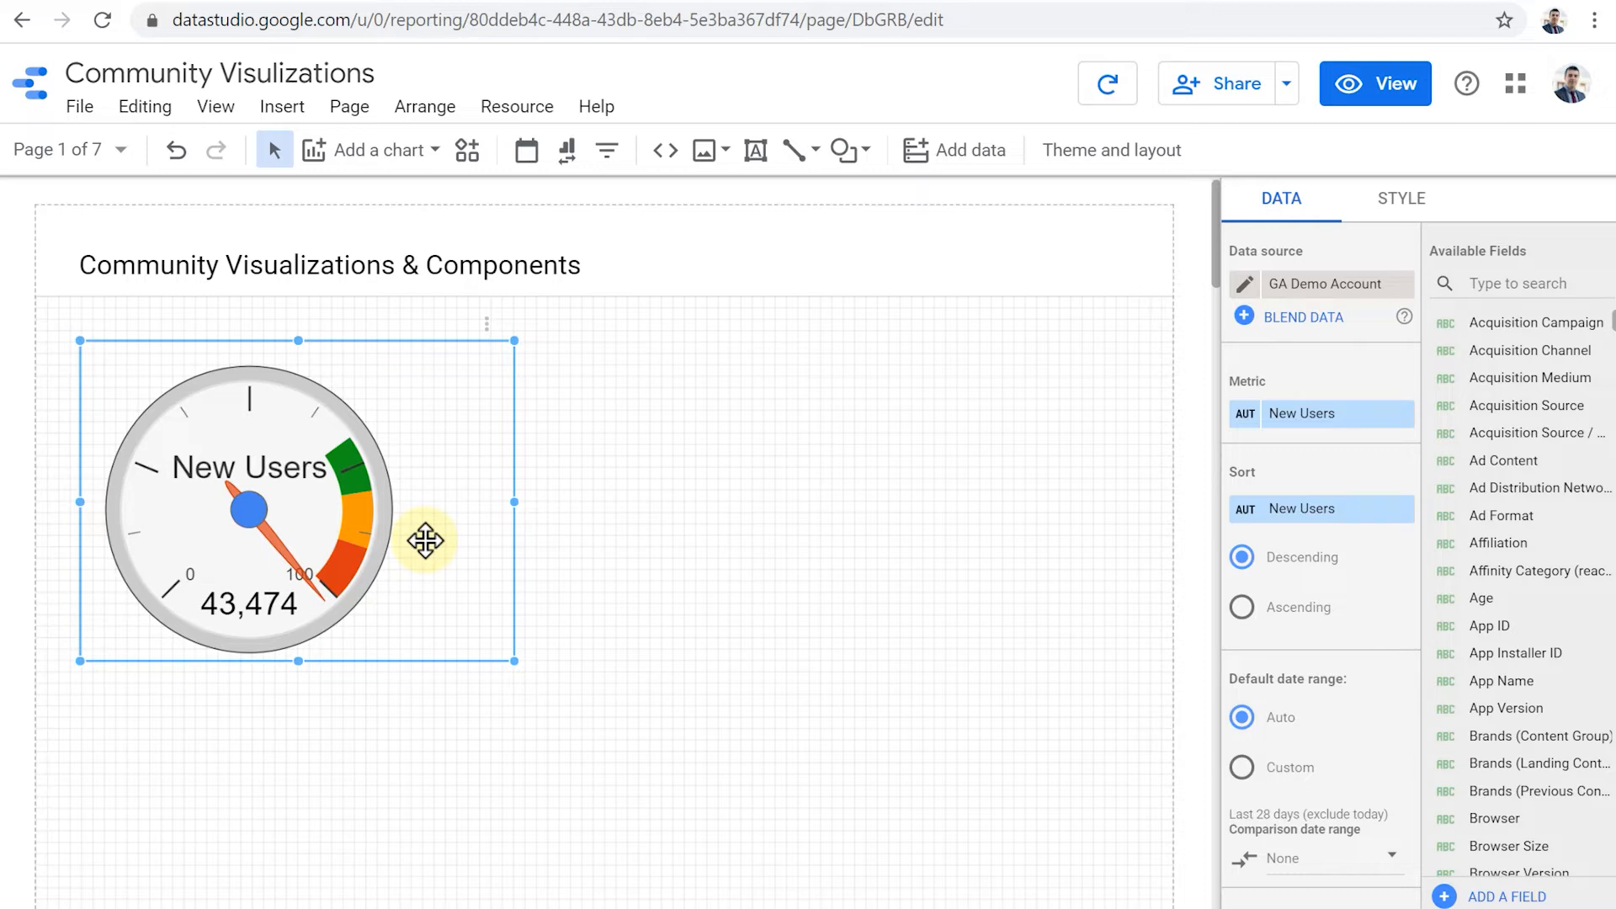
mouse_move(1330, 414)
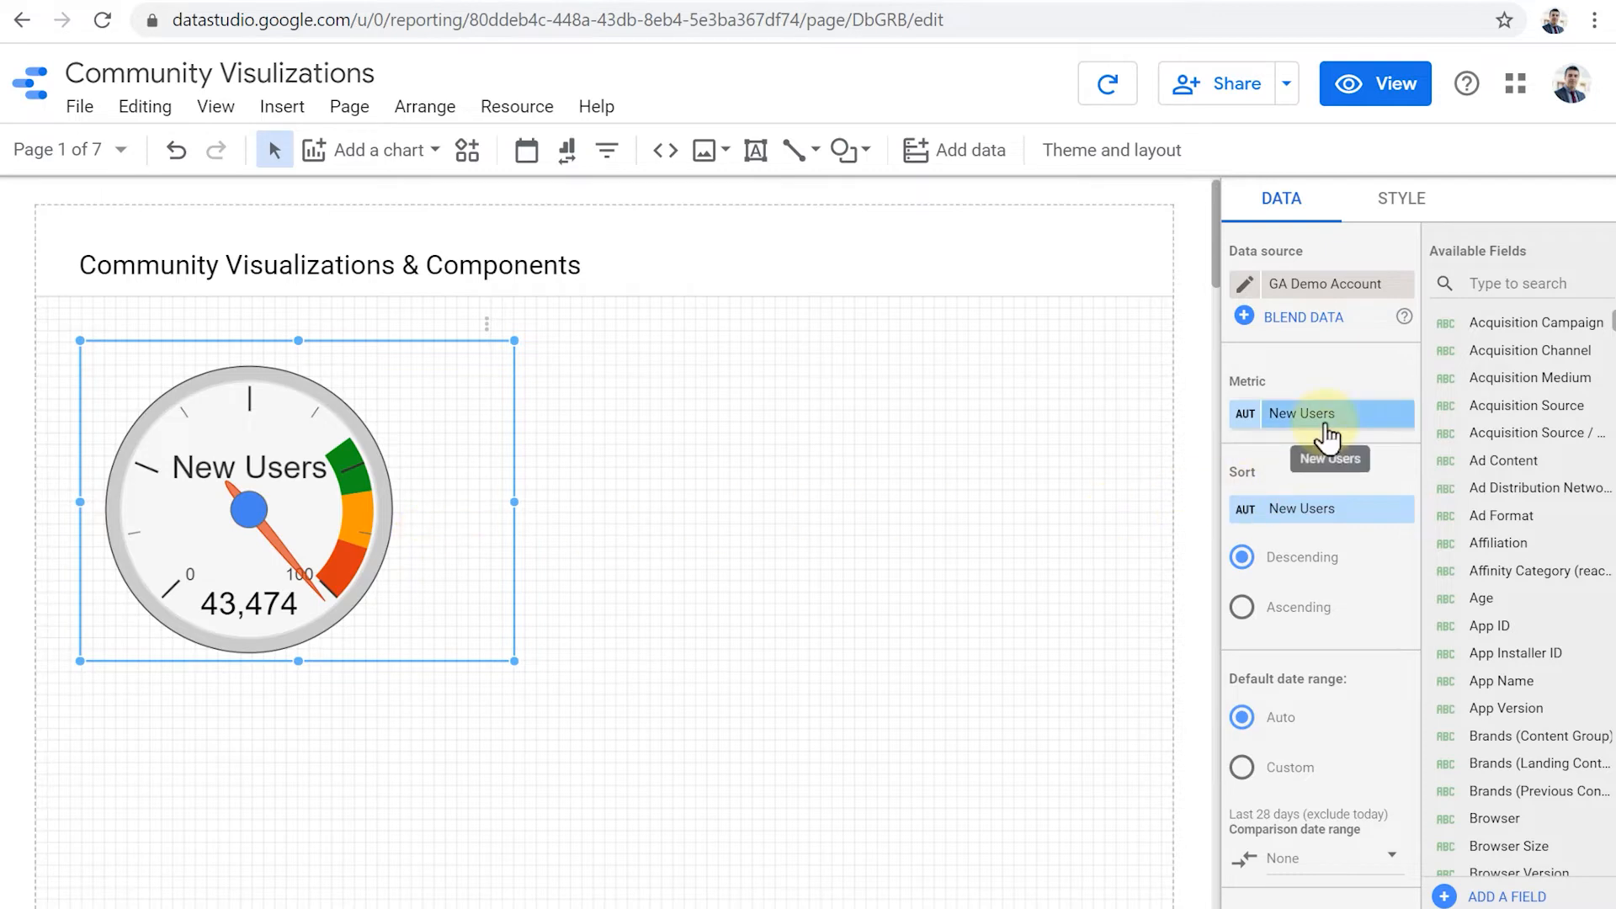
mouse_move(1333, 699)
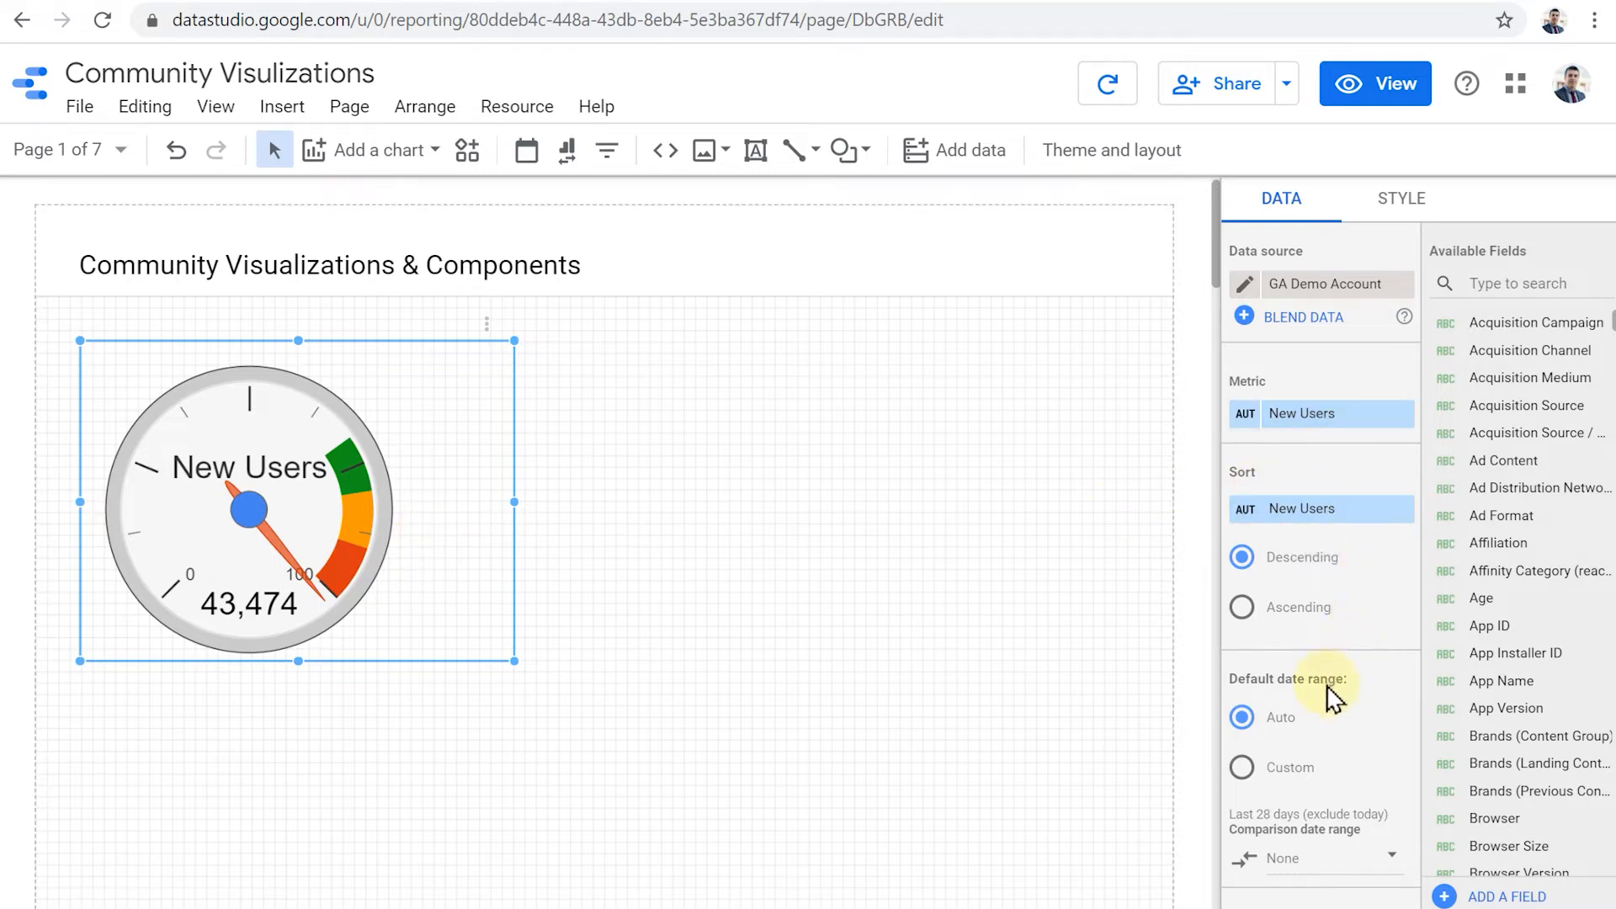
mouse_move(1399, 199)
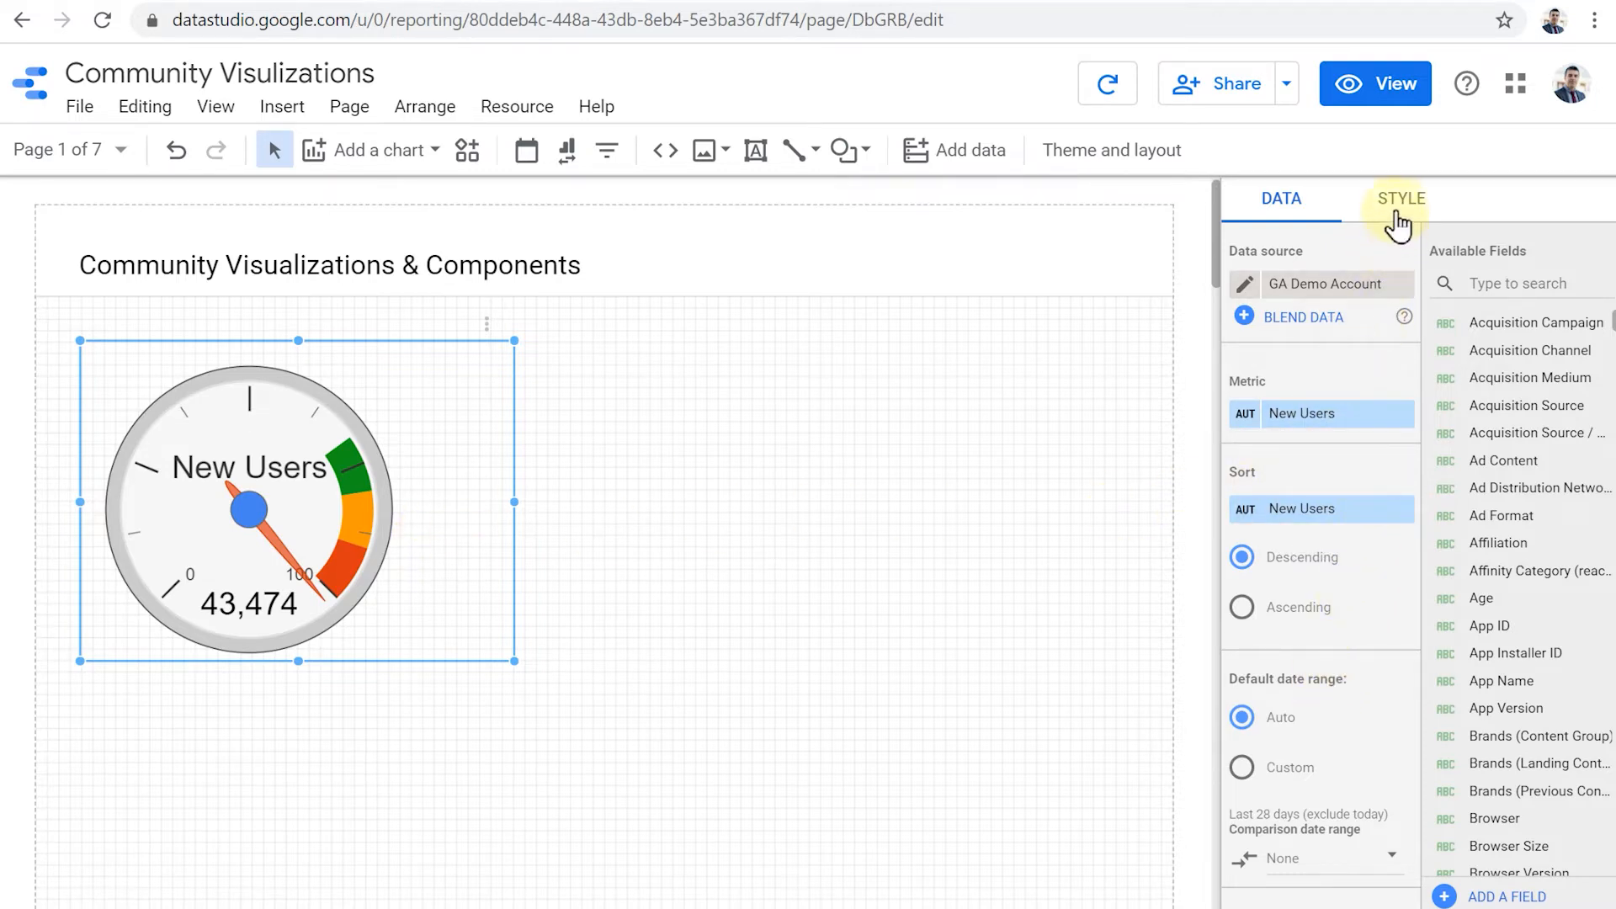
Step: In Style, set the gauge maximum to 50000 and the green band to 40000–50000
click(1399, 199)
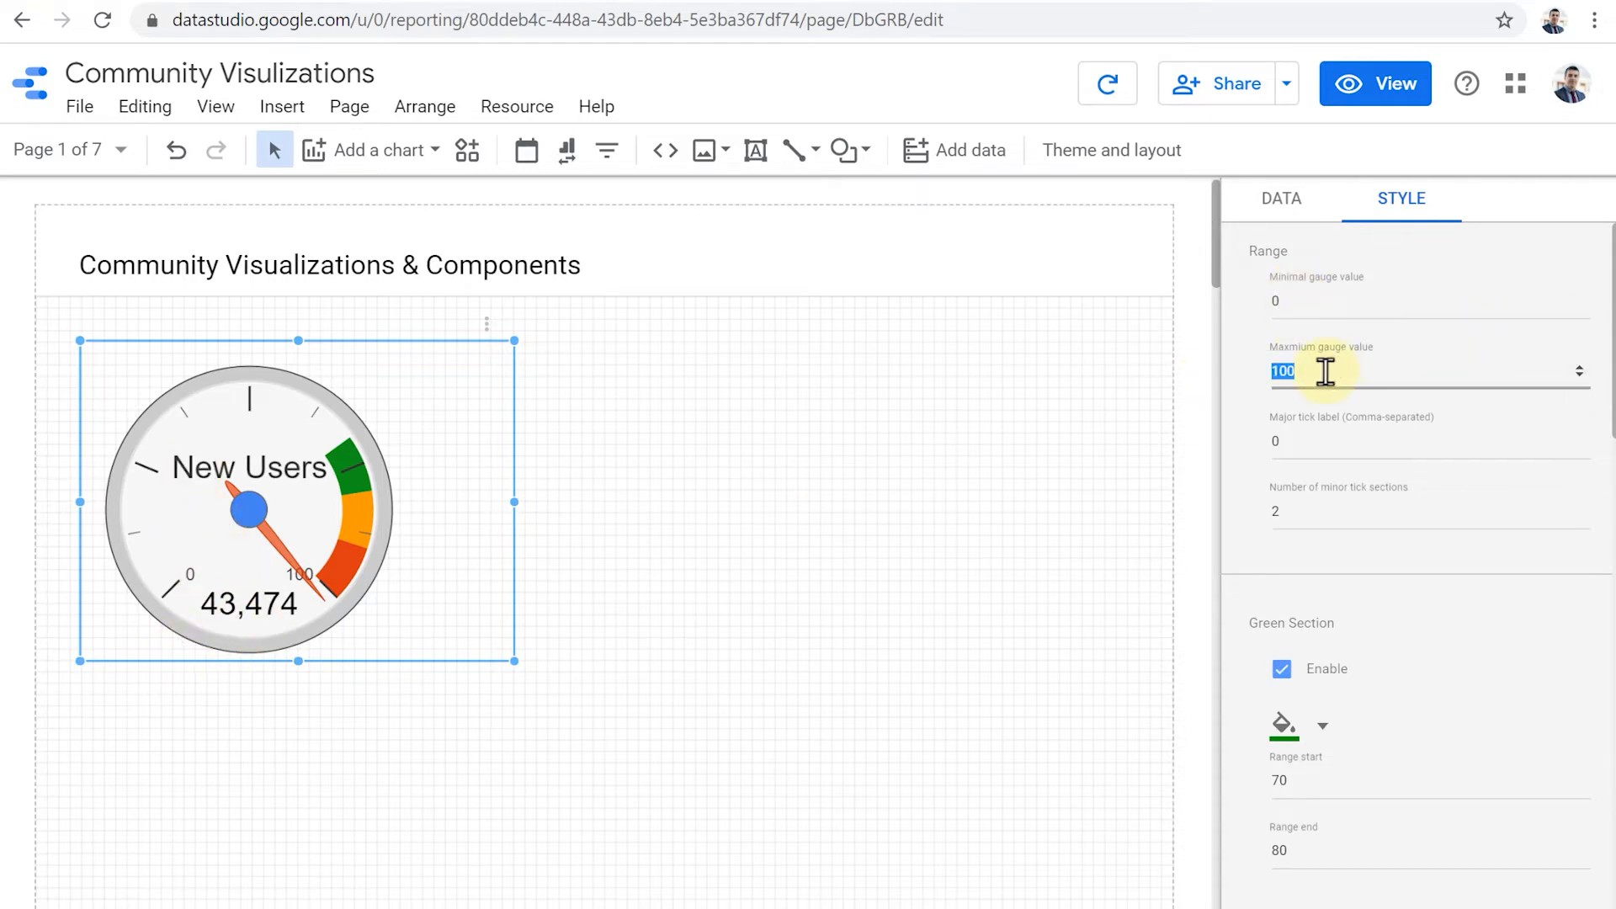
text(50000)
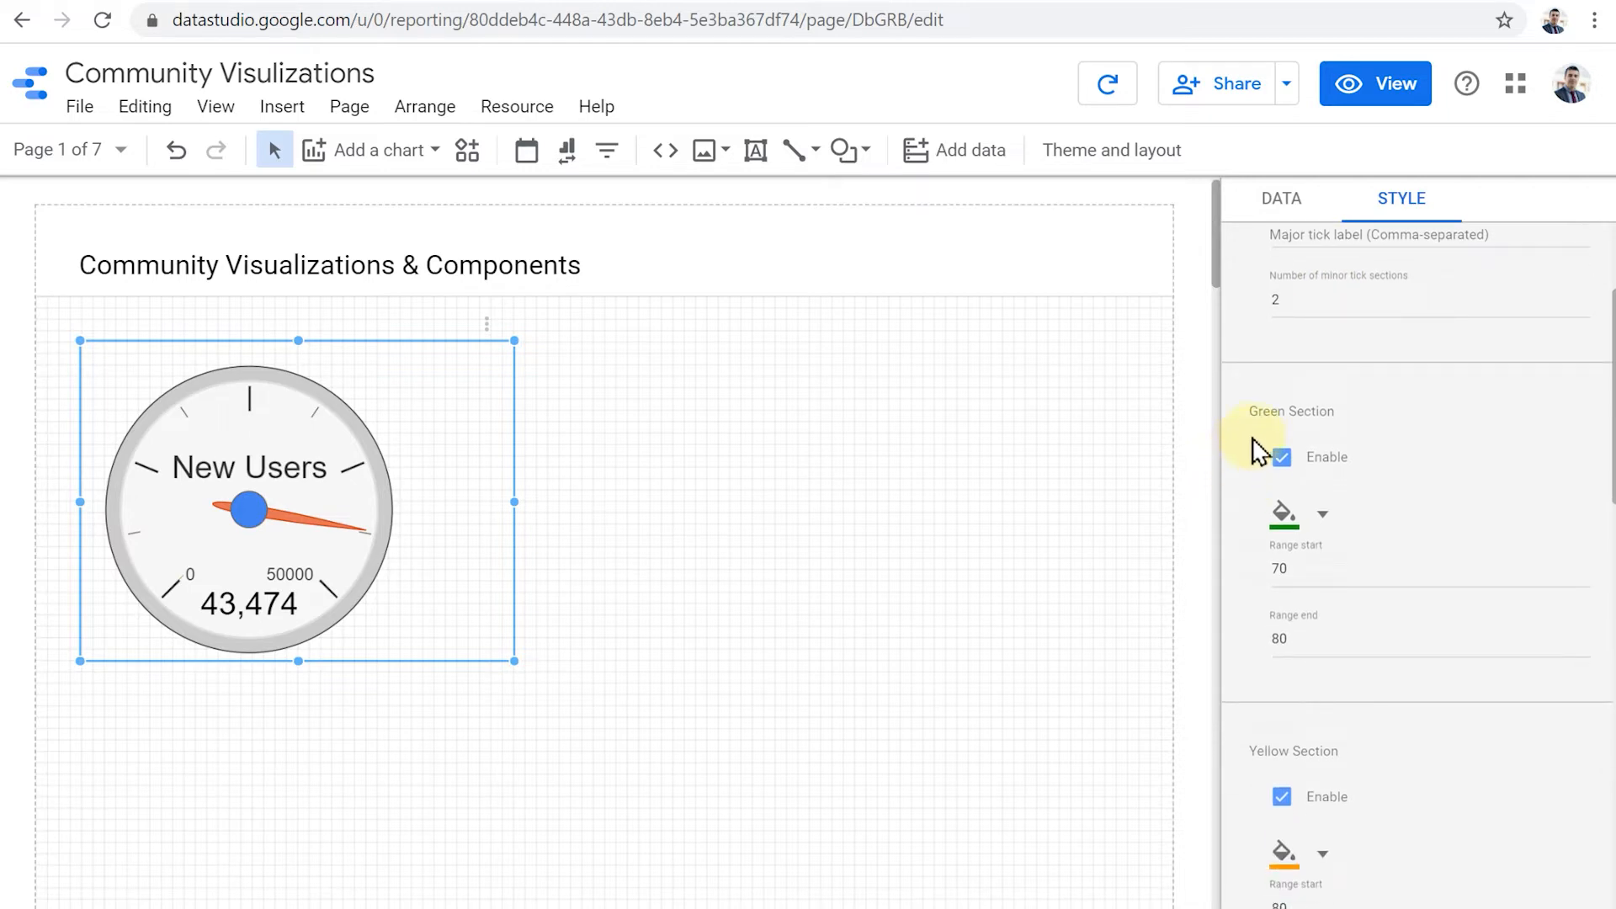
scroll(down, 3)
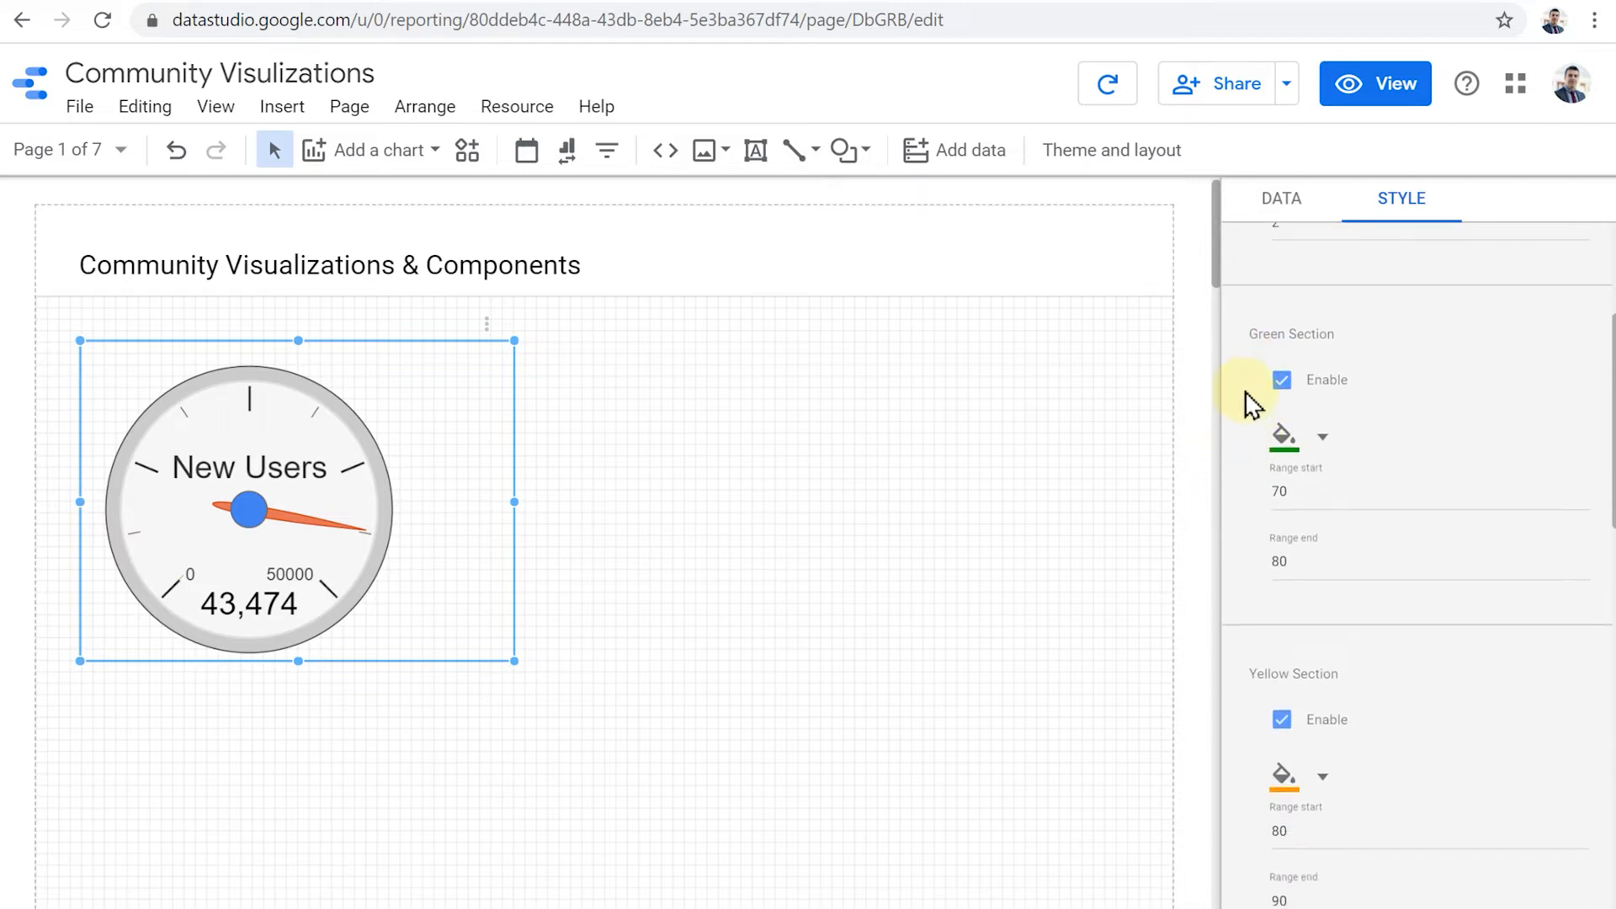
scroll(down, 3)
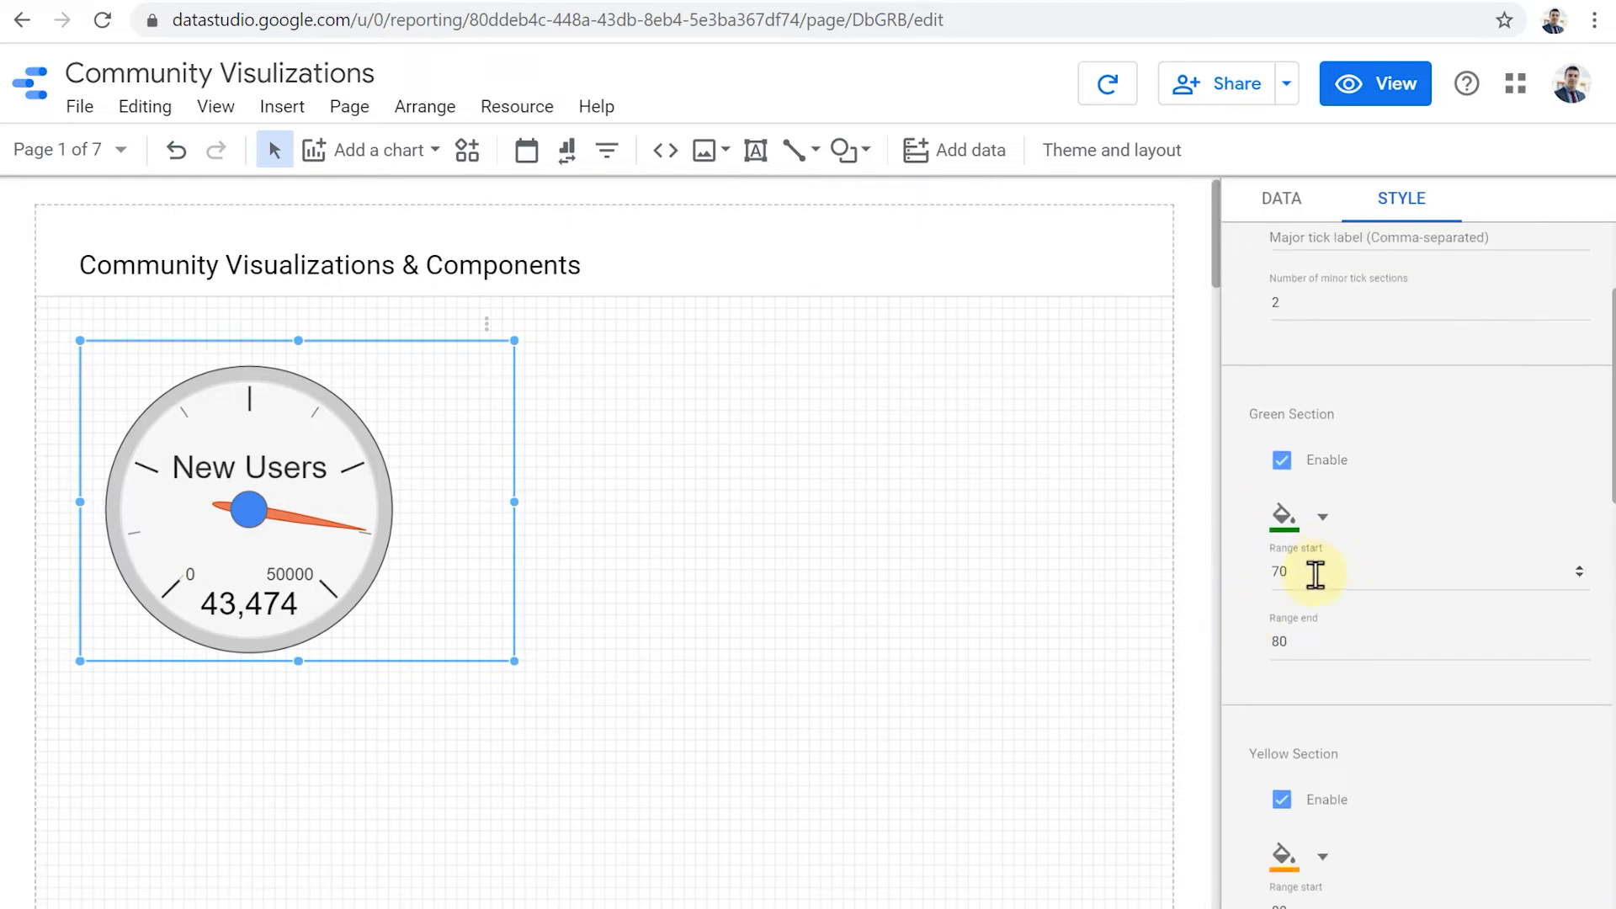
text(40000)
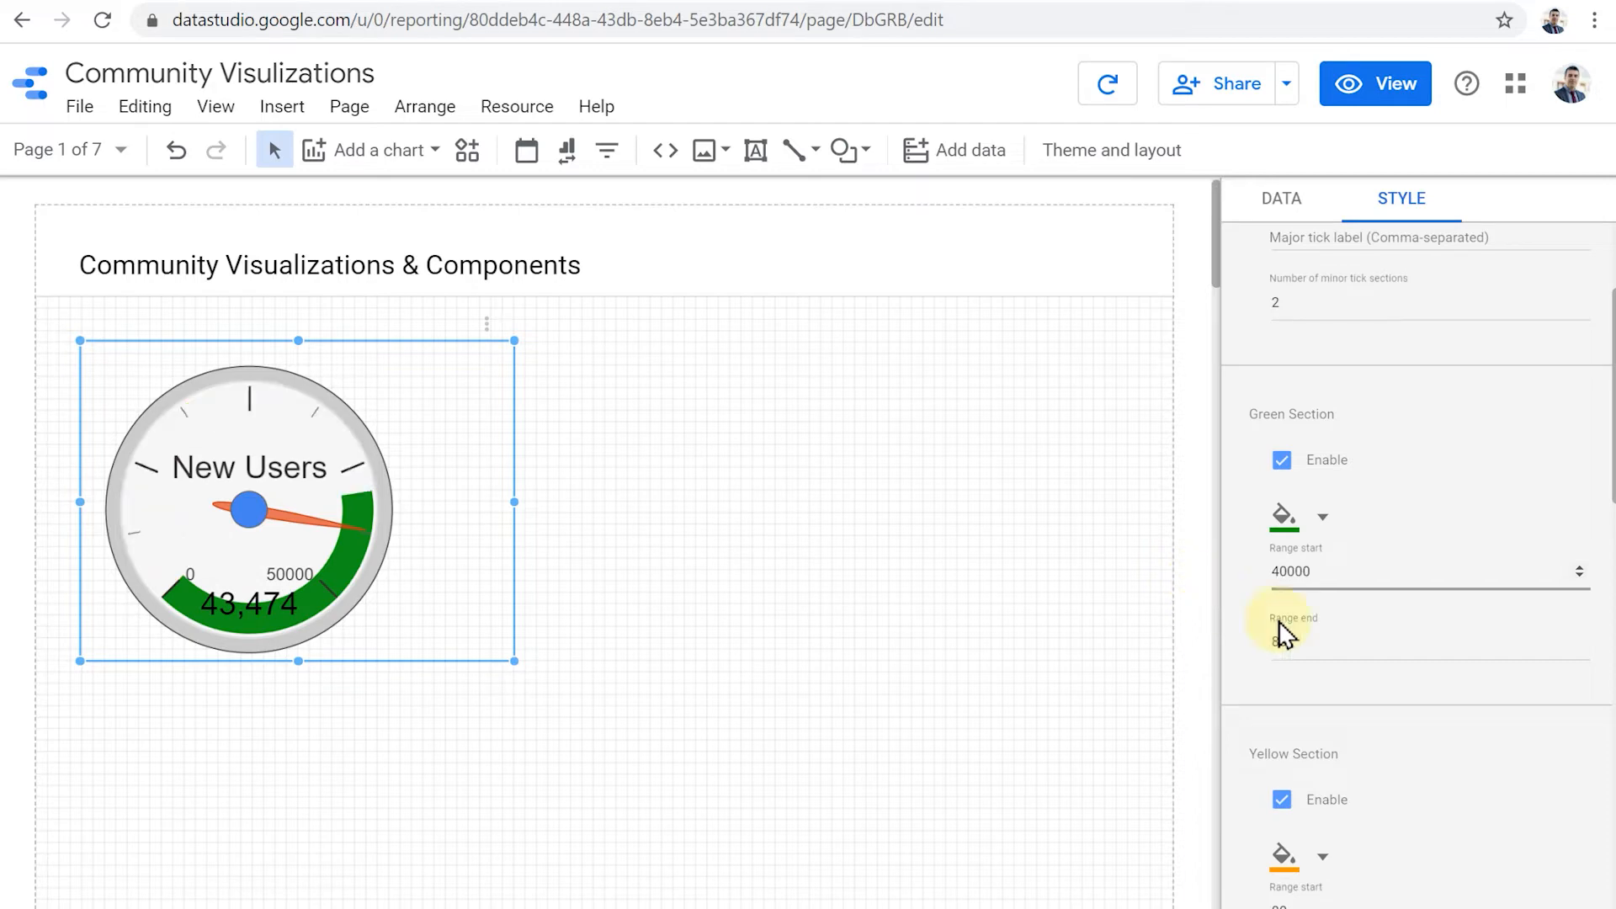
text(50000)
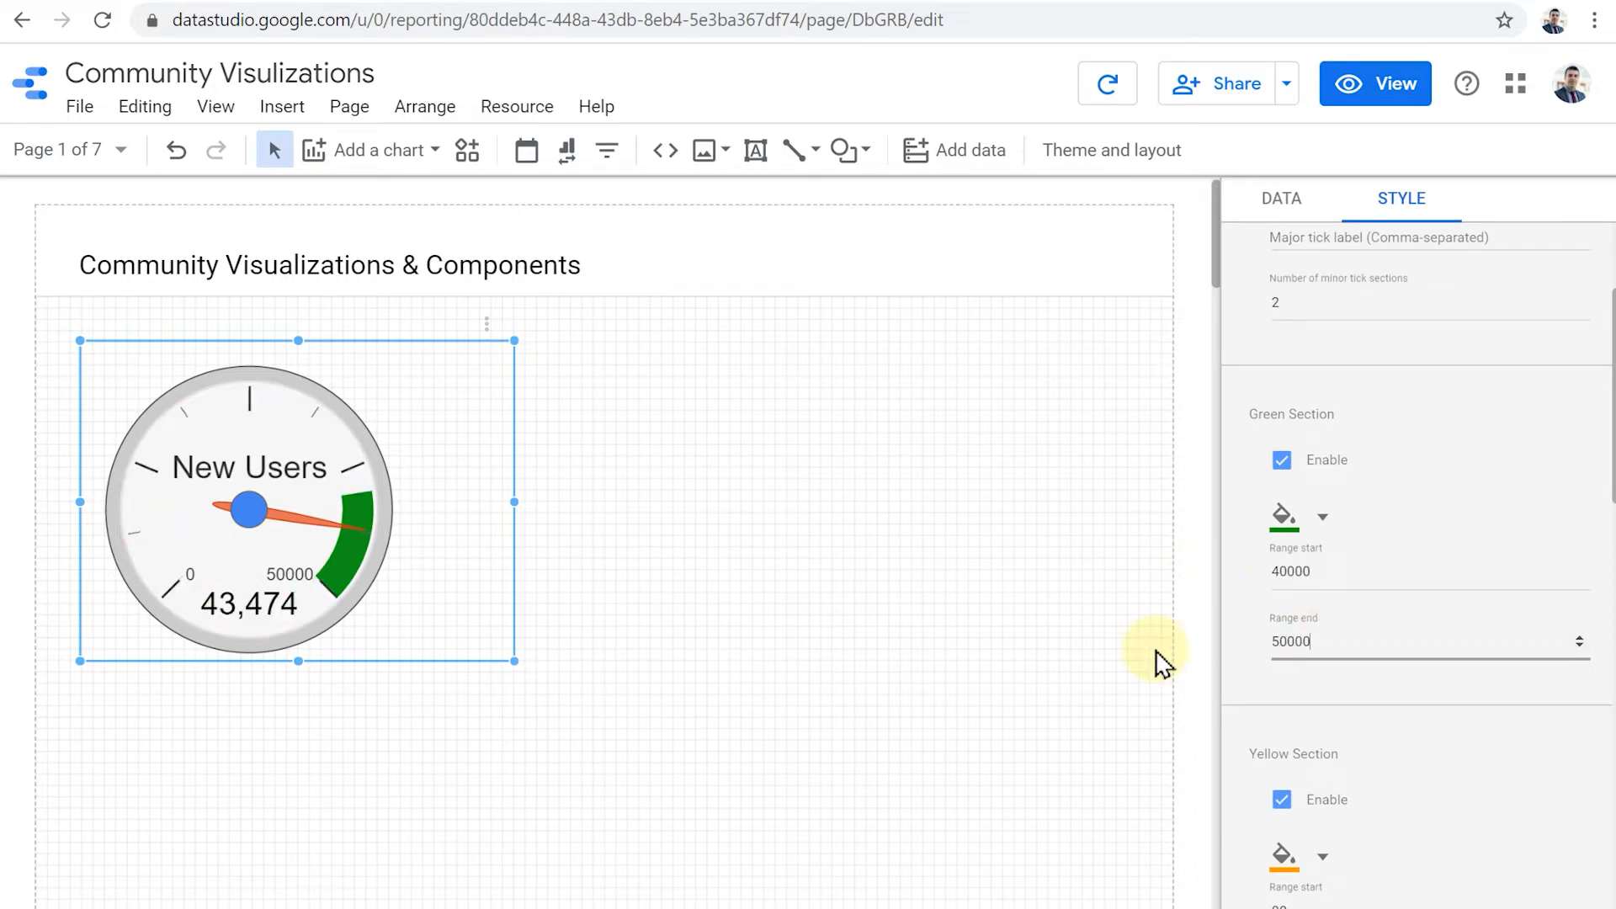
mouse_move(1503, 771)
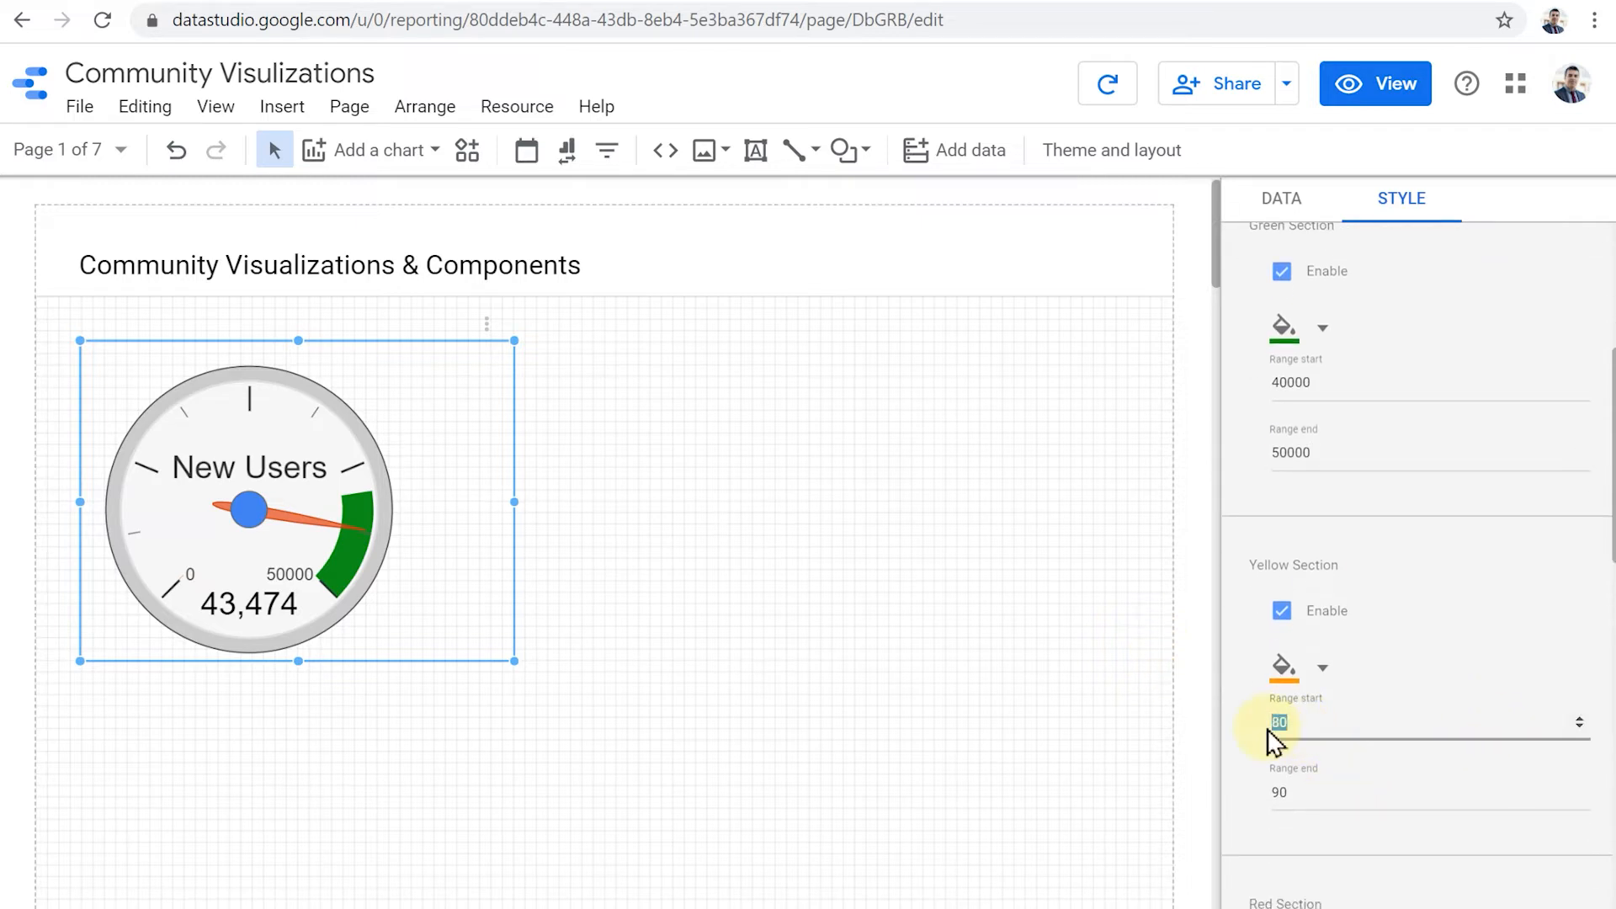
Step: Set the yellow band to 25000–40000 and the red band from 0 to 25000
text(25000)
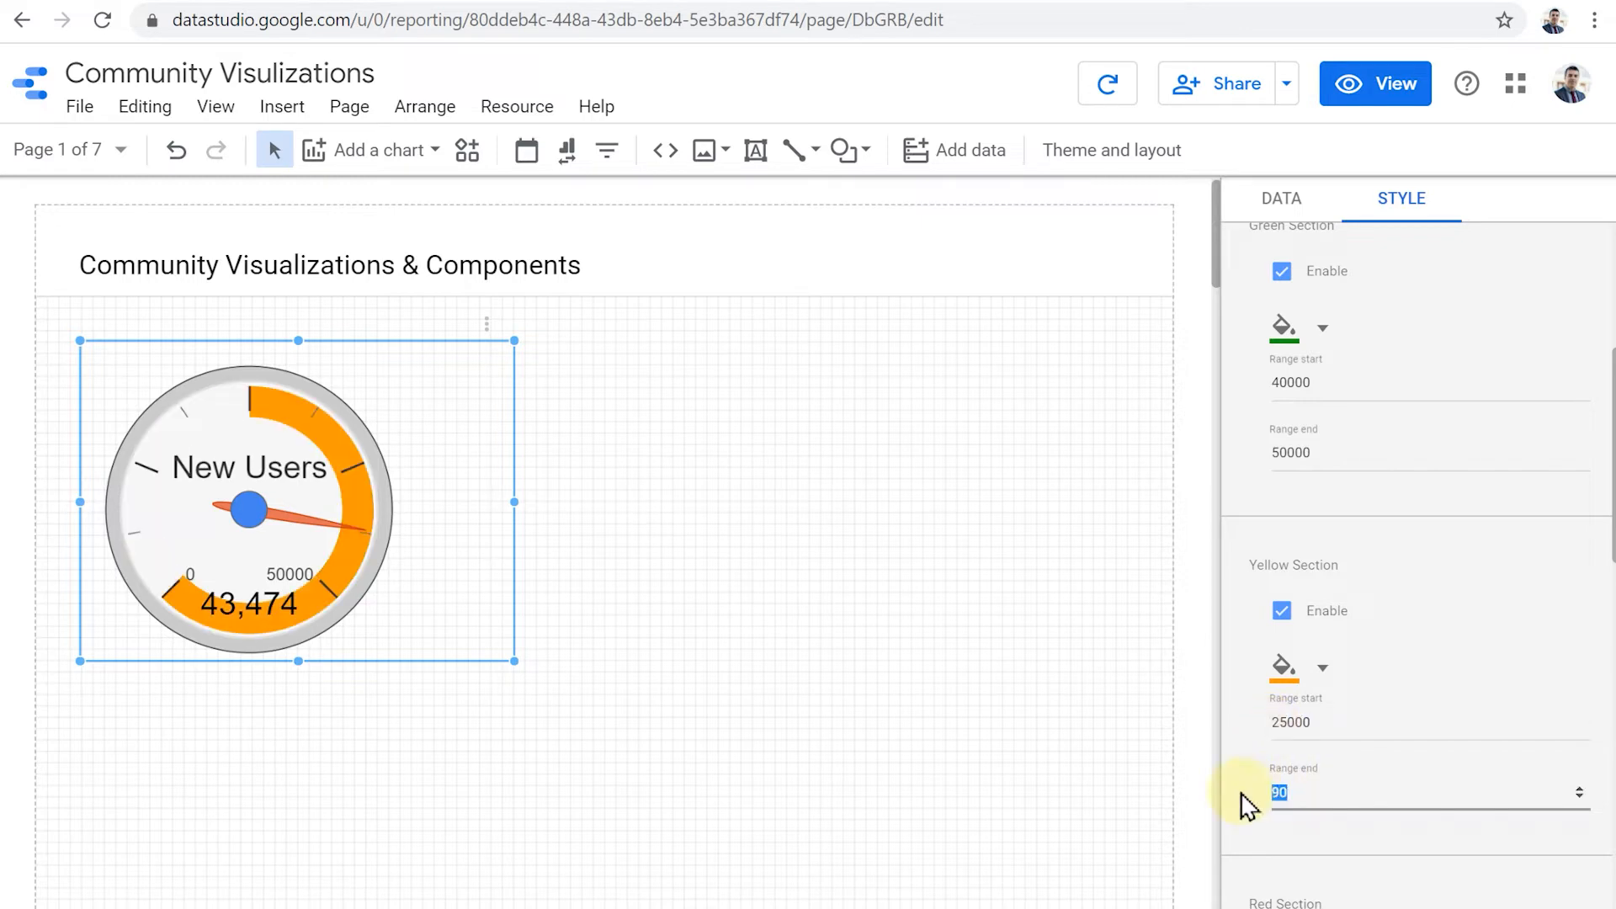
text(40000)
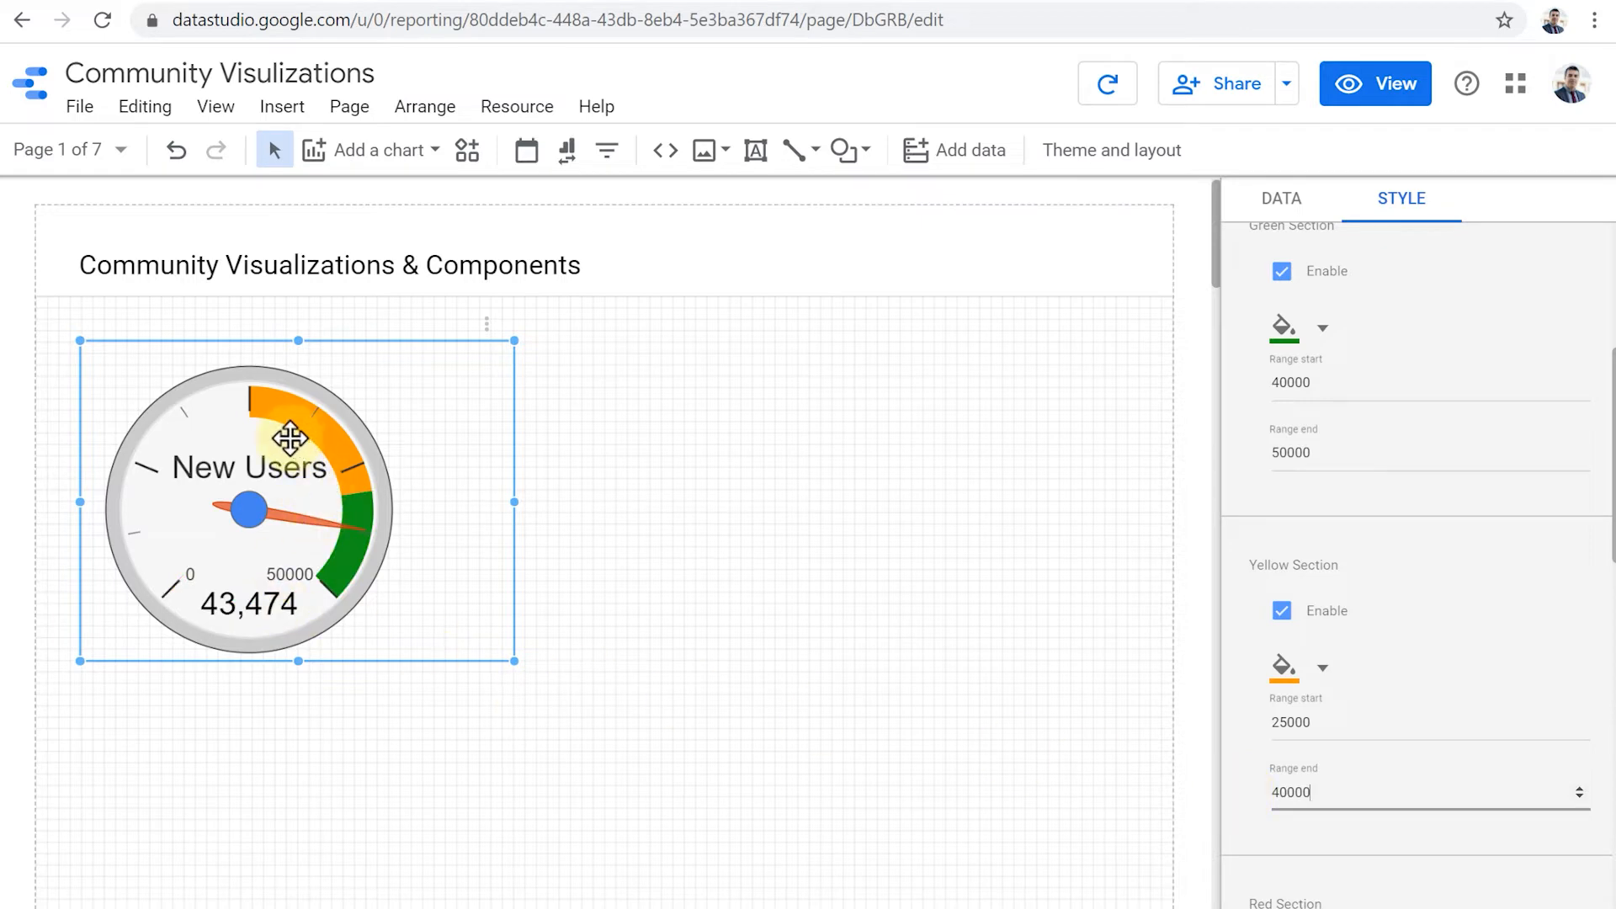
scroll(down, 3)
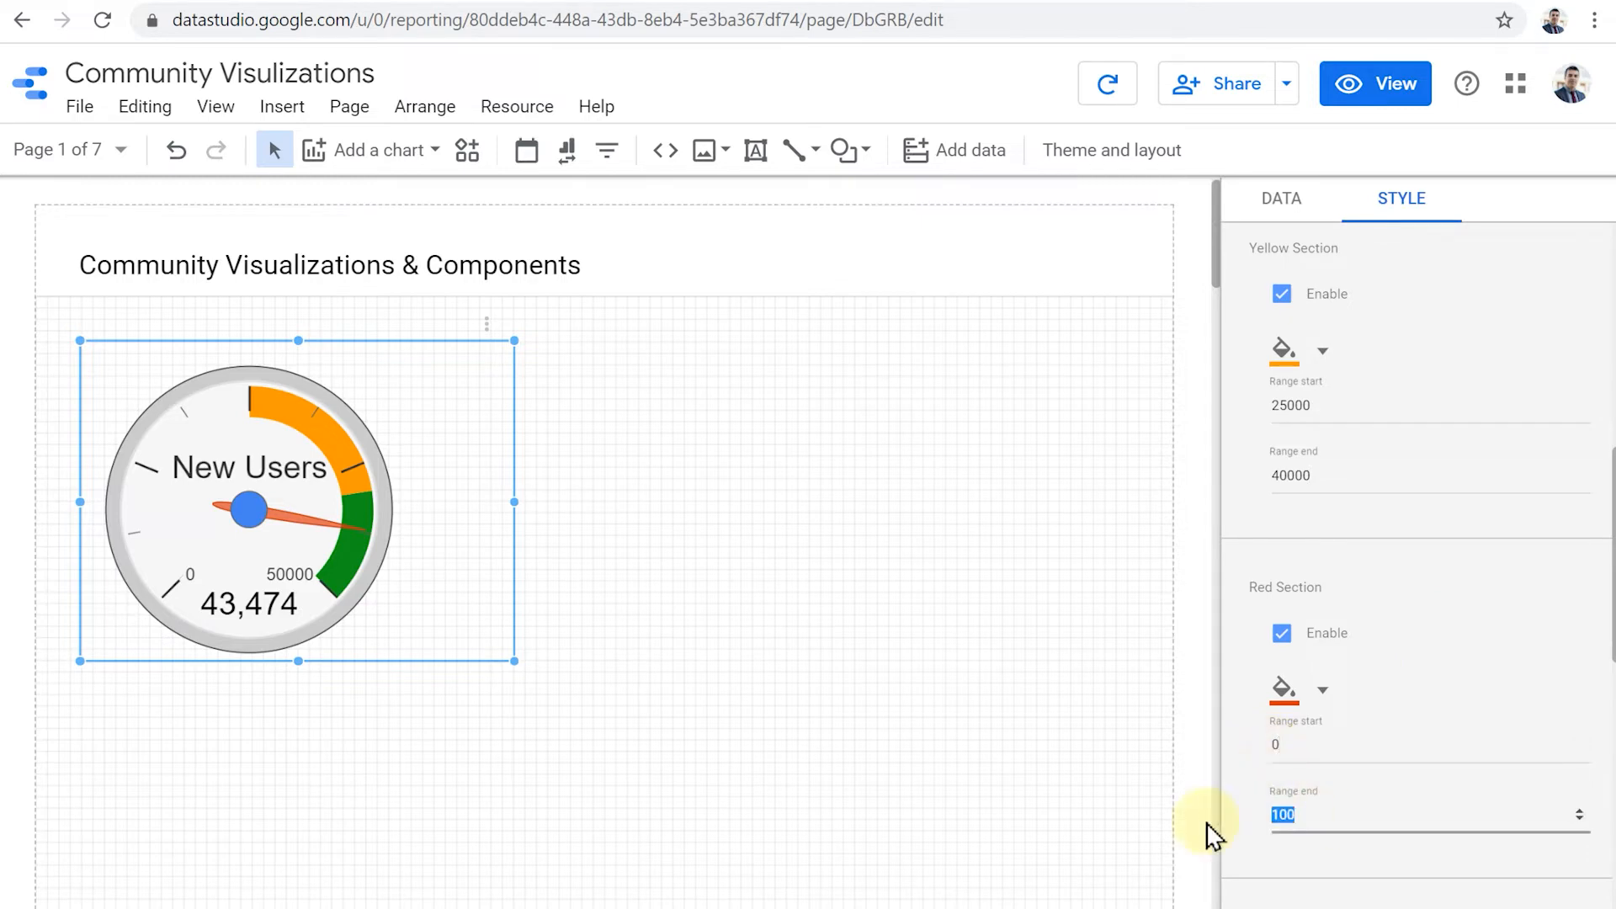
text(25000)
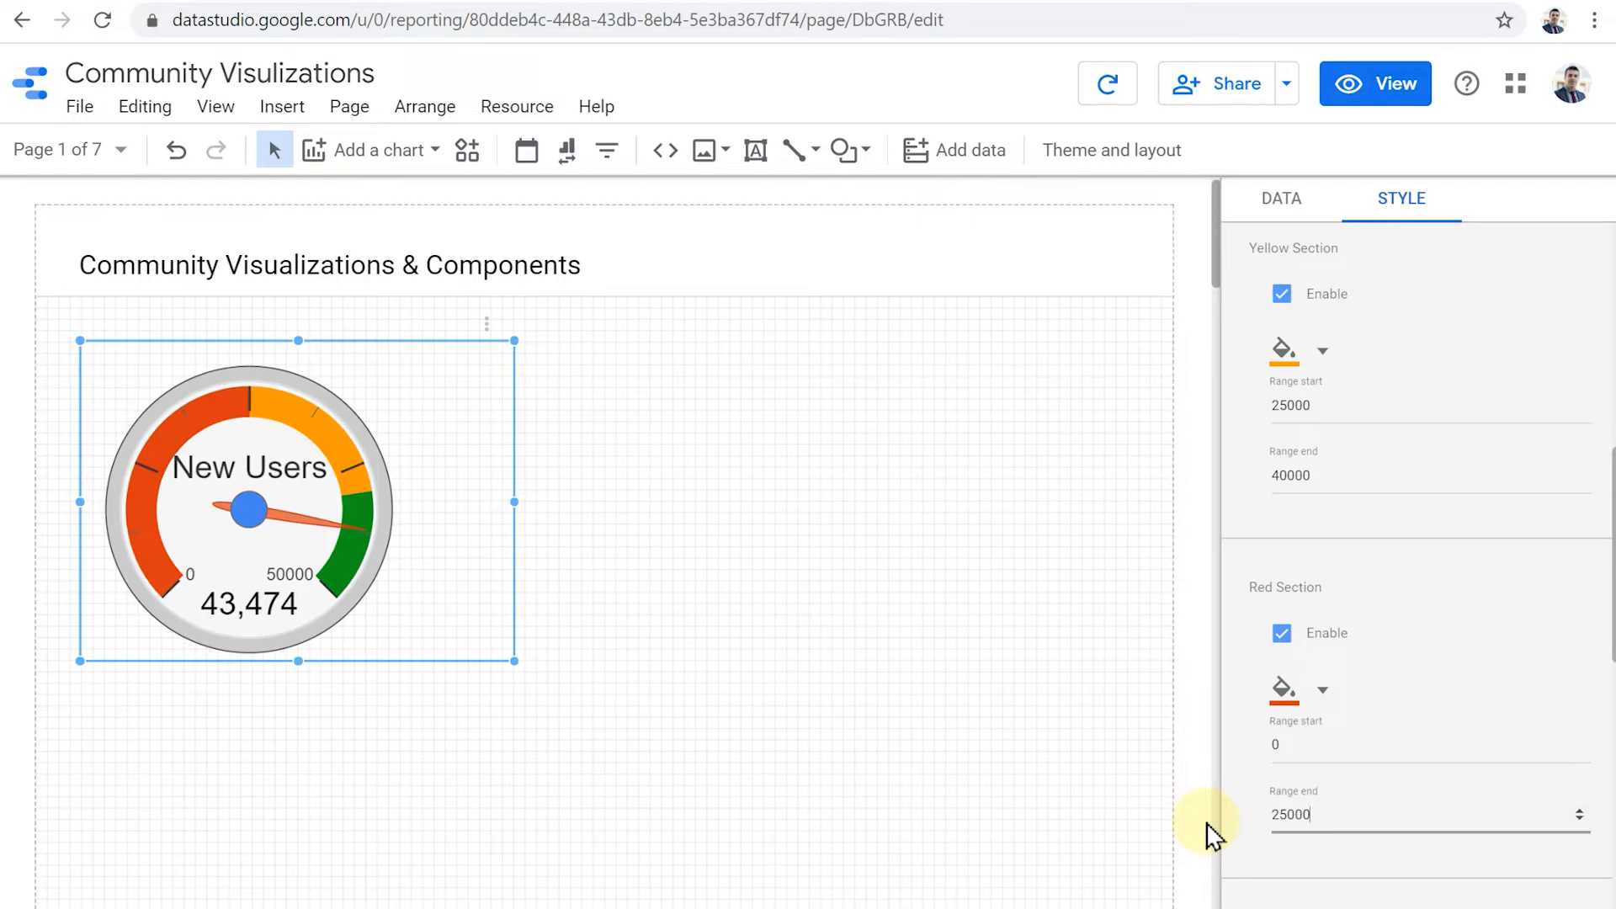
mouse_move(1195, 783)
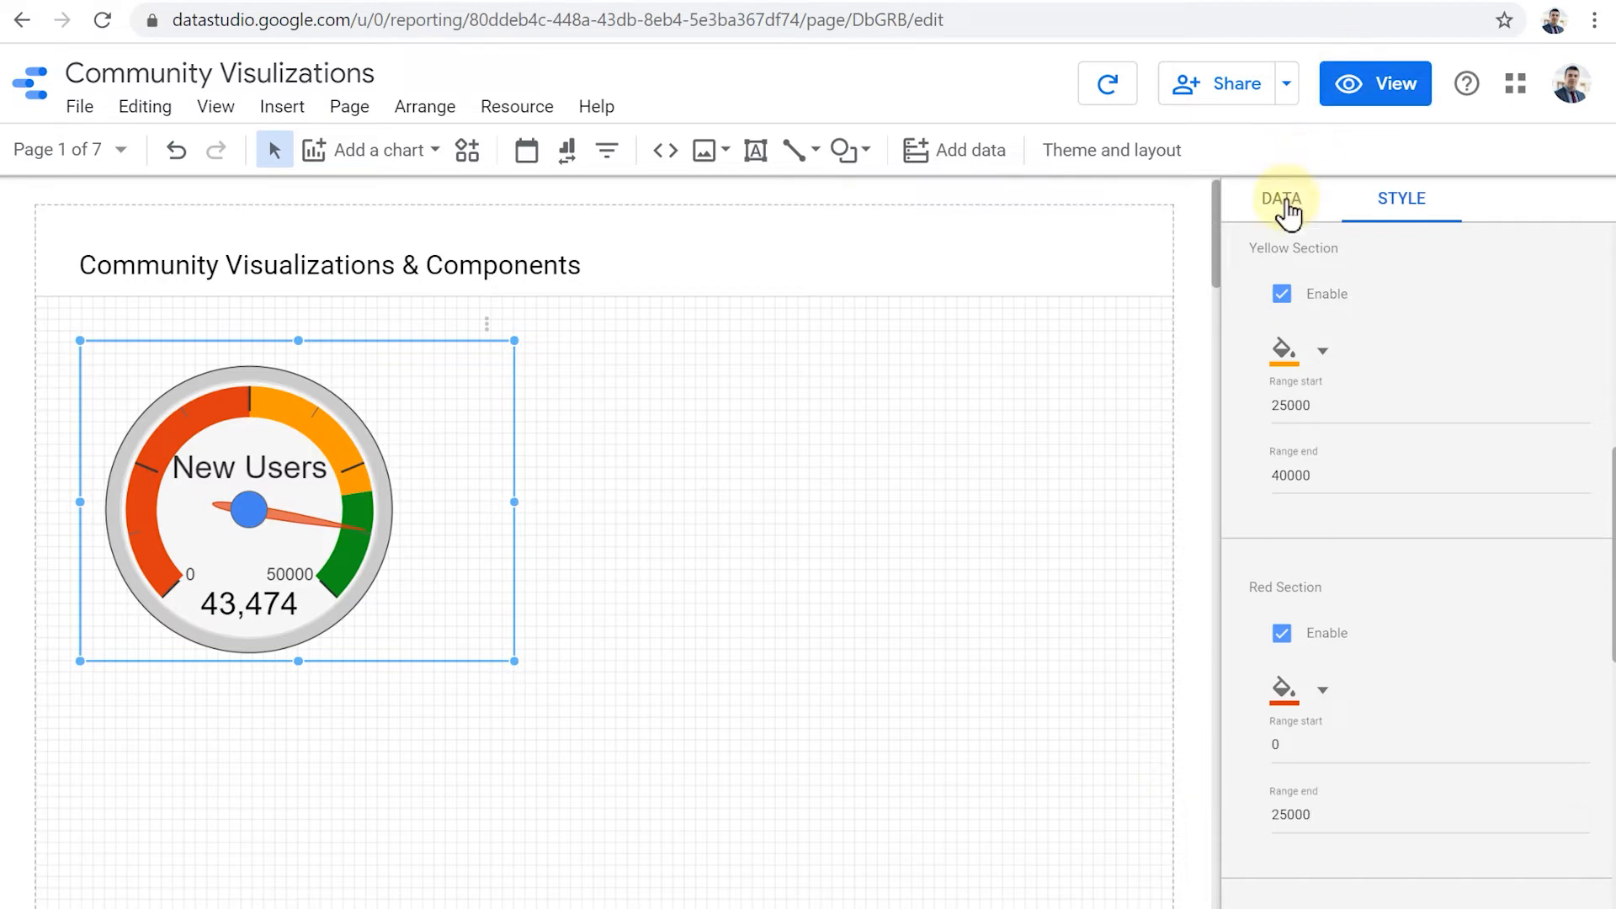
Step: Show the gauge's data settings with the GA Demo Account source and New Users metric
click(1280, 198)
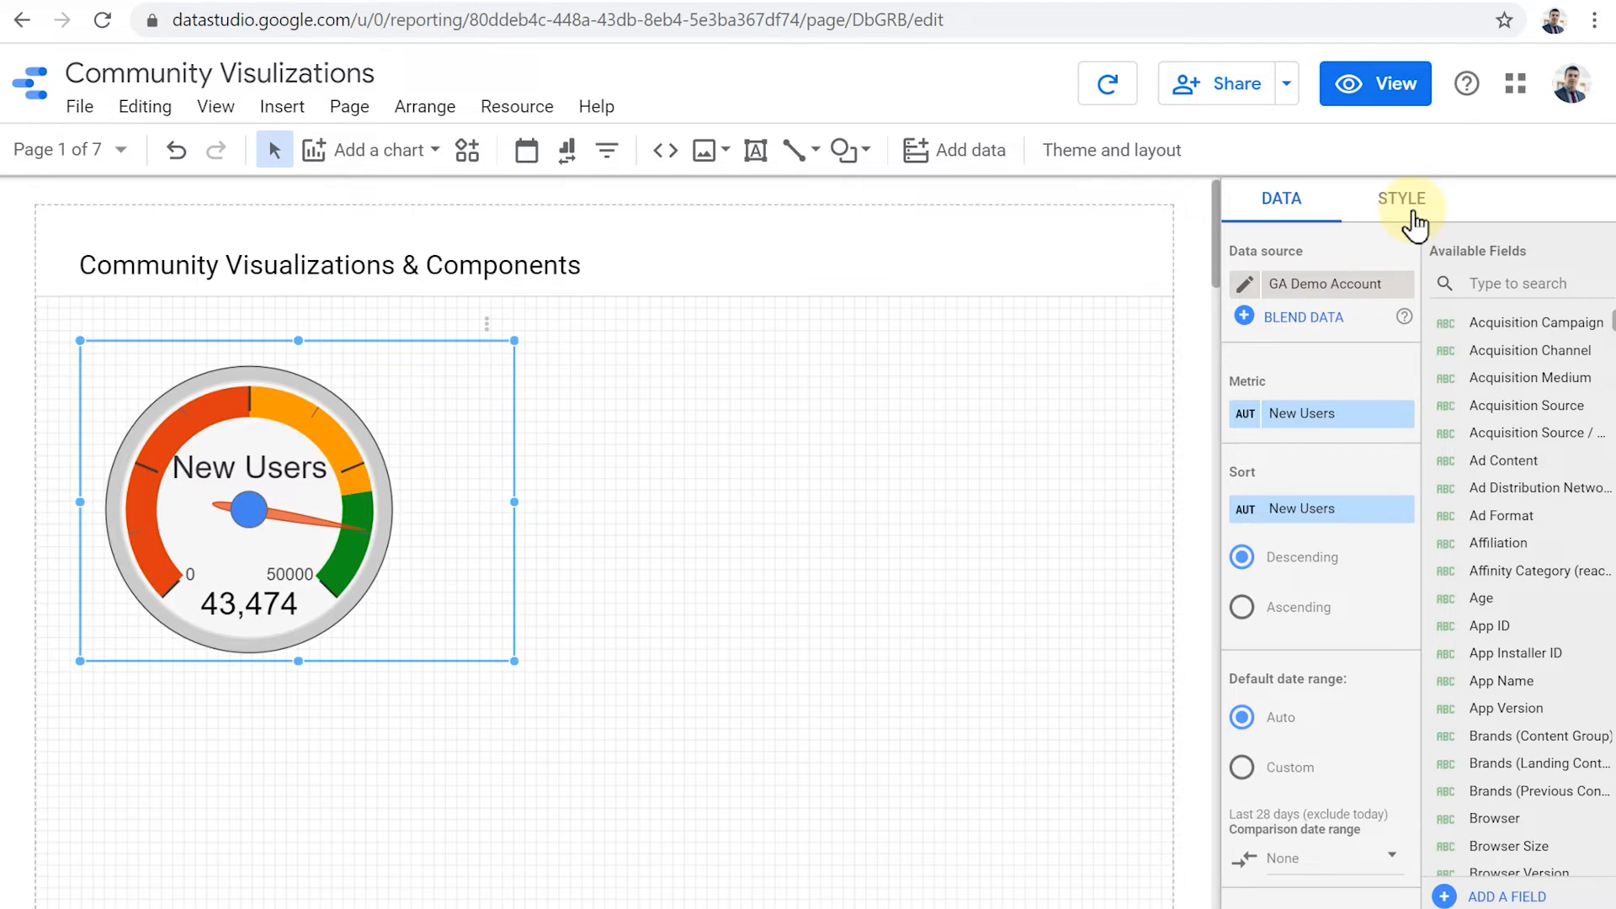
mouse_move(1400, 217)
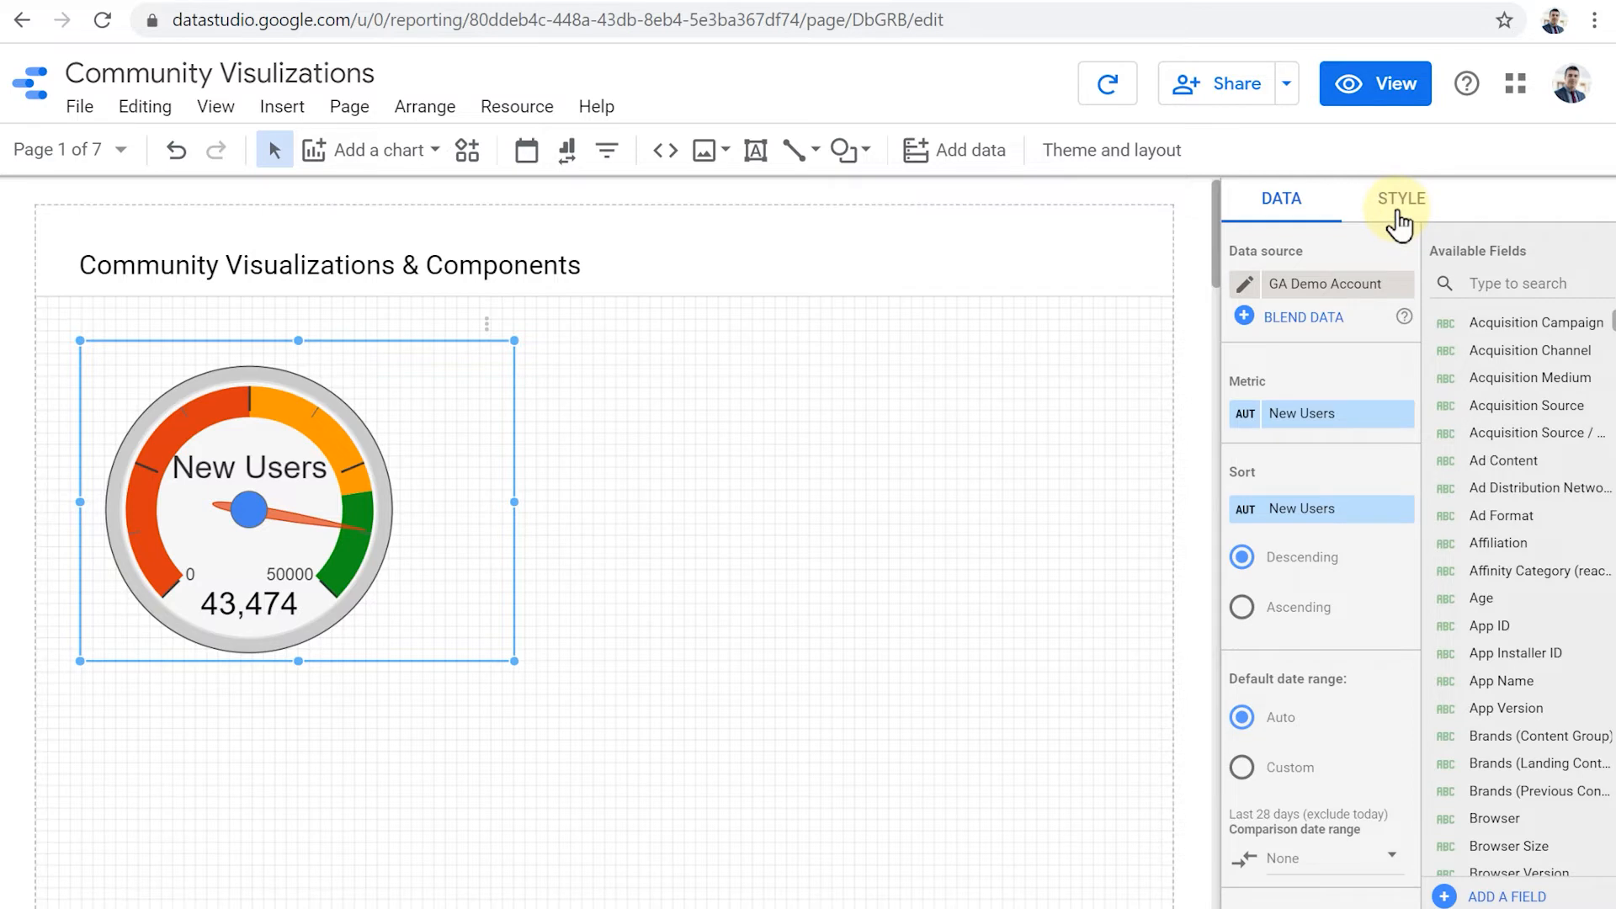
mouse_move(1005, 160)
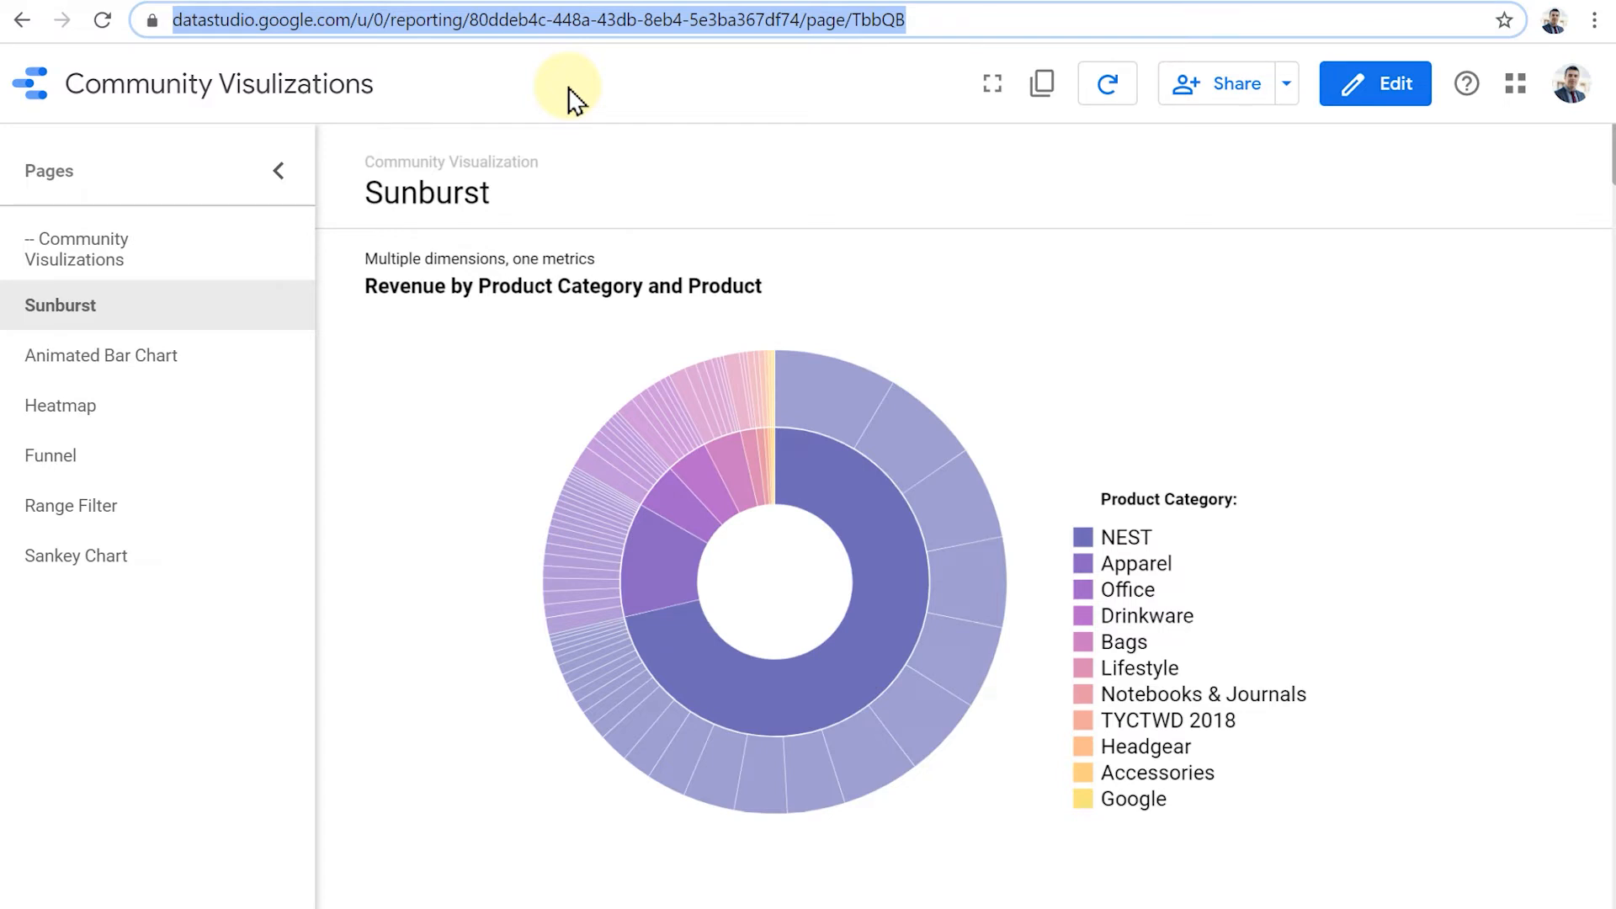
mouse_move(883, 617)
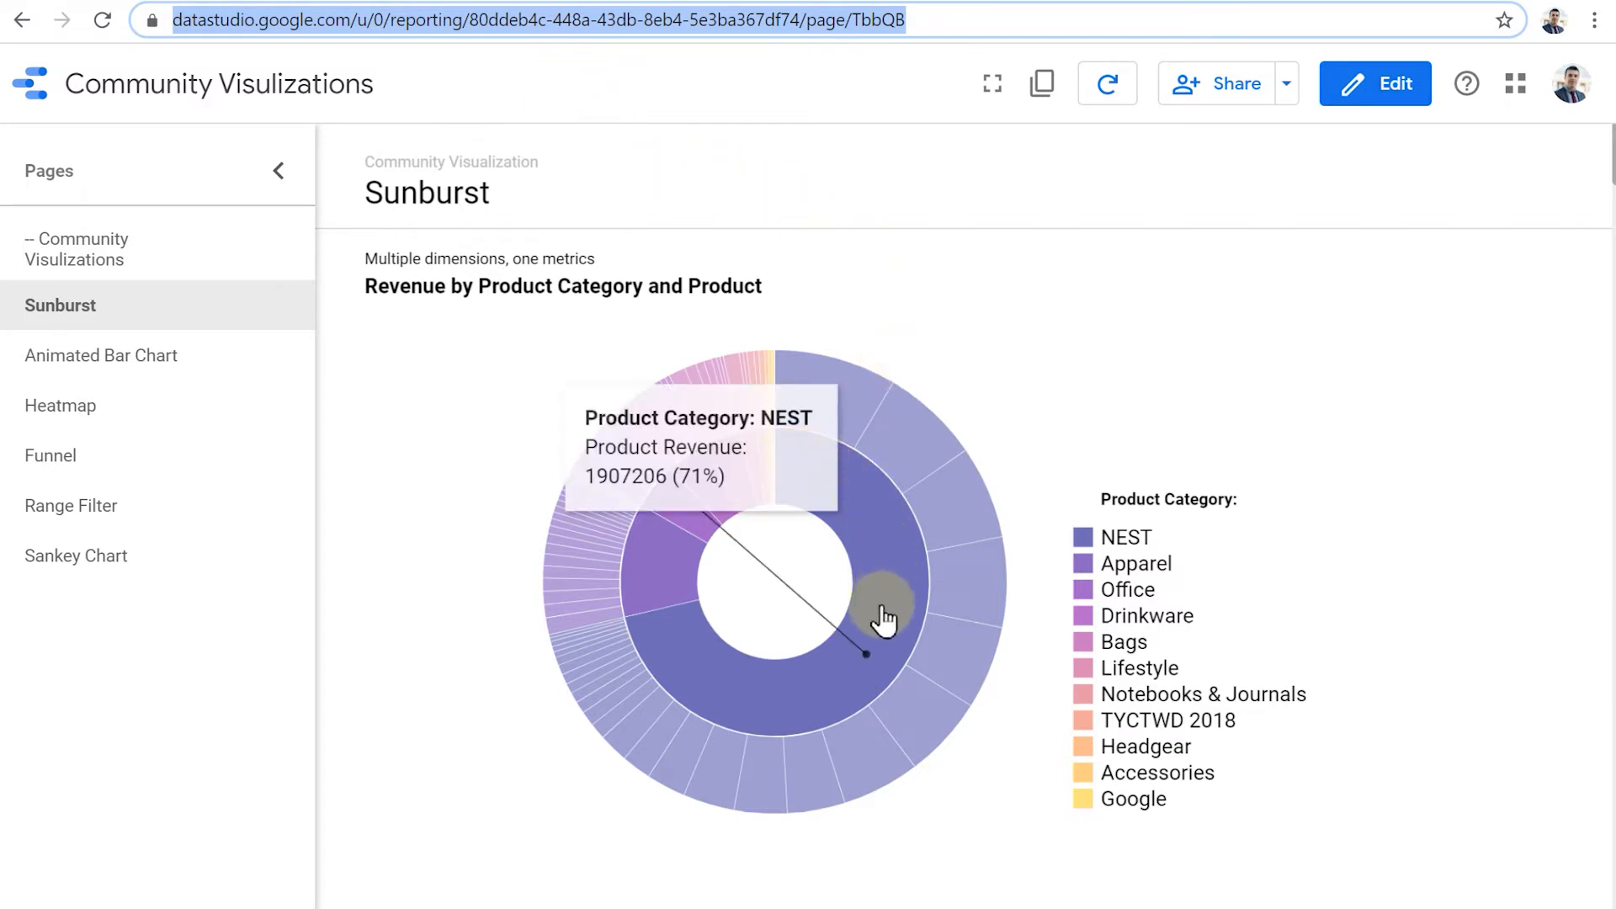
mouse_move(695, 604)
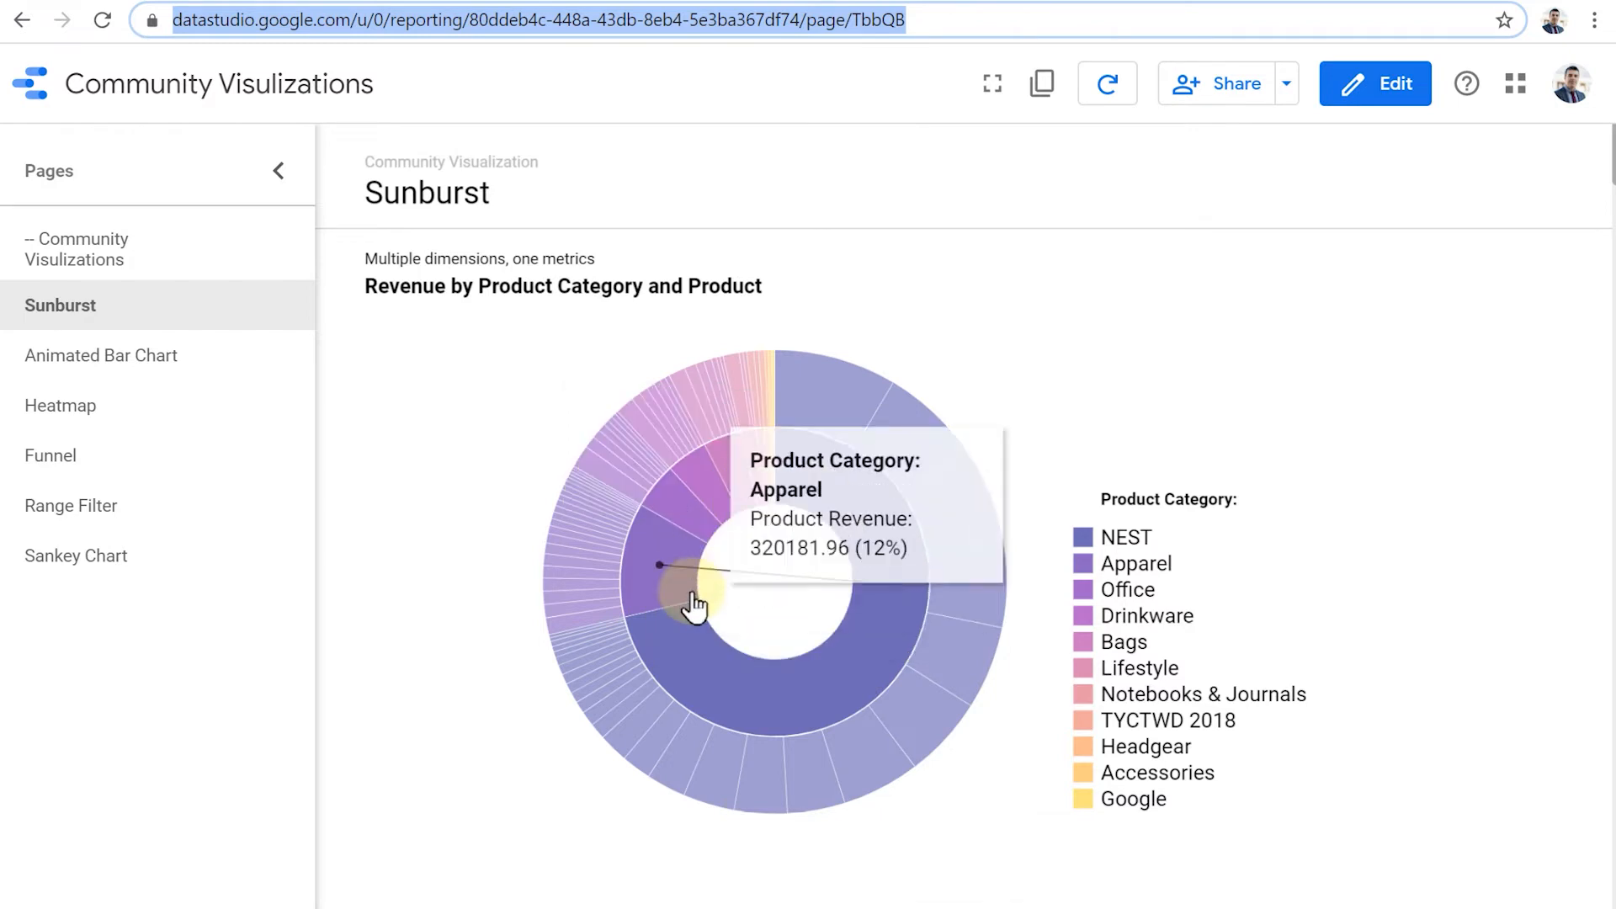
mouse_move(969, 347)
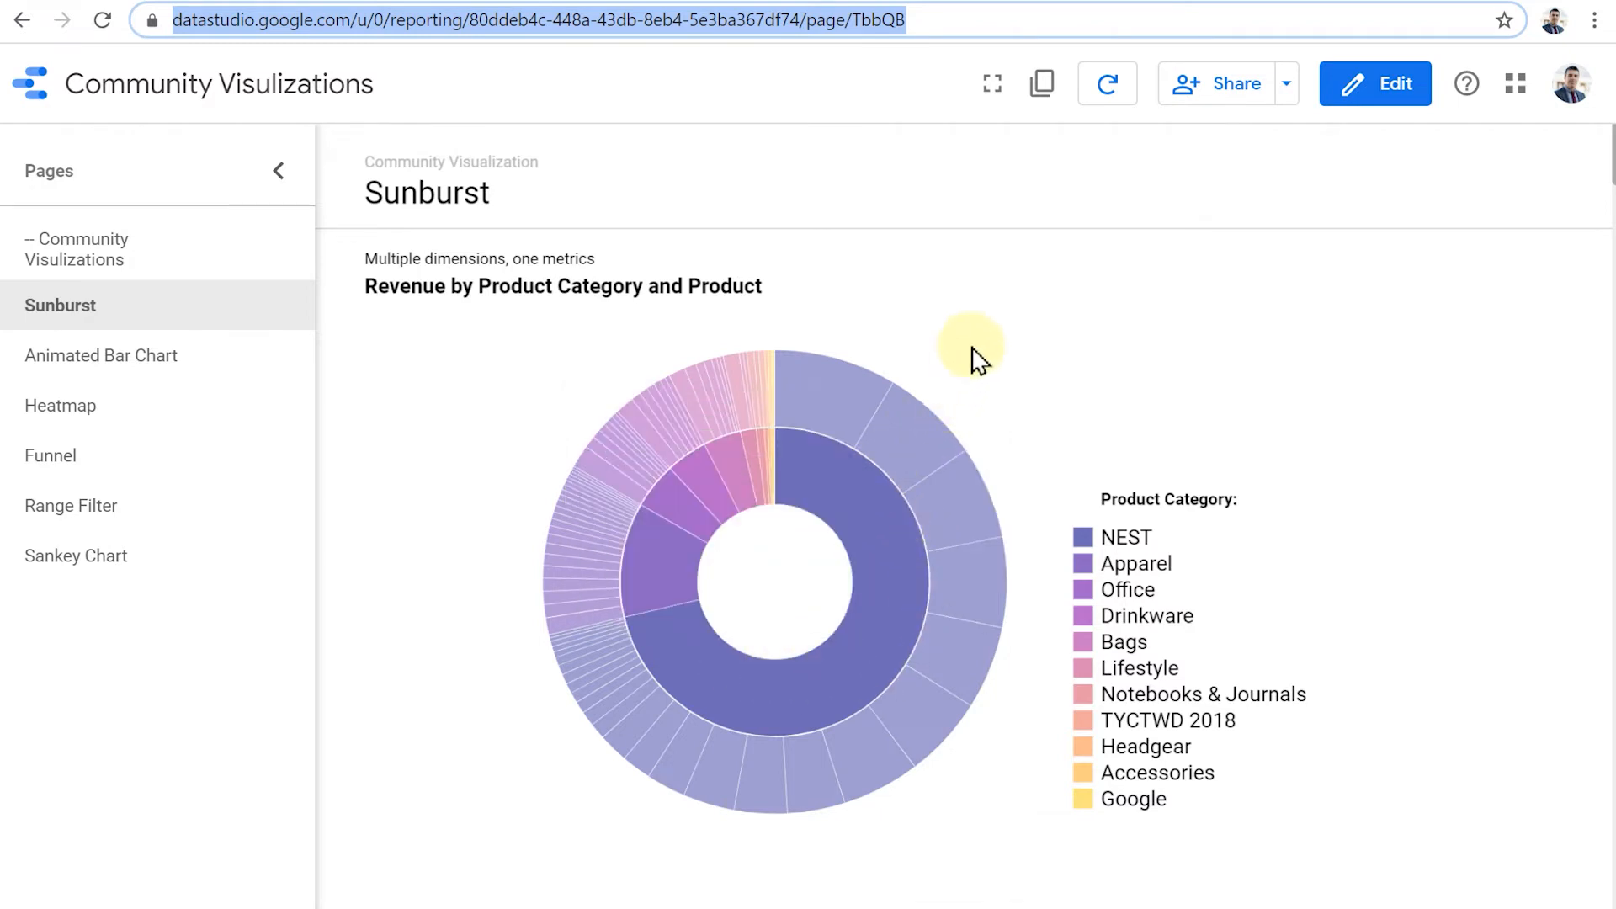
mouse_move(985, 335)
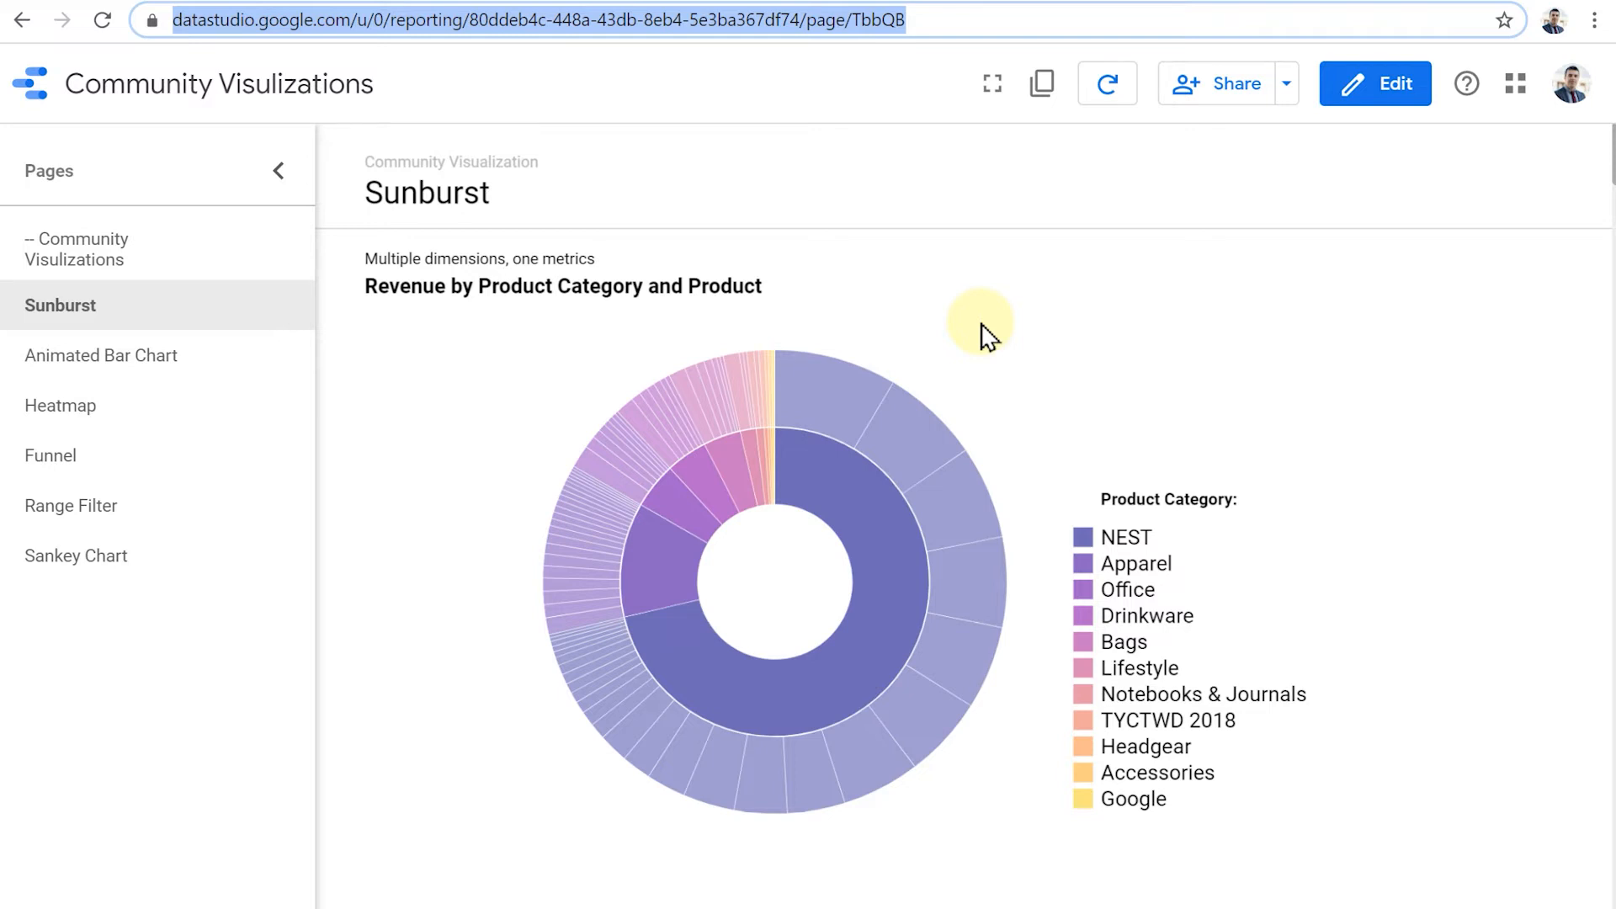
mouse_move(796, 549)
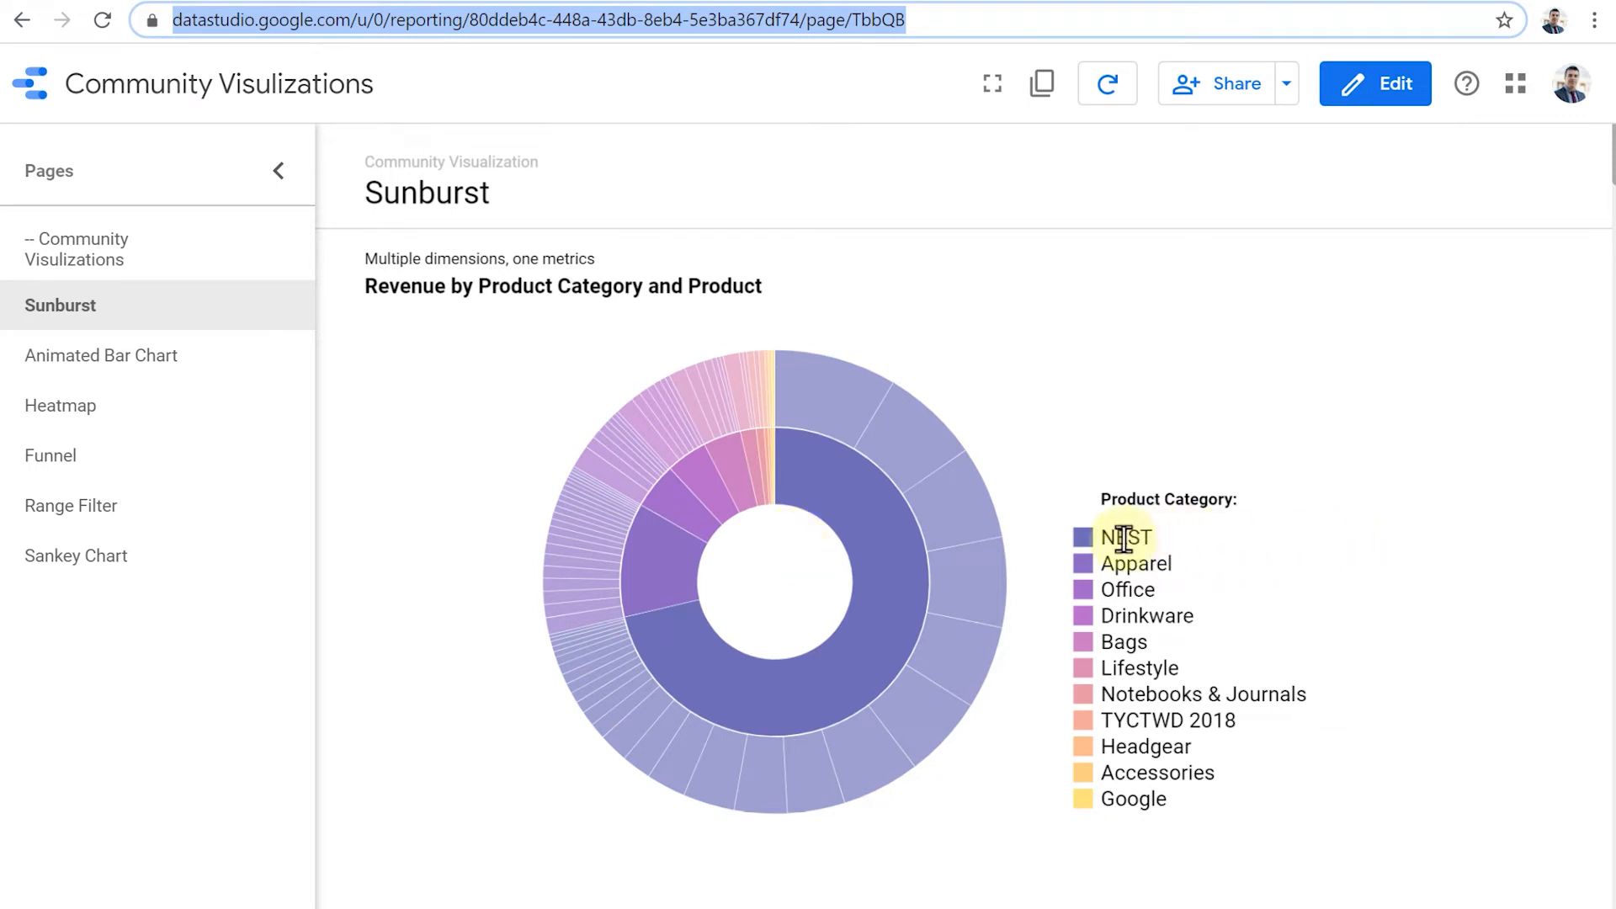
mouse_move(1146, 623)
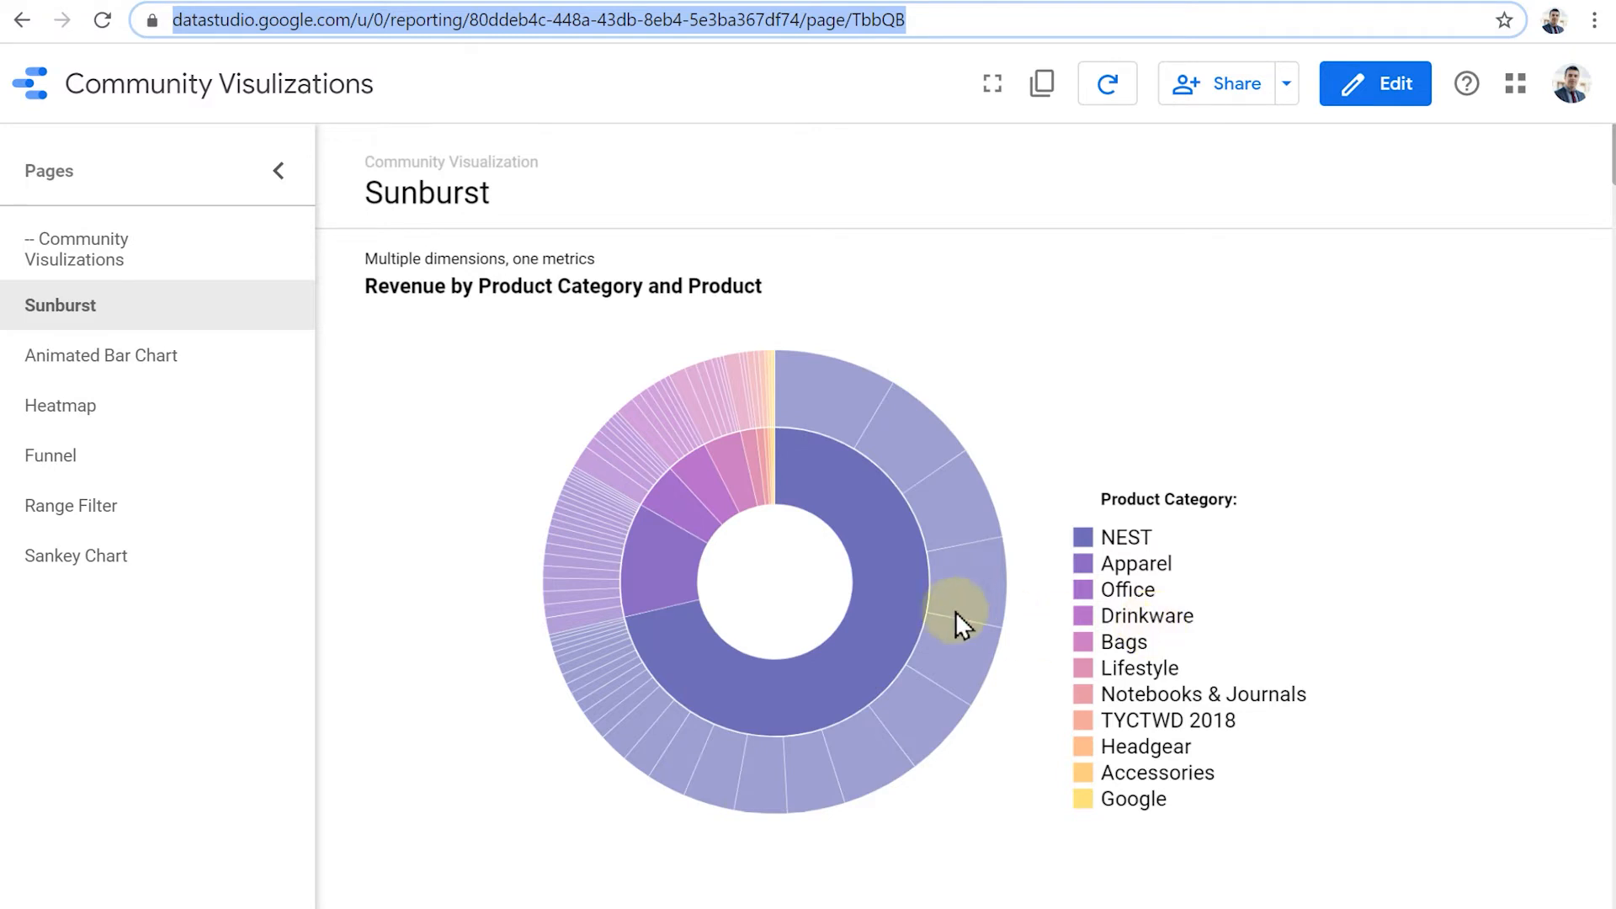
mouse_move(840, 515)
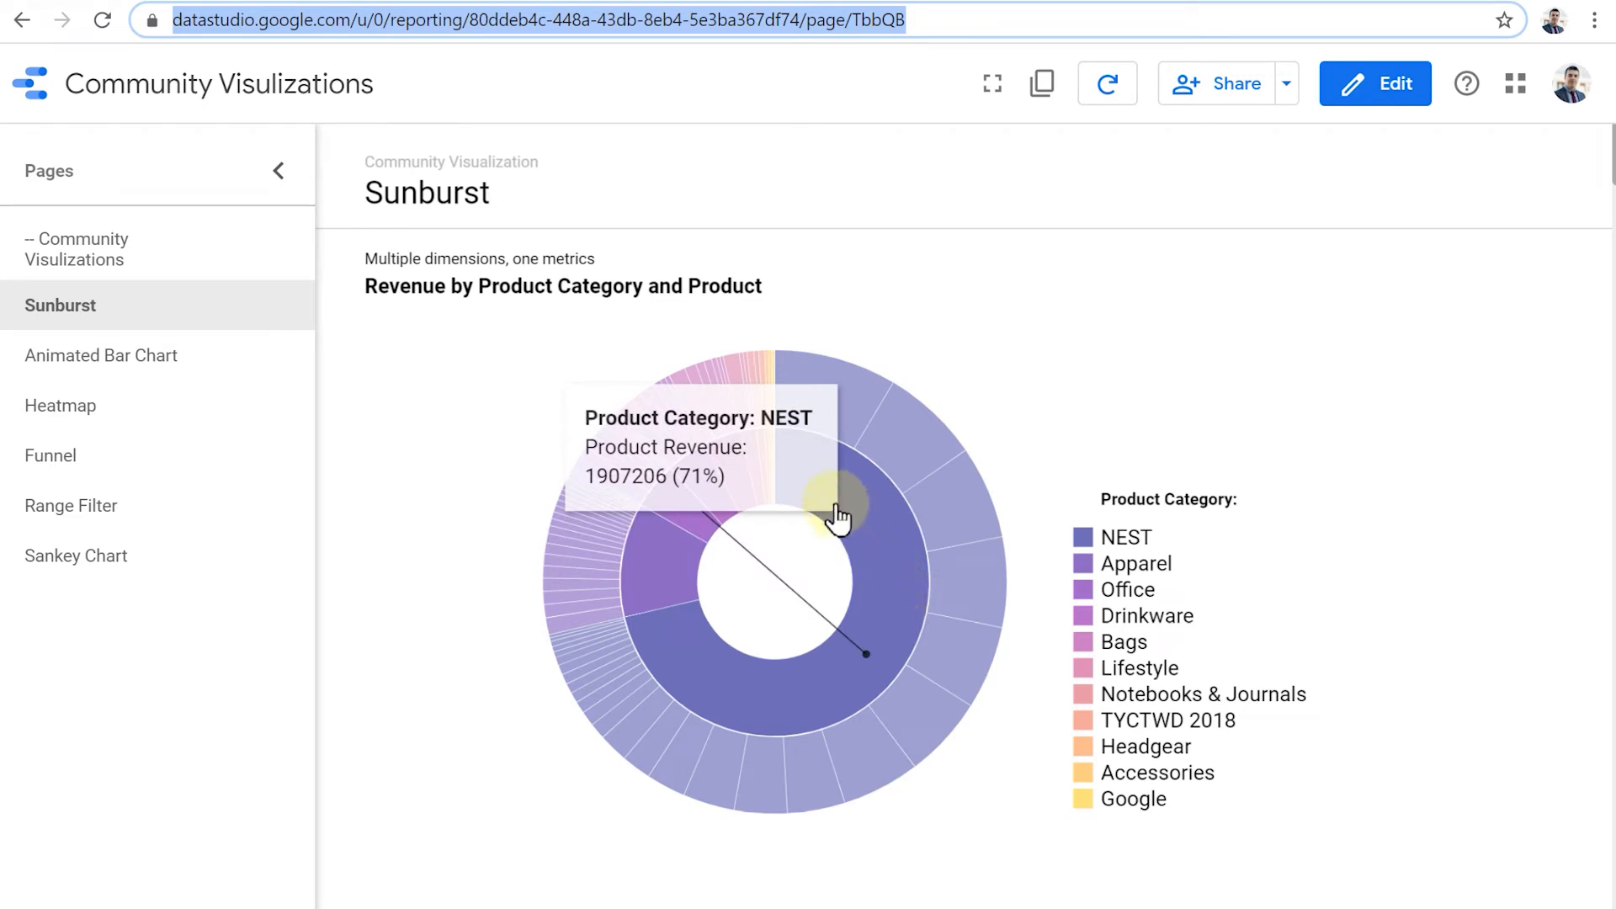
mouse_move(714, 680)
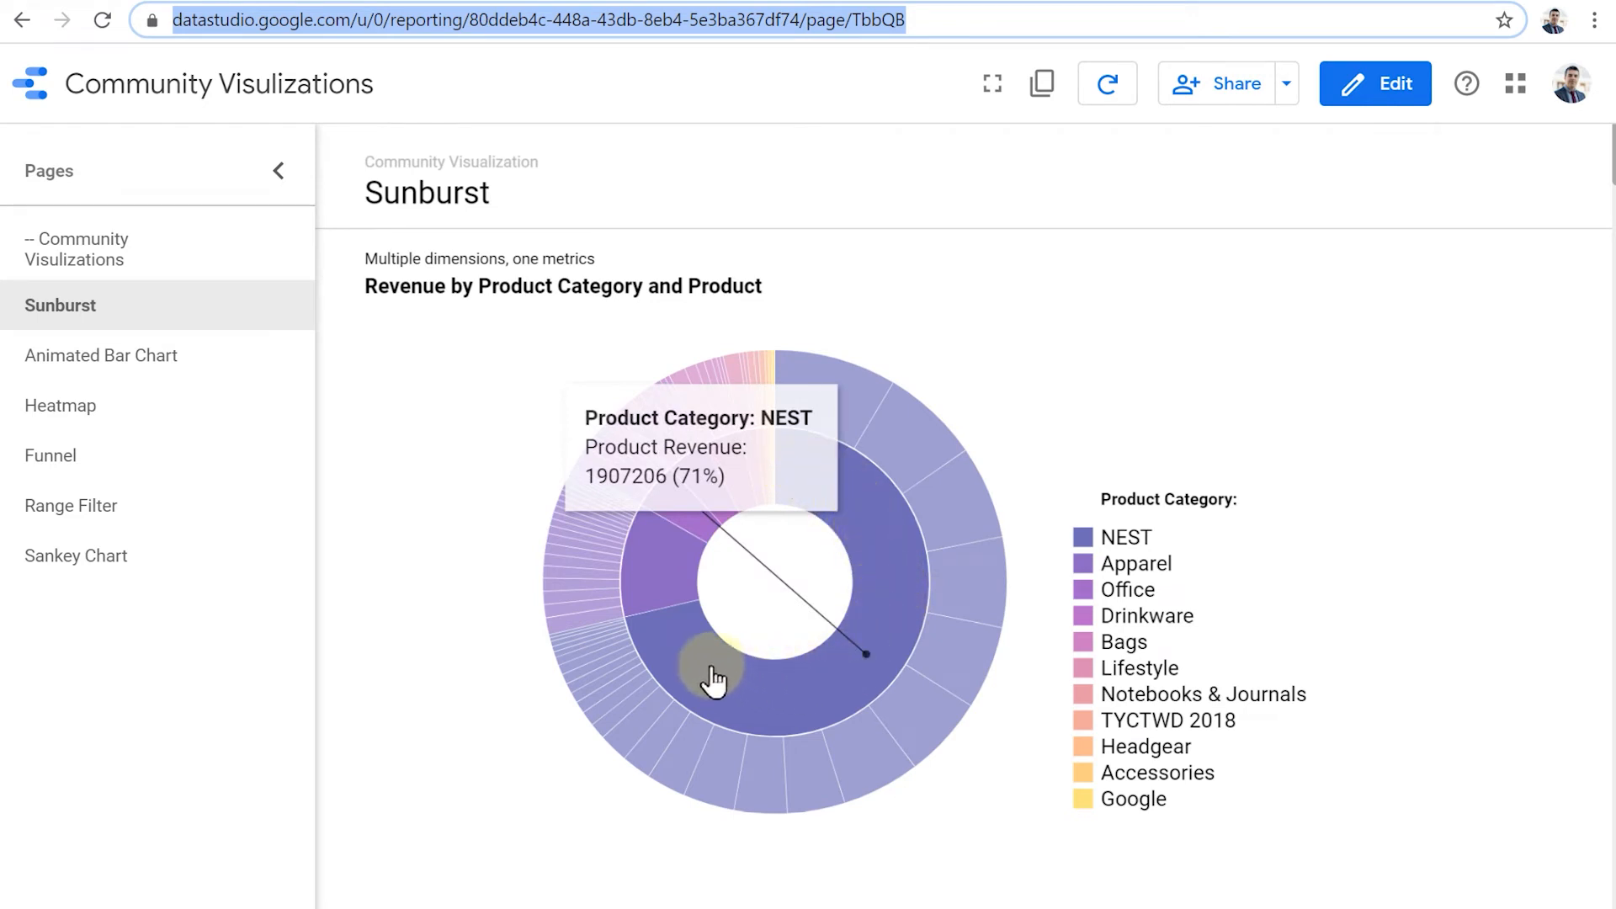
mouse_move(678, 631)
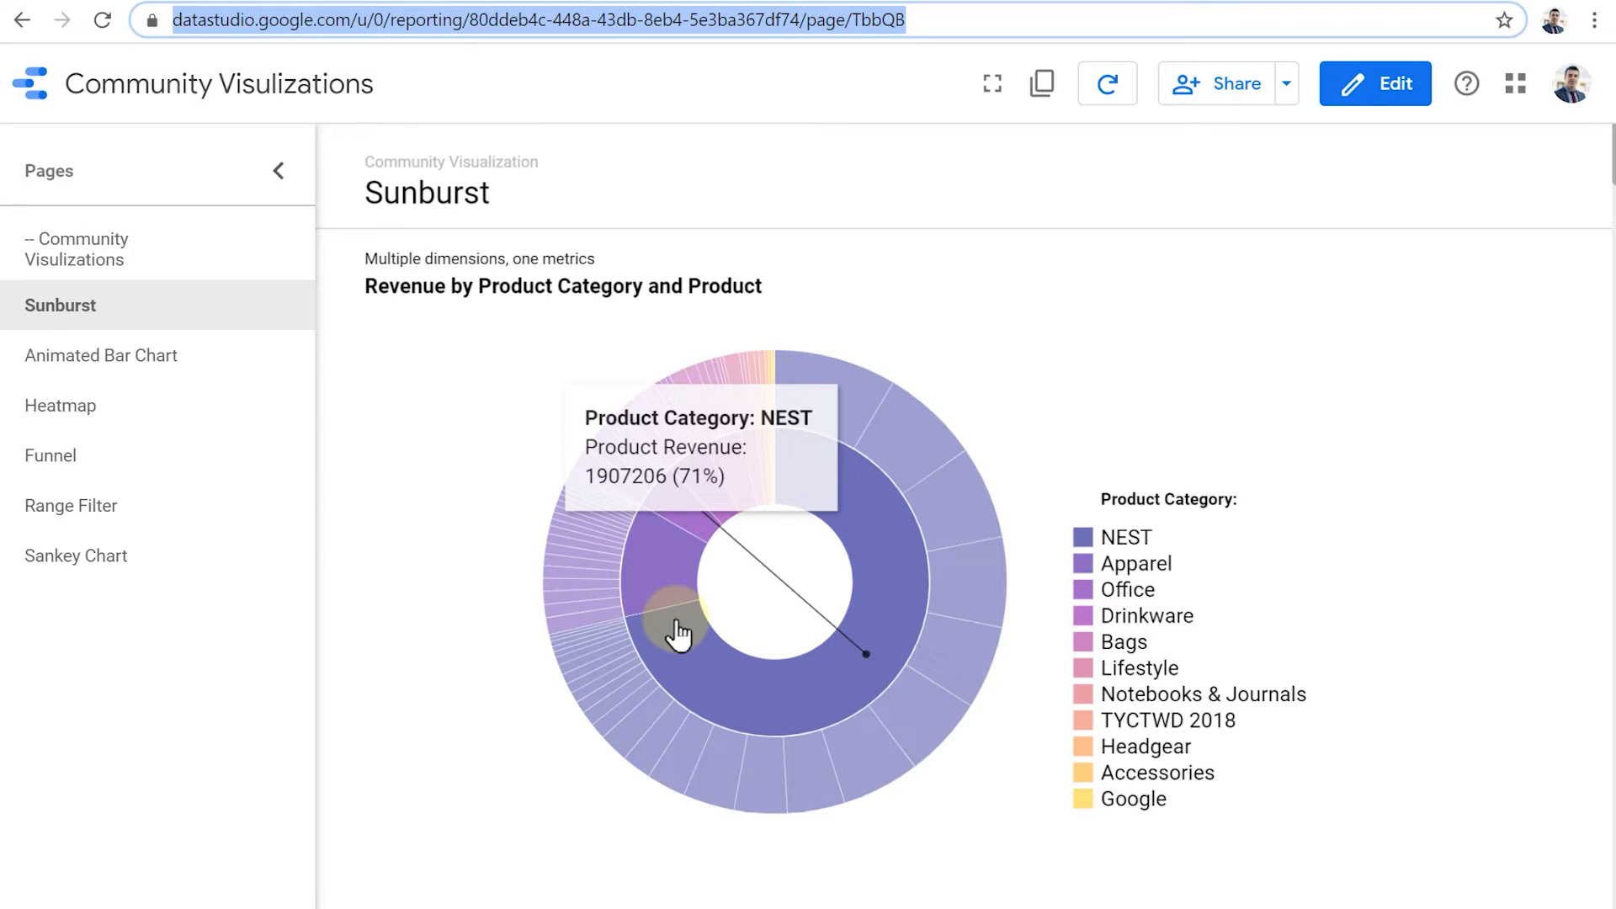
mouse_move(875, 634)
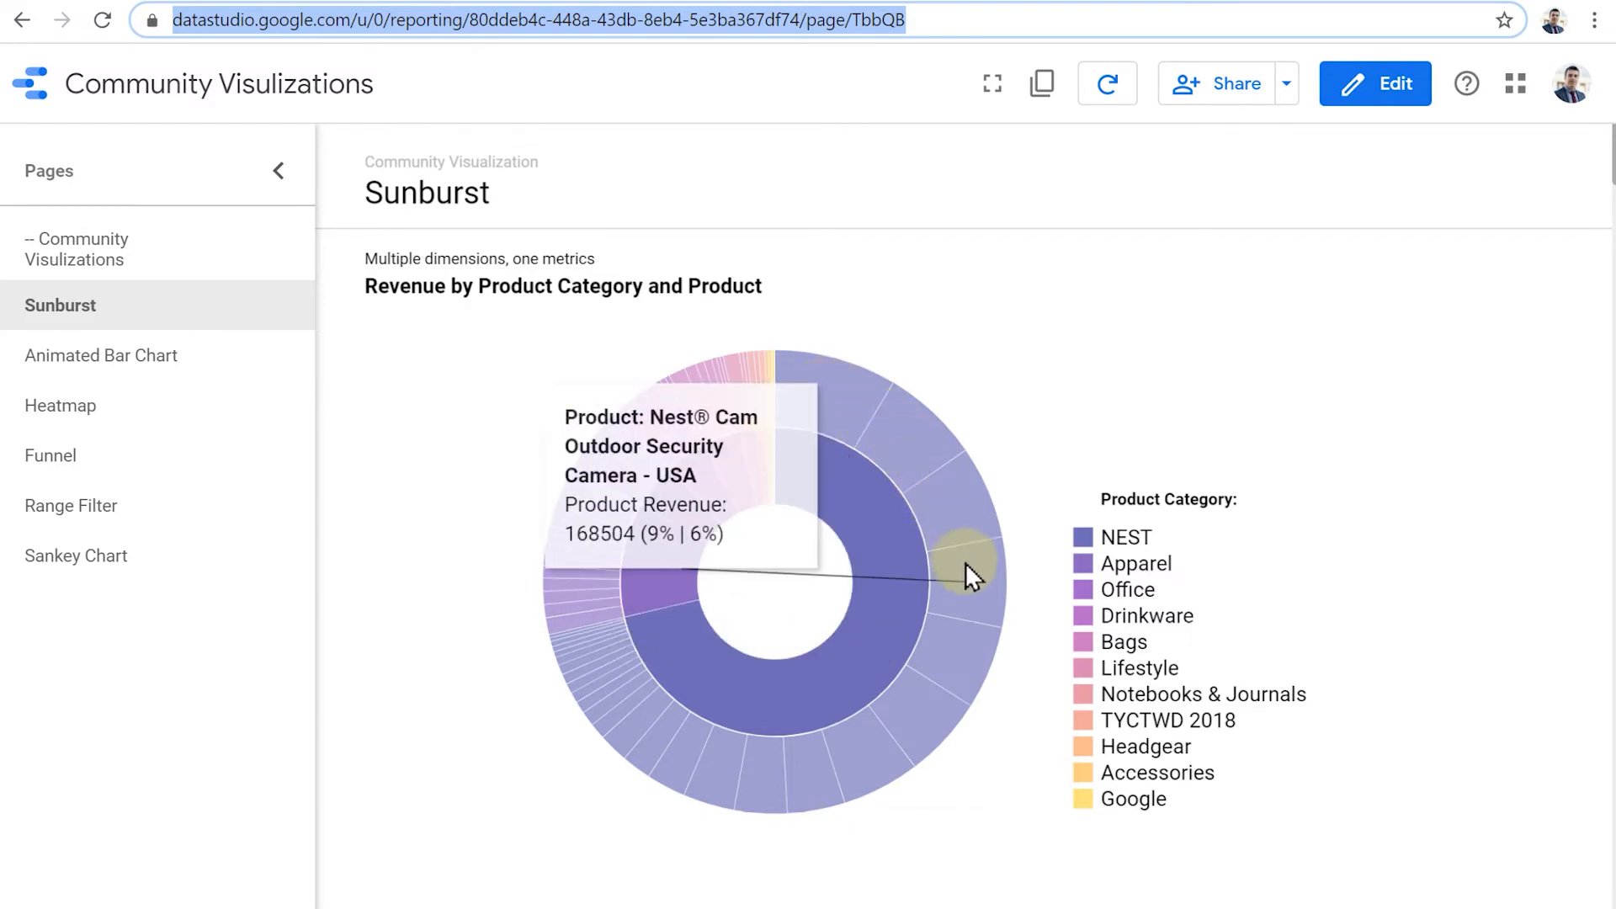
mouse_move(805, 771)
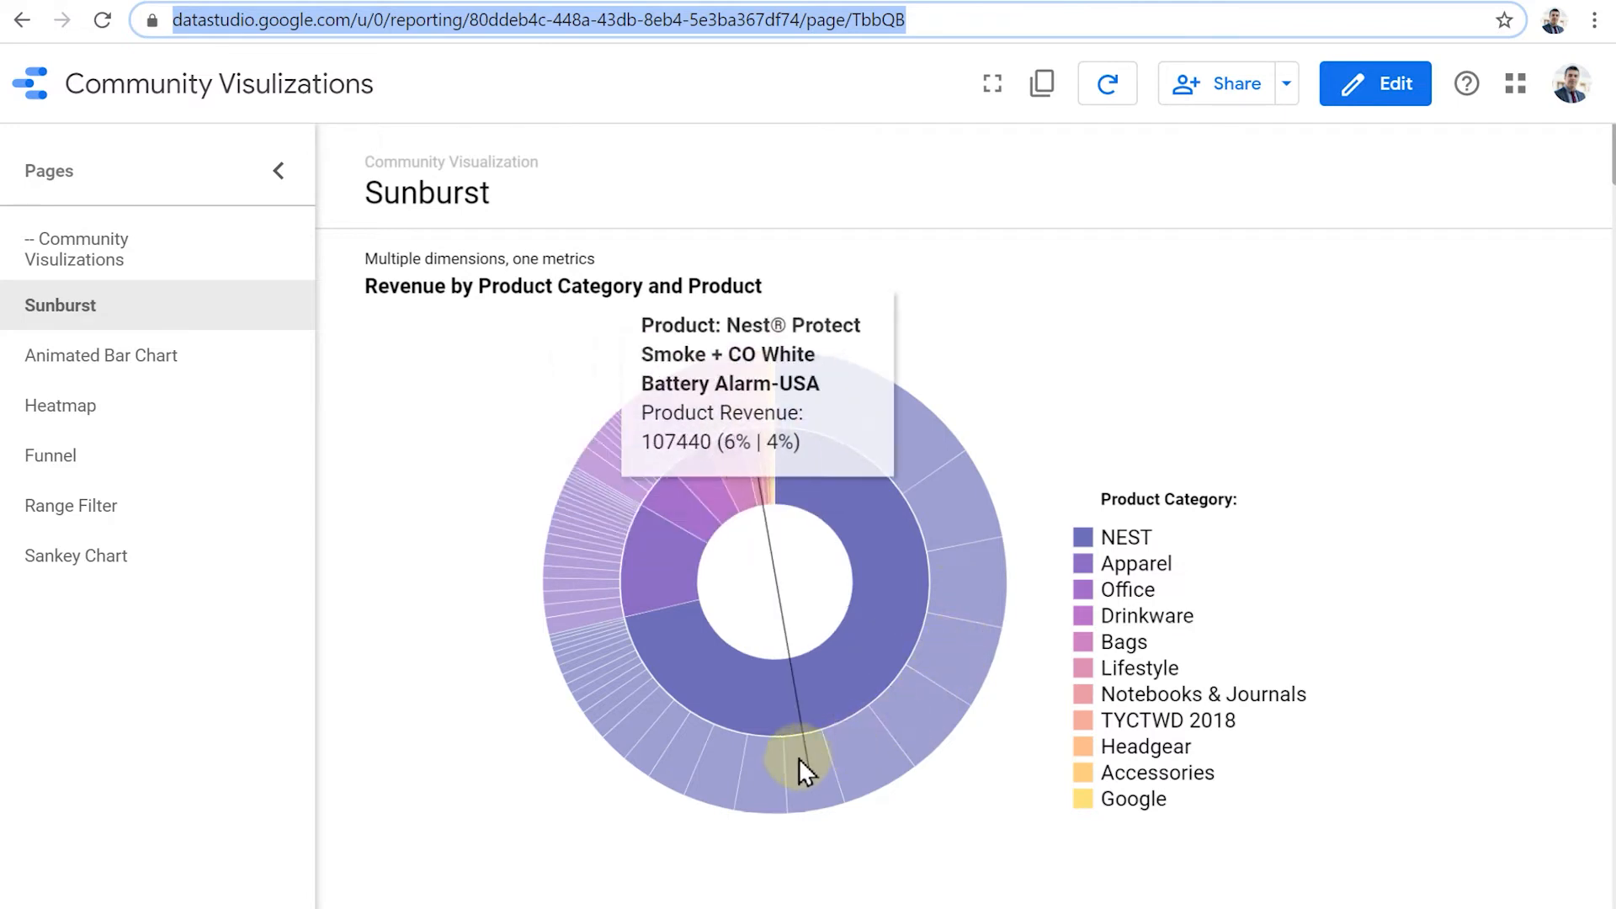
mouse_move(958, 603)
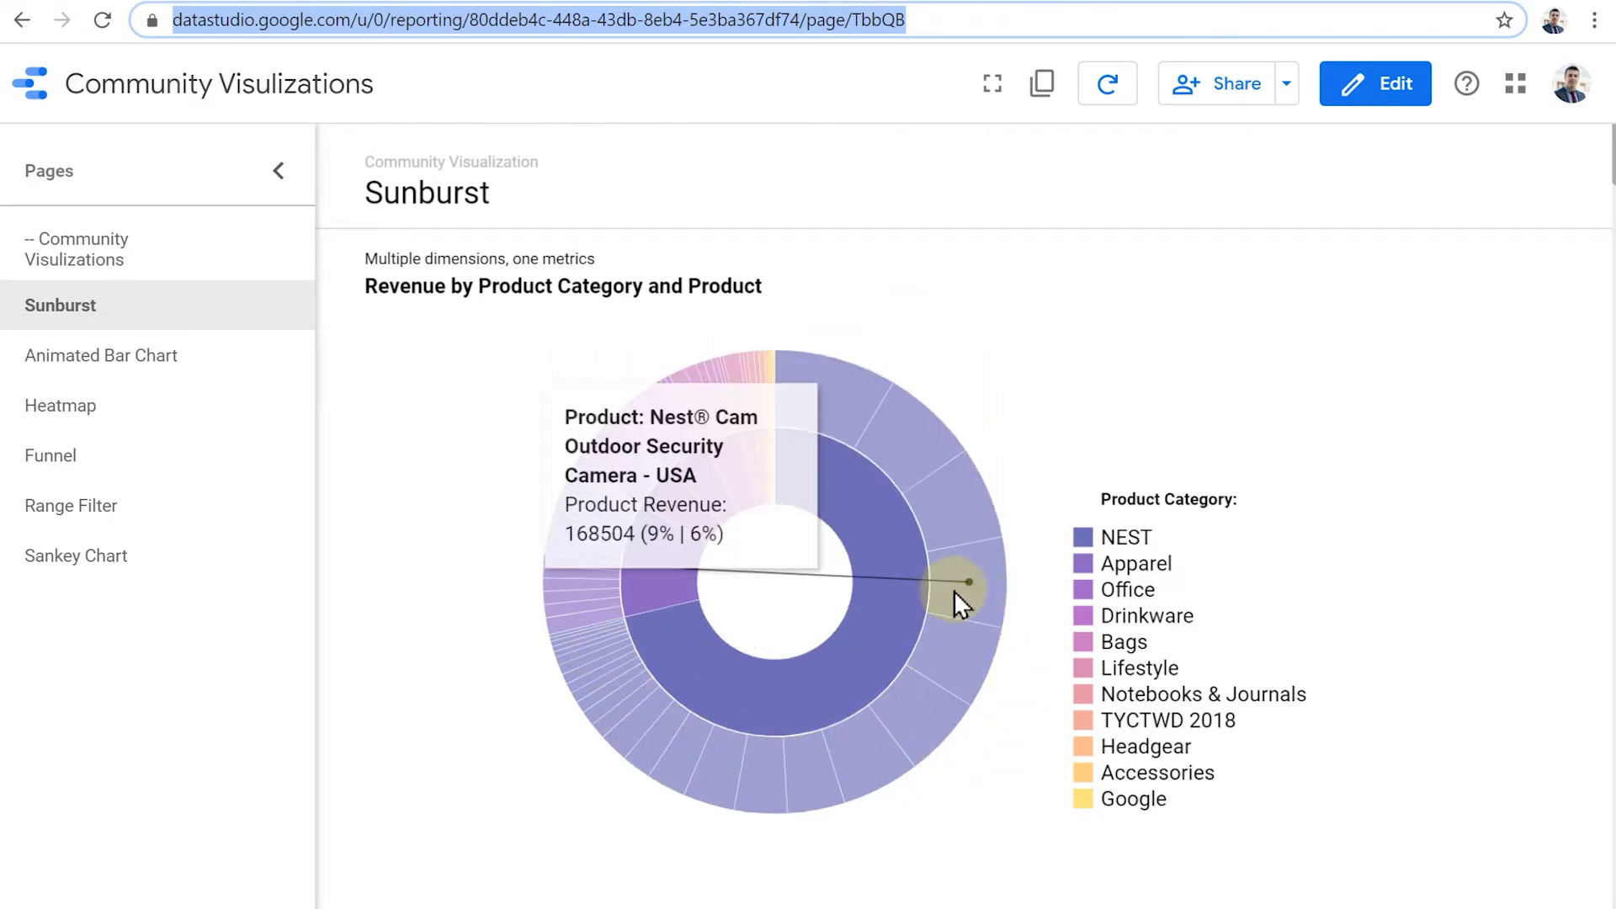
mouse_move(947, 515)
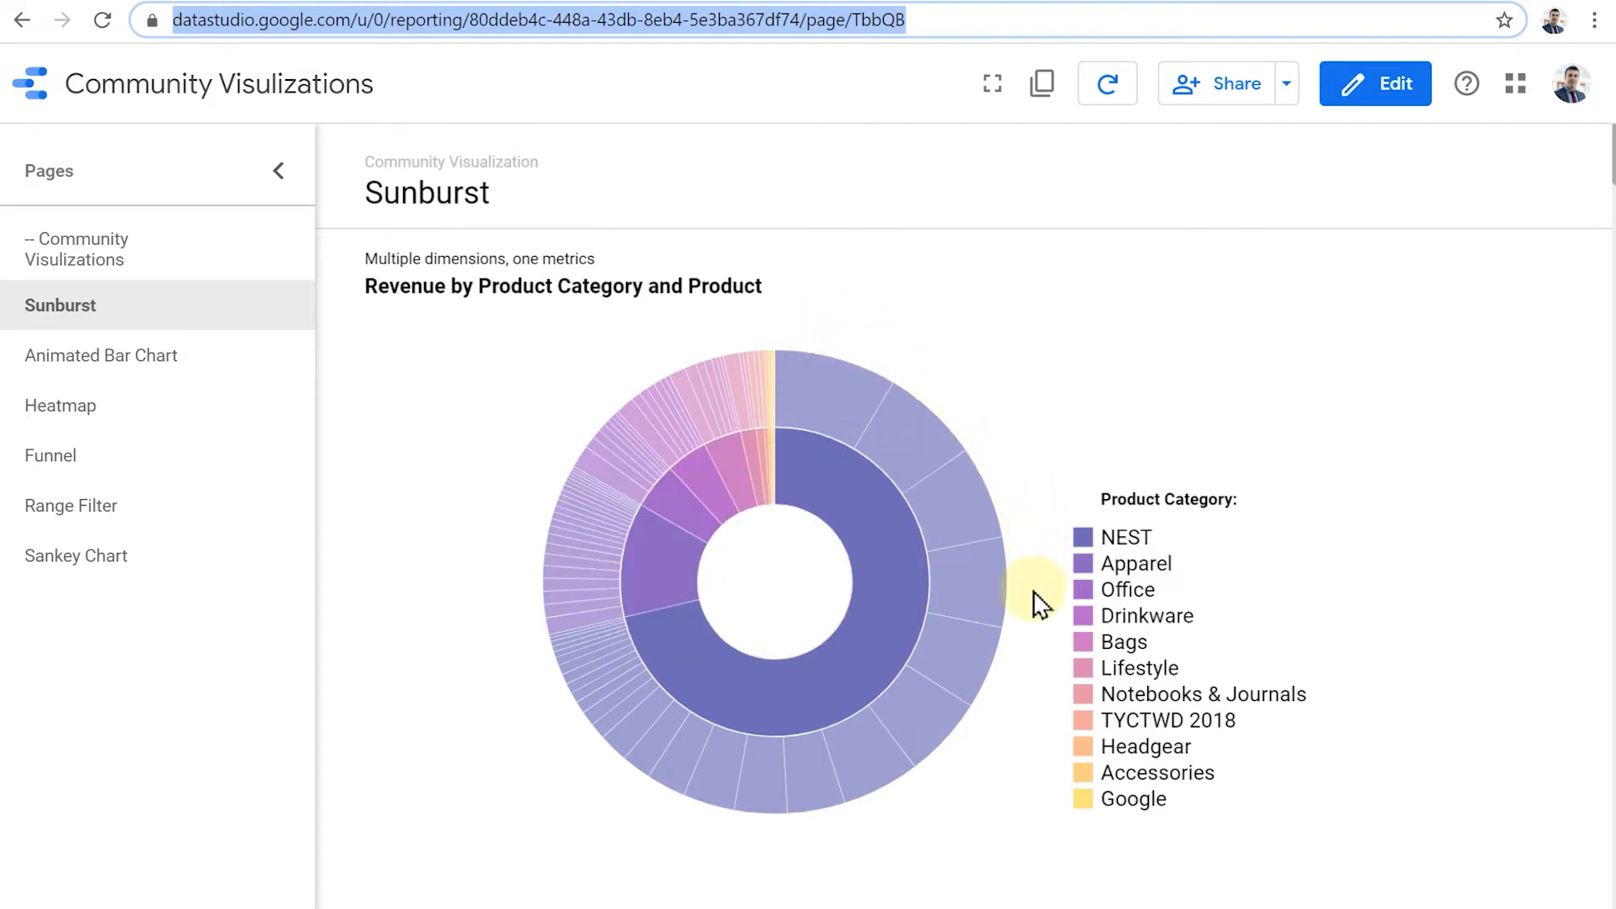
mouse_move(1047, 565)
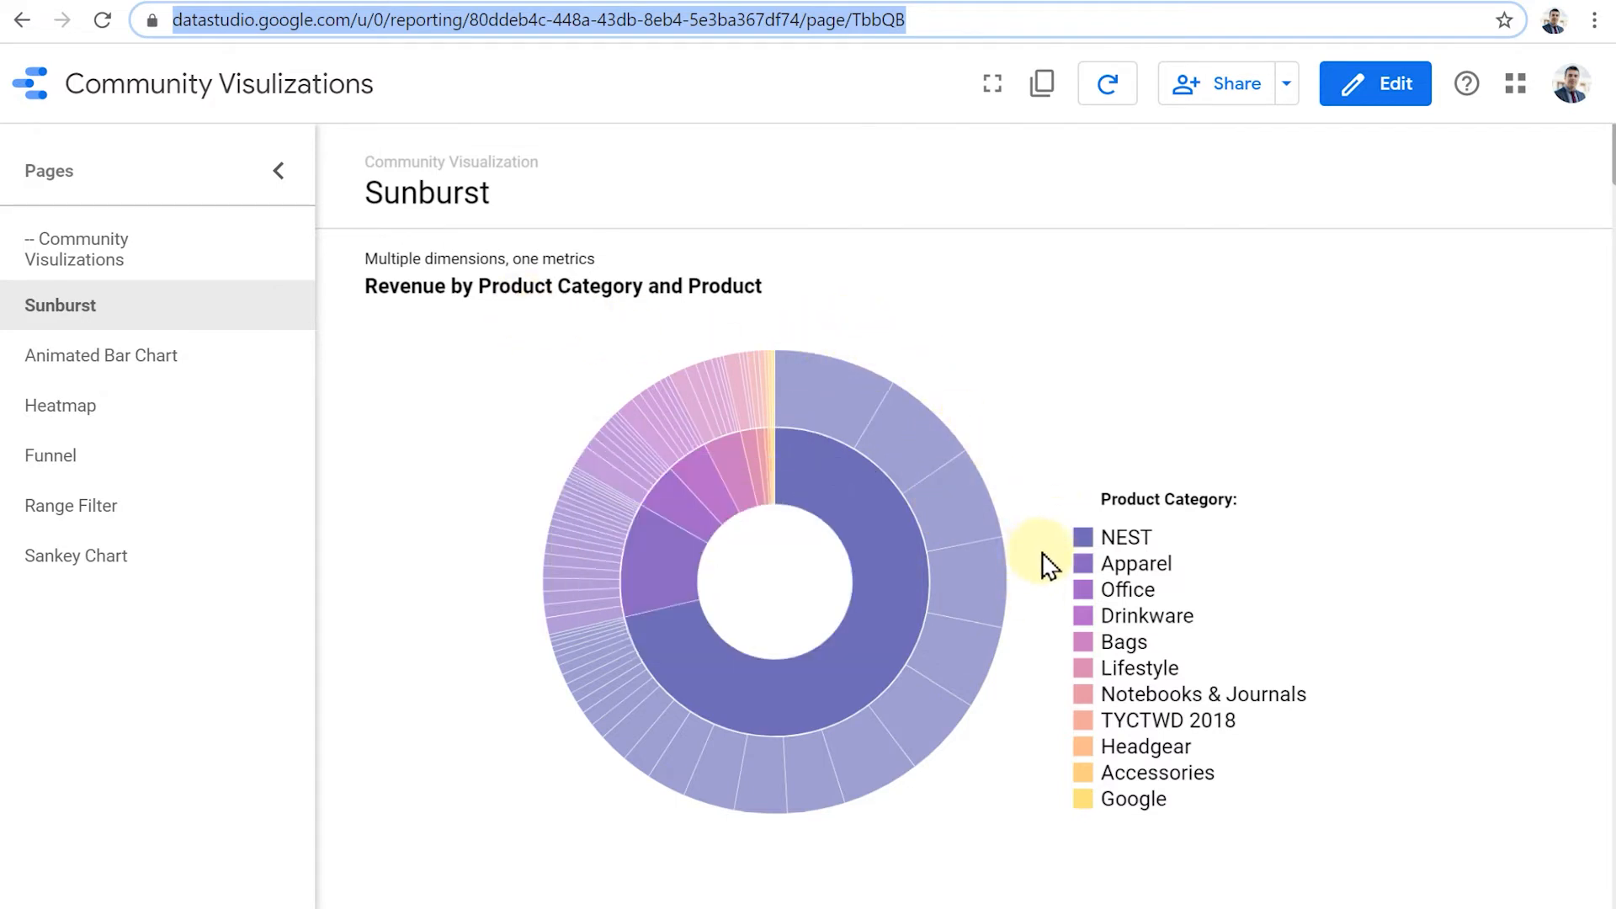
Step: Scroll the Sunburst page to bring the sessions sunburst and its landing-page legend into view
scroll(down, 3)
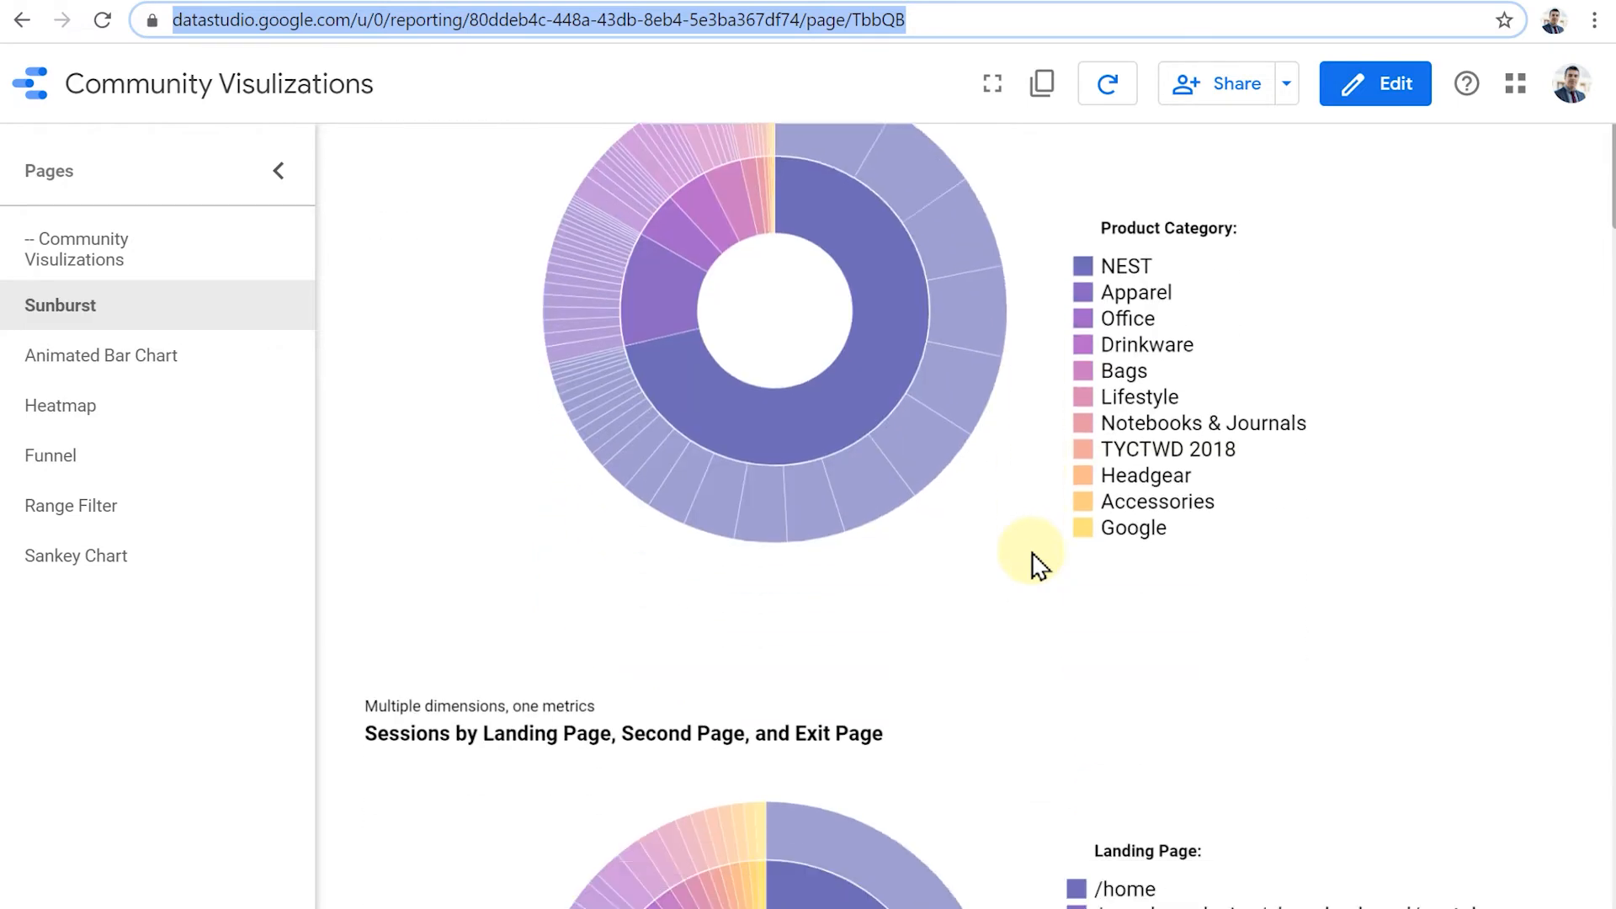
scroll(down, 3)
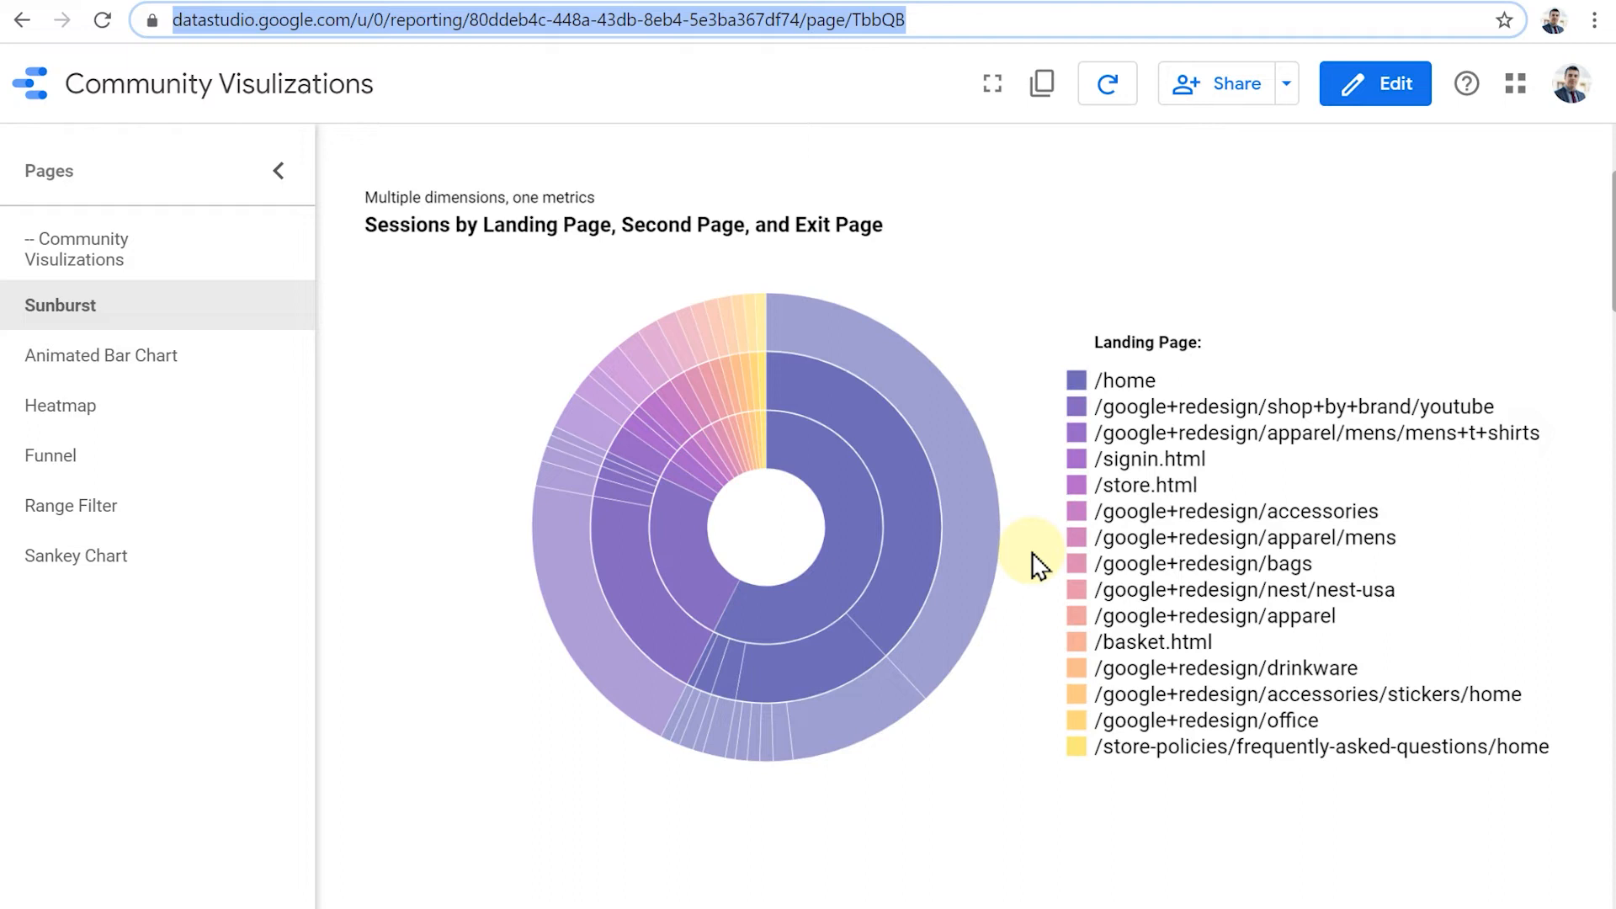
mouse_move(835, 520)
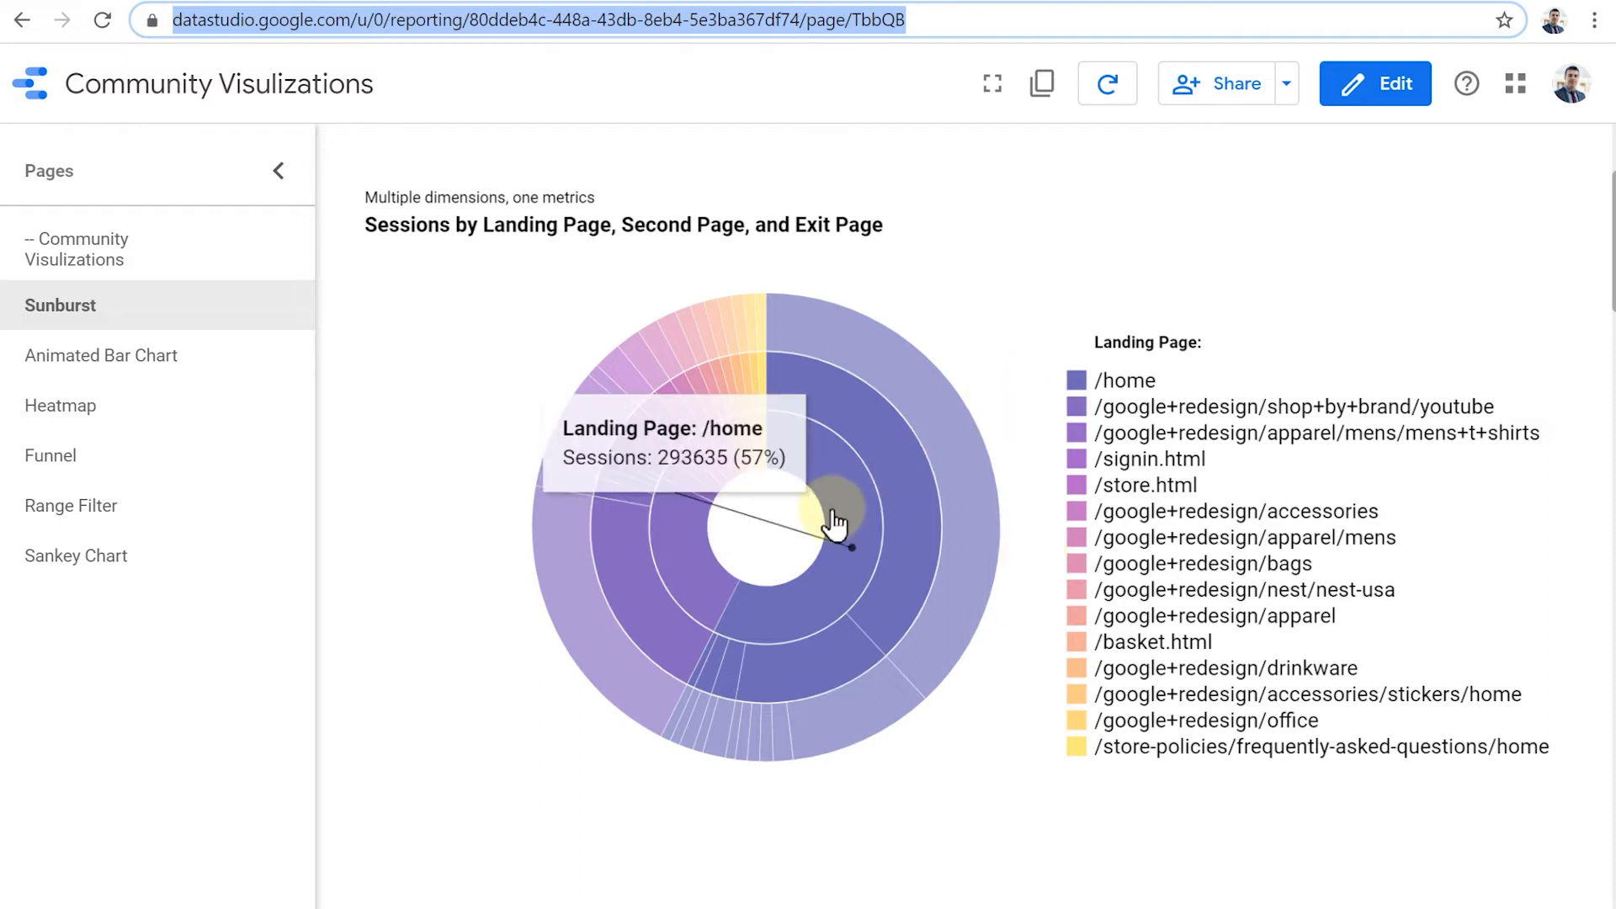
mouse_move(845, 534)
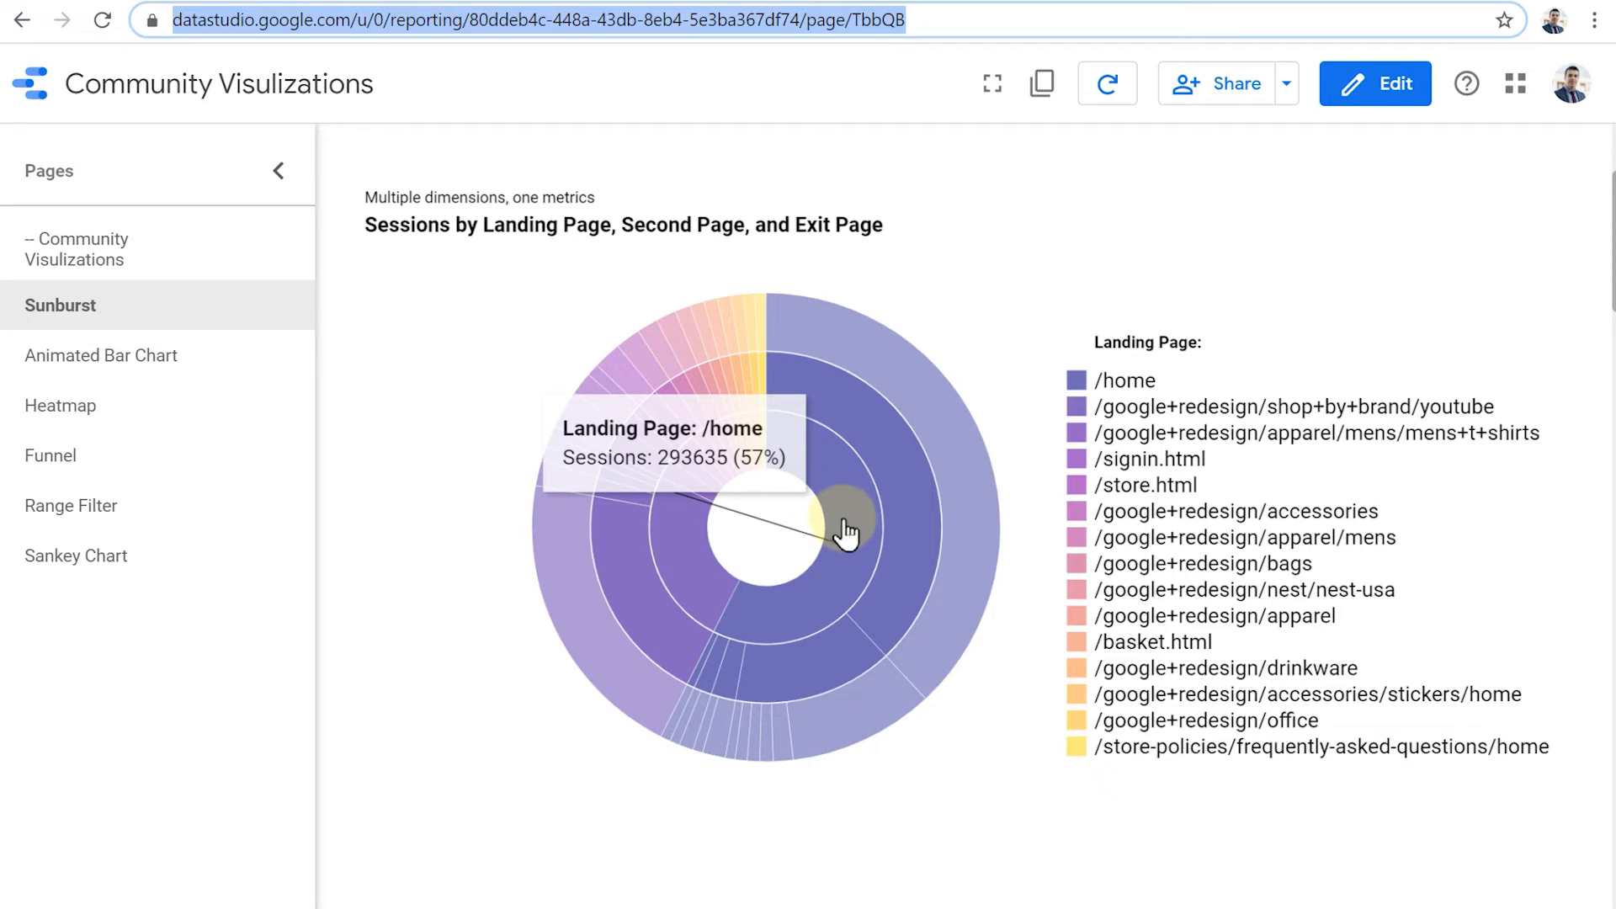
mouse_move(821, 663)
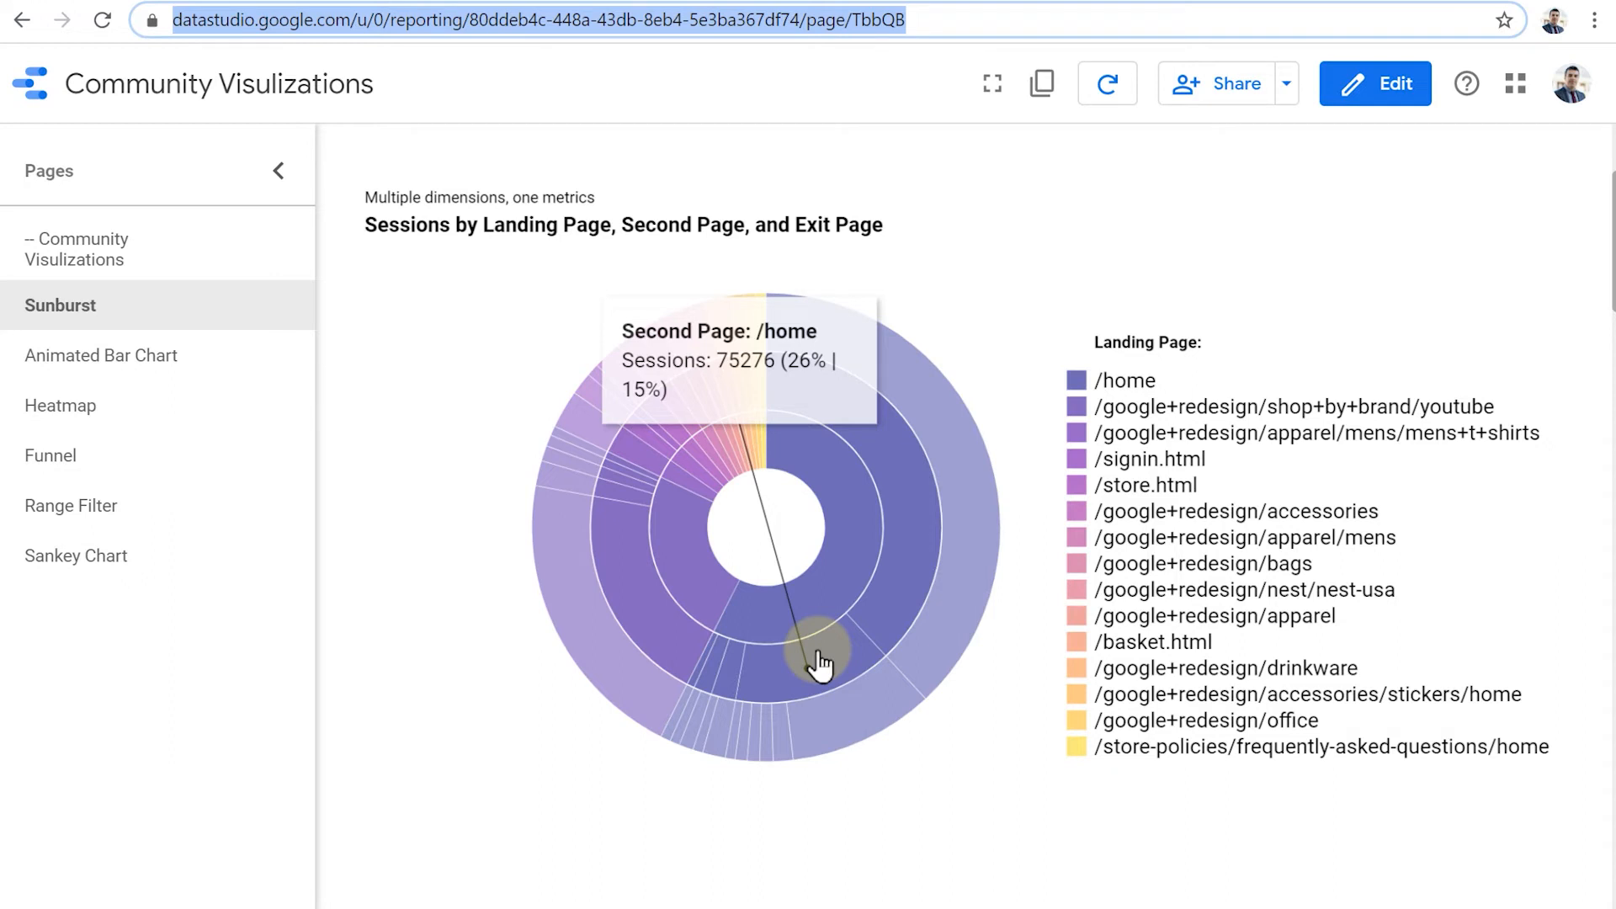
mouse_move(850, 690)
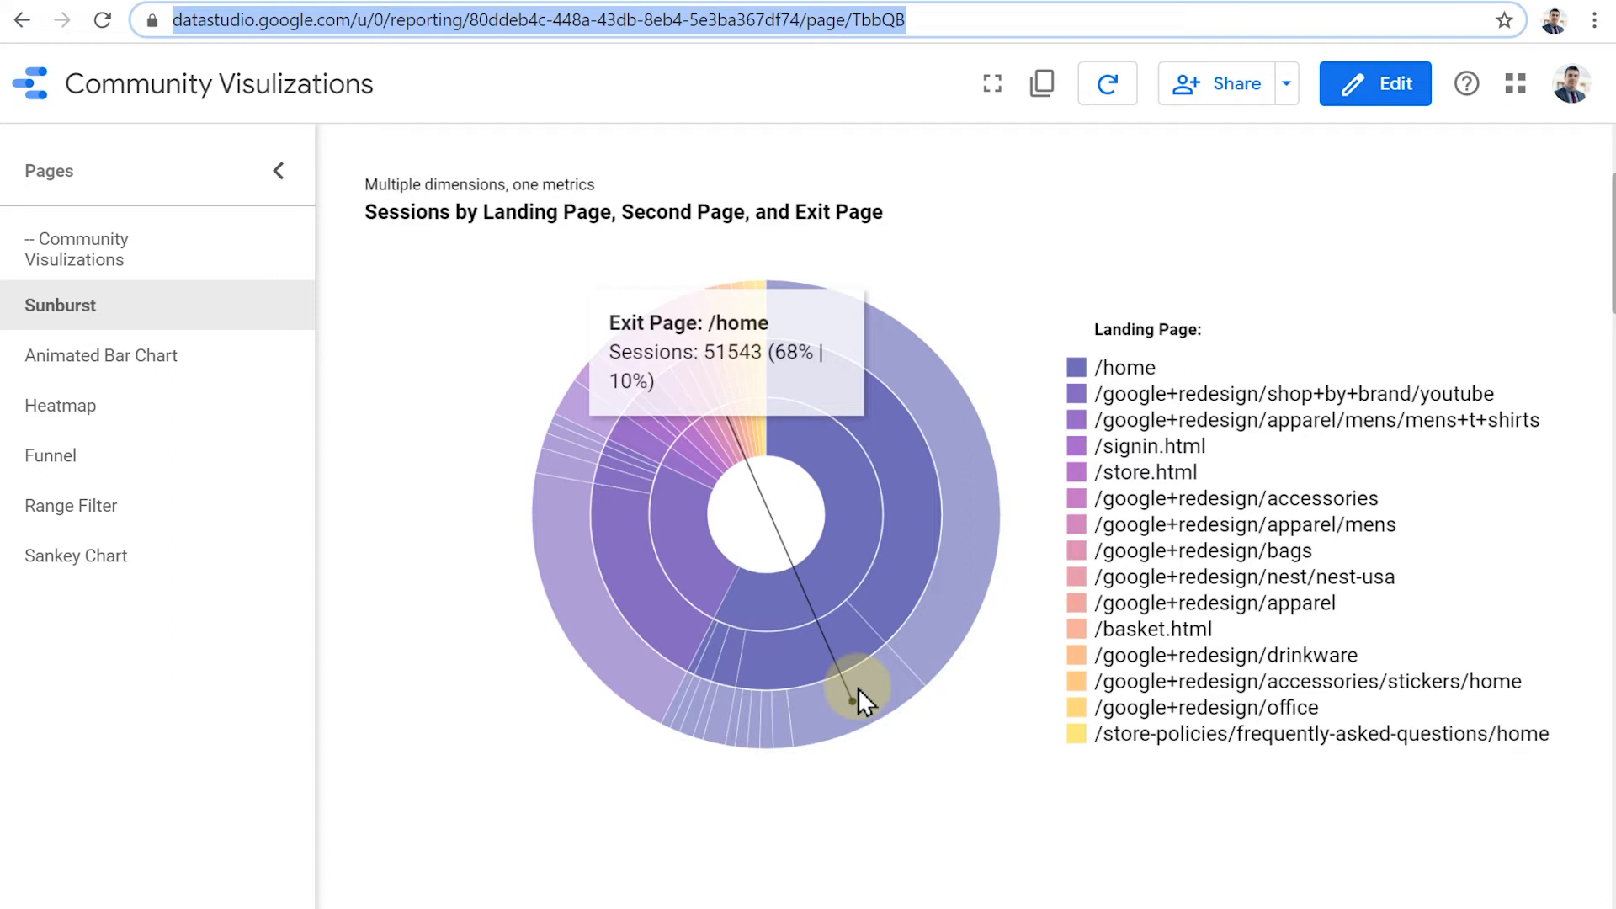
mouse_move(772, 722)
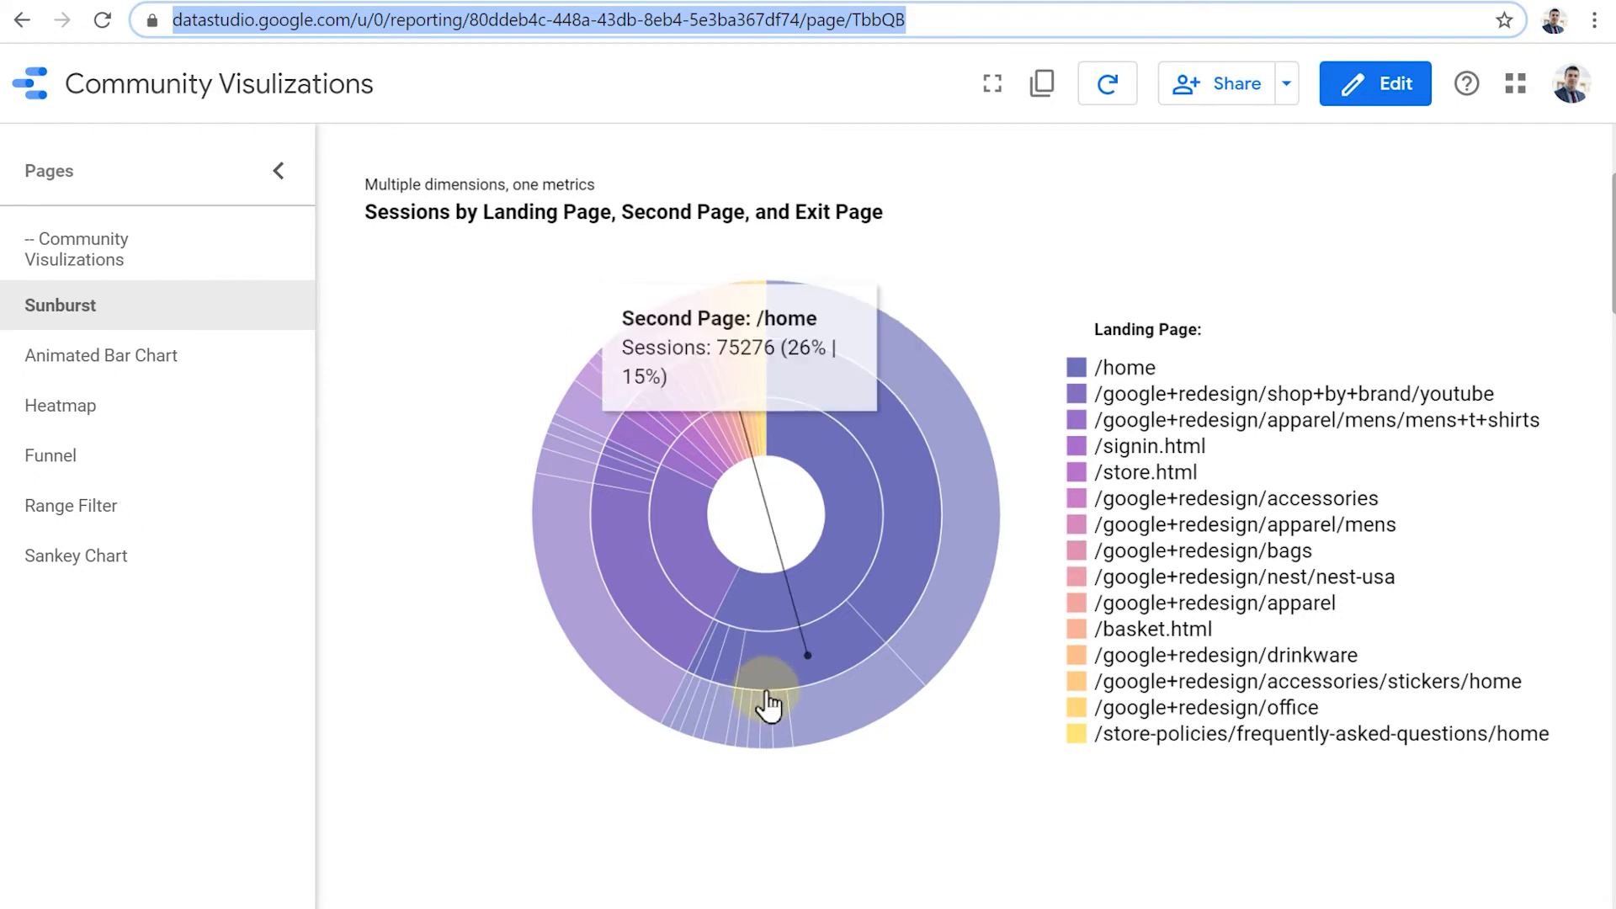
mouse_move(777, 705)
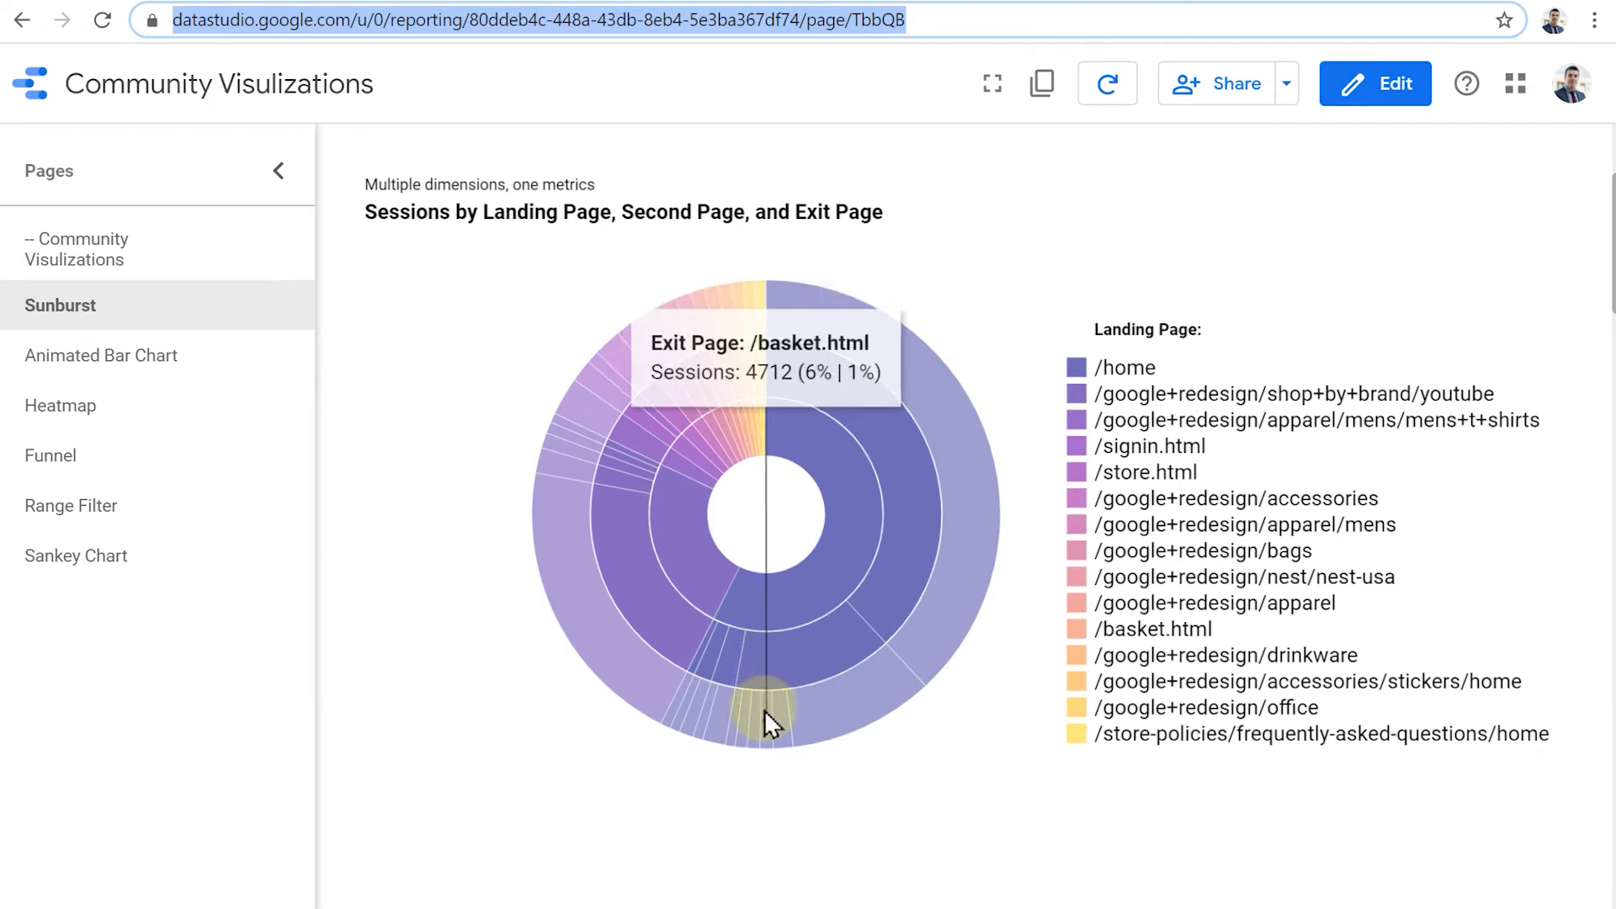
mouse_move(772, 668)
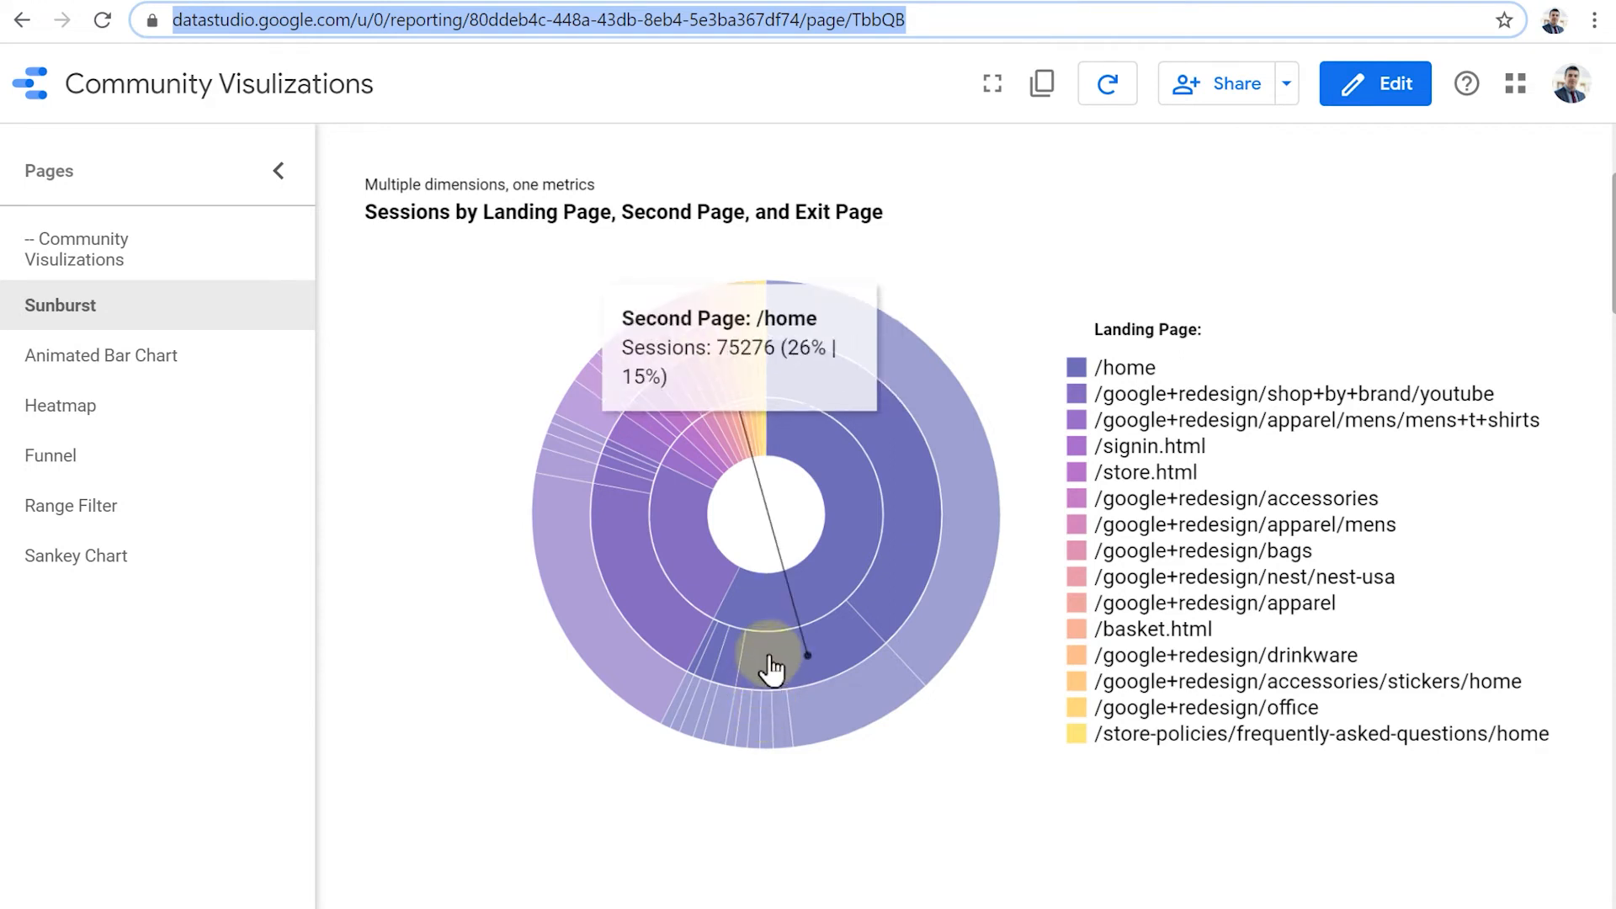
mouse_move(774, 724)
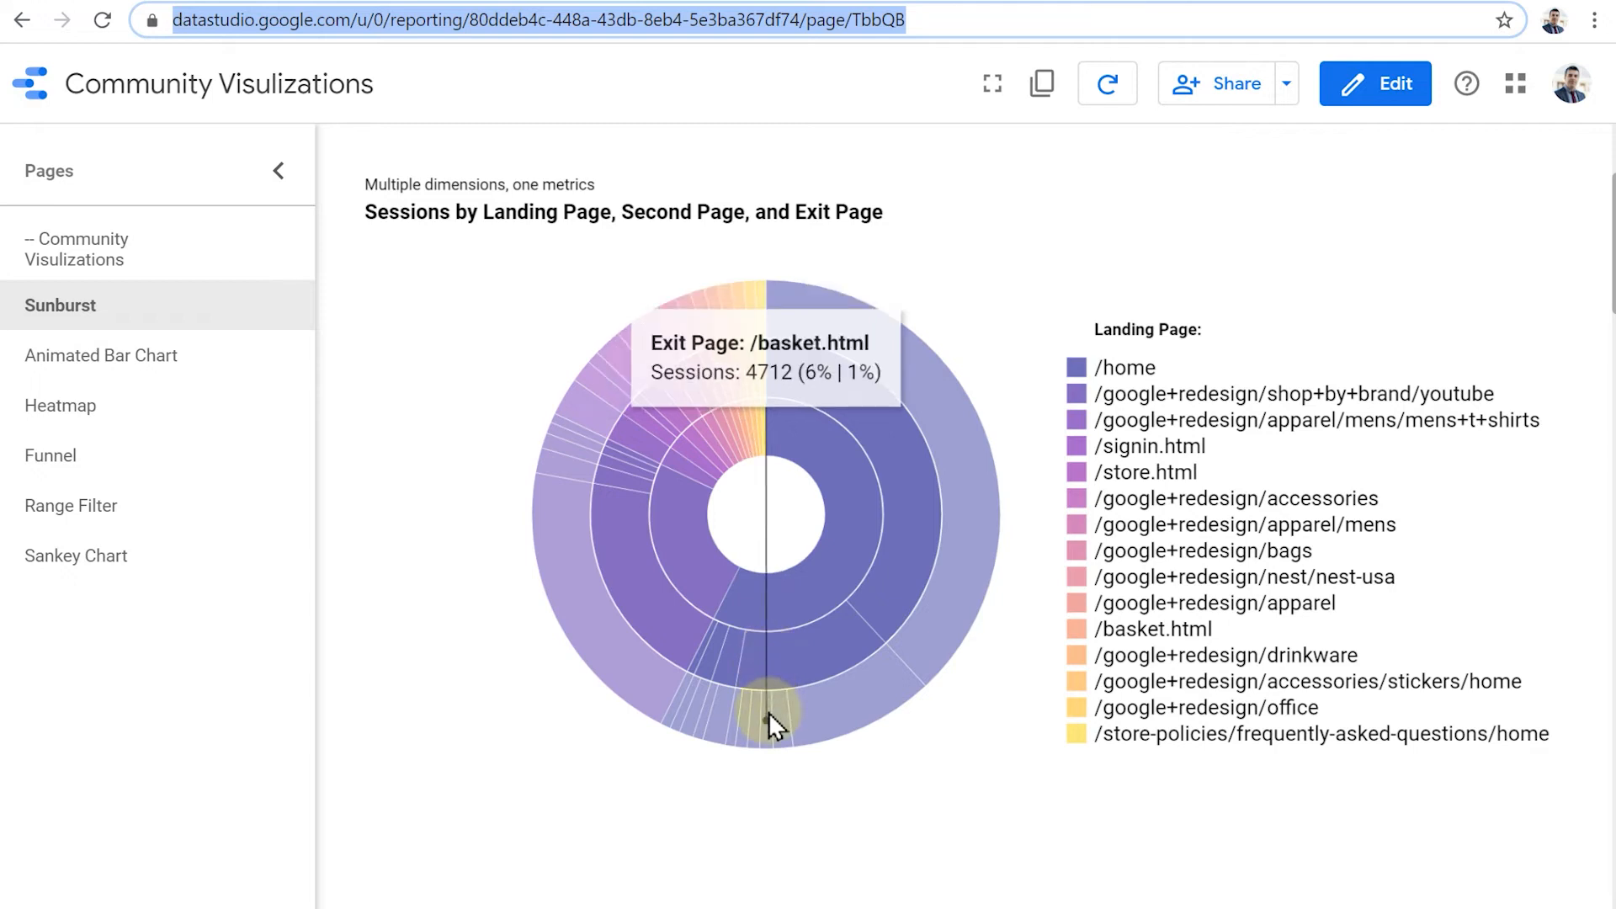
Step: Go to the Animated Bar Chart page of top 10 cities by revenue, led by Mountain View
click(103, 355)
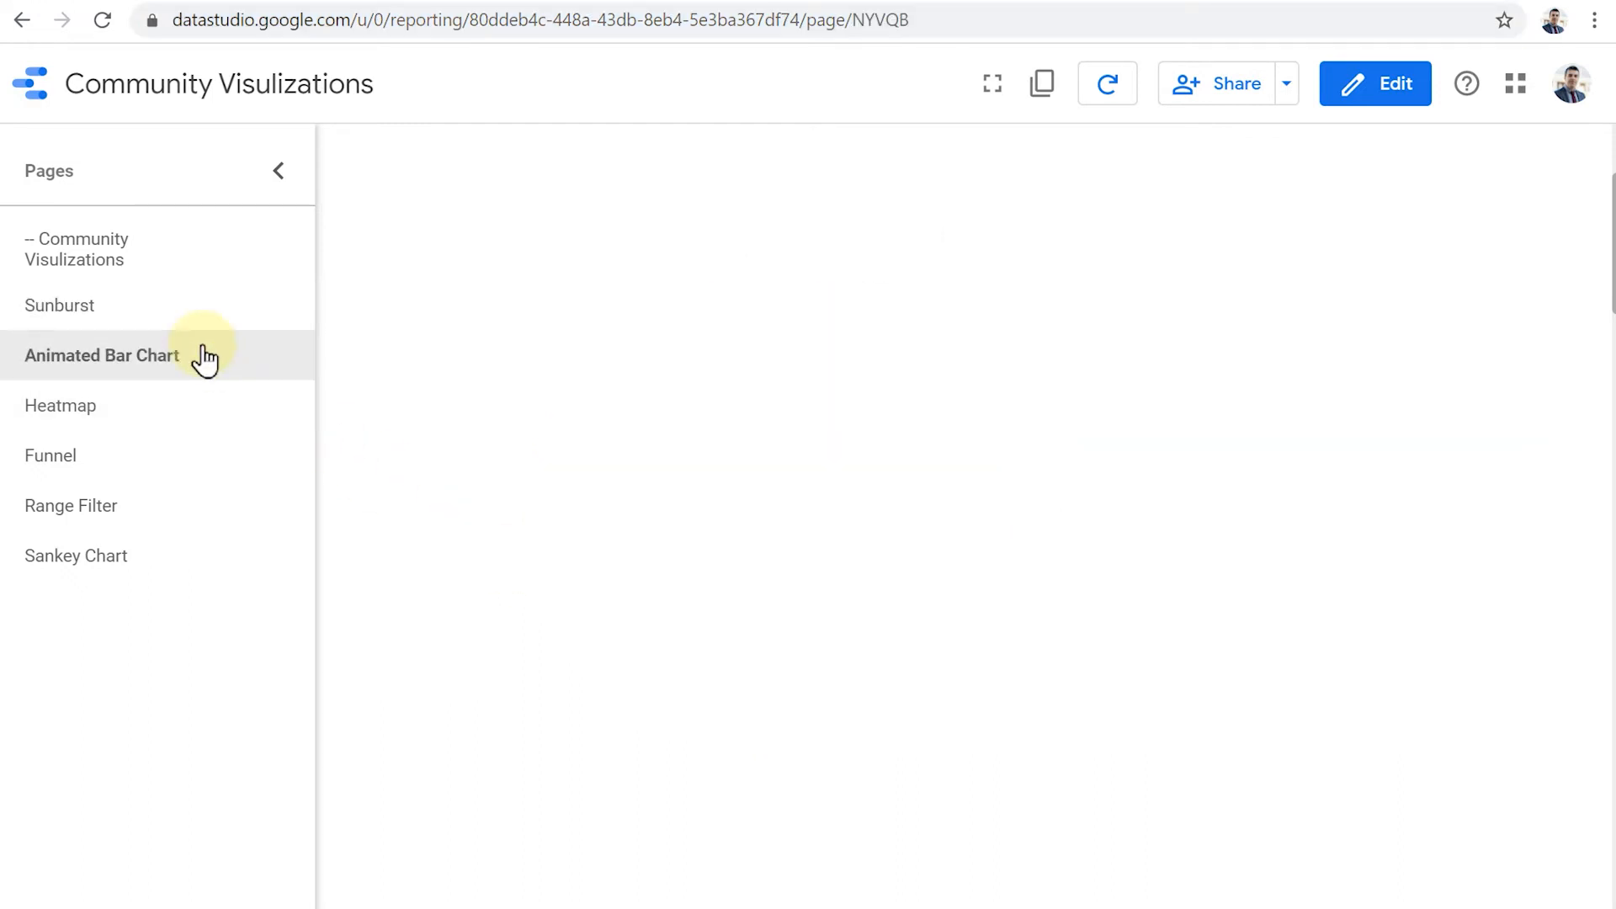
click(103, 356)
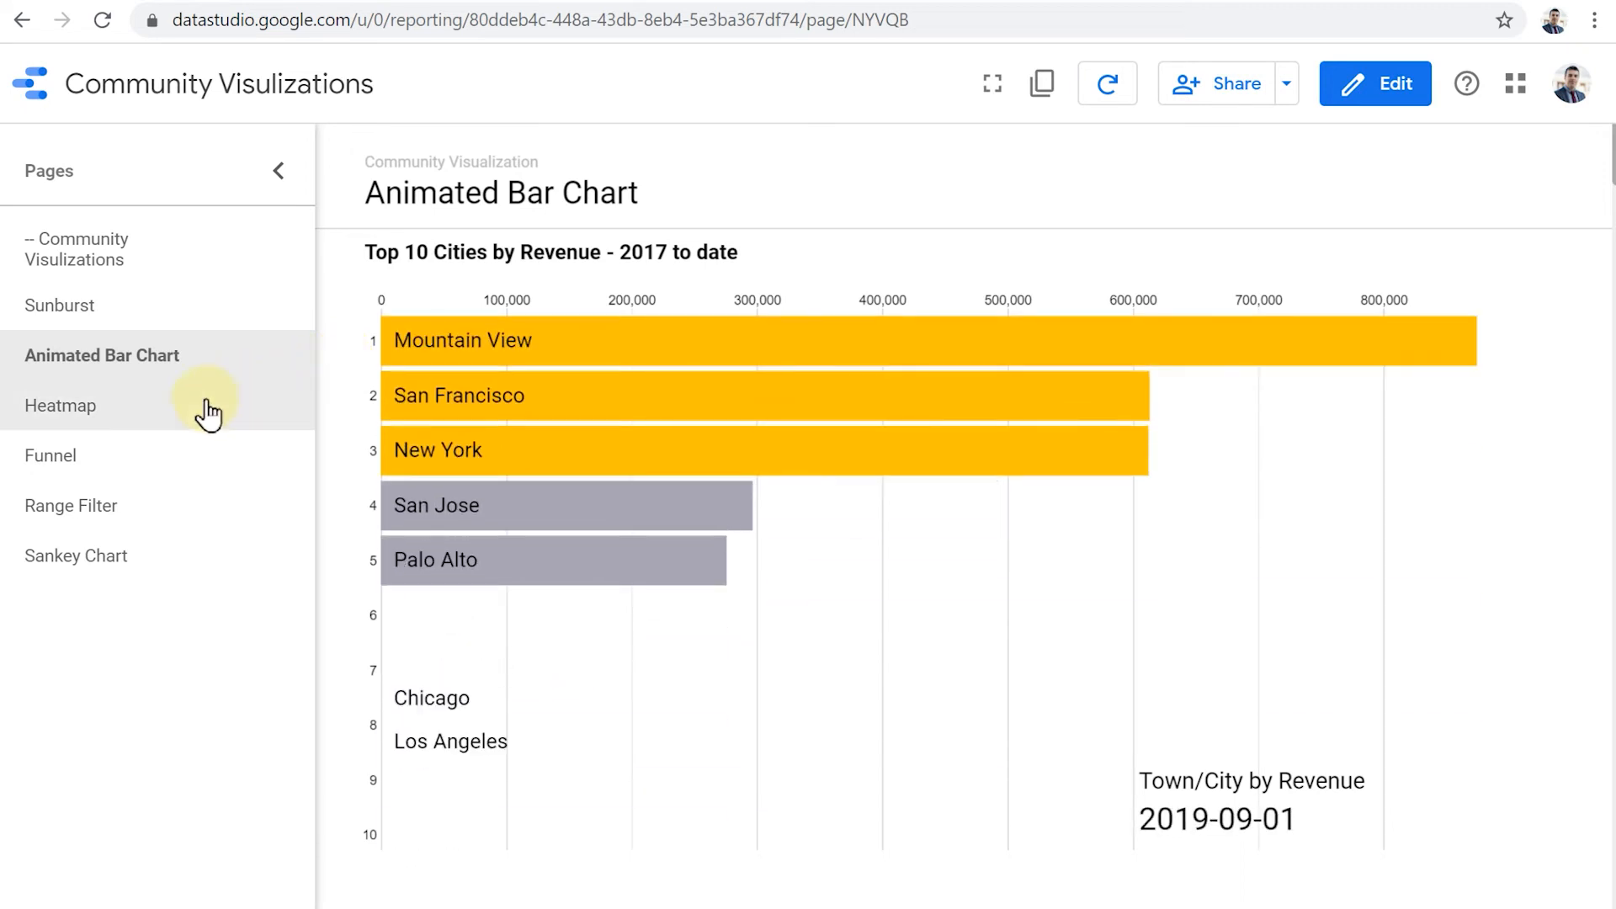
Step: Go to the Heatmap page of users by day of week and hour of day
click(61, 405)
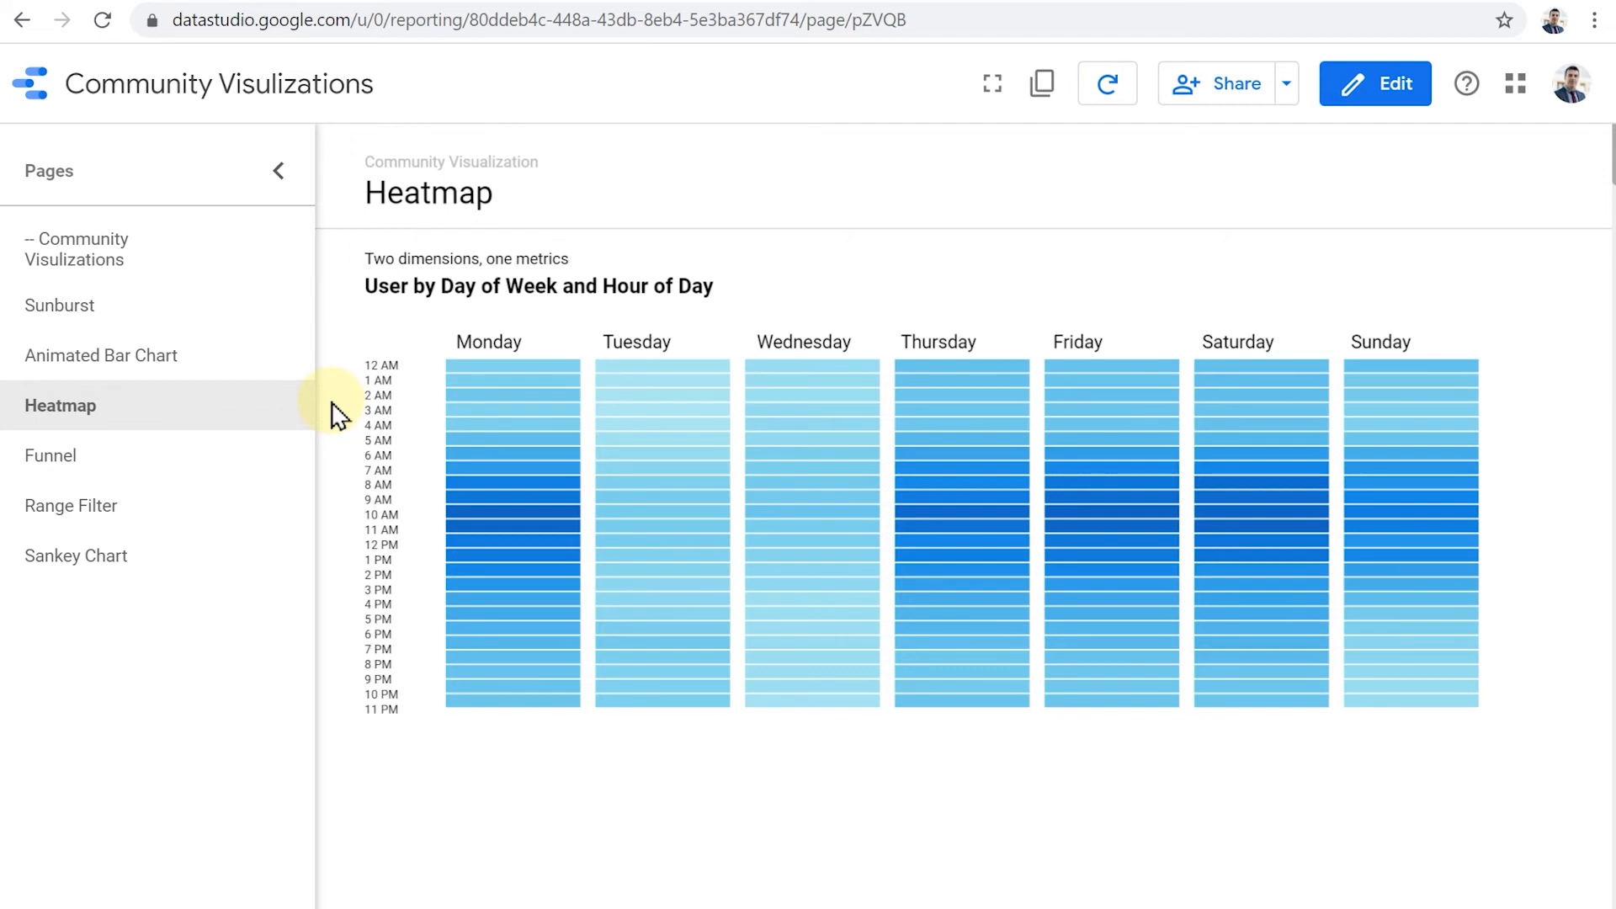
mouse_move(958, 515)
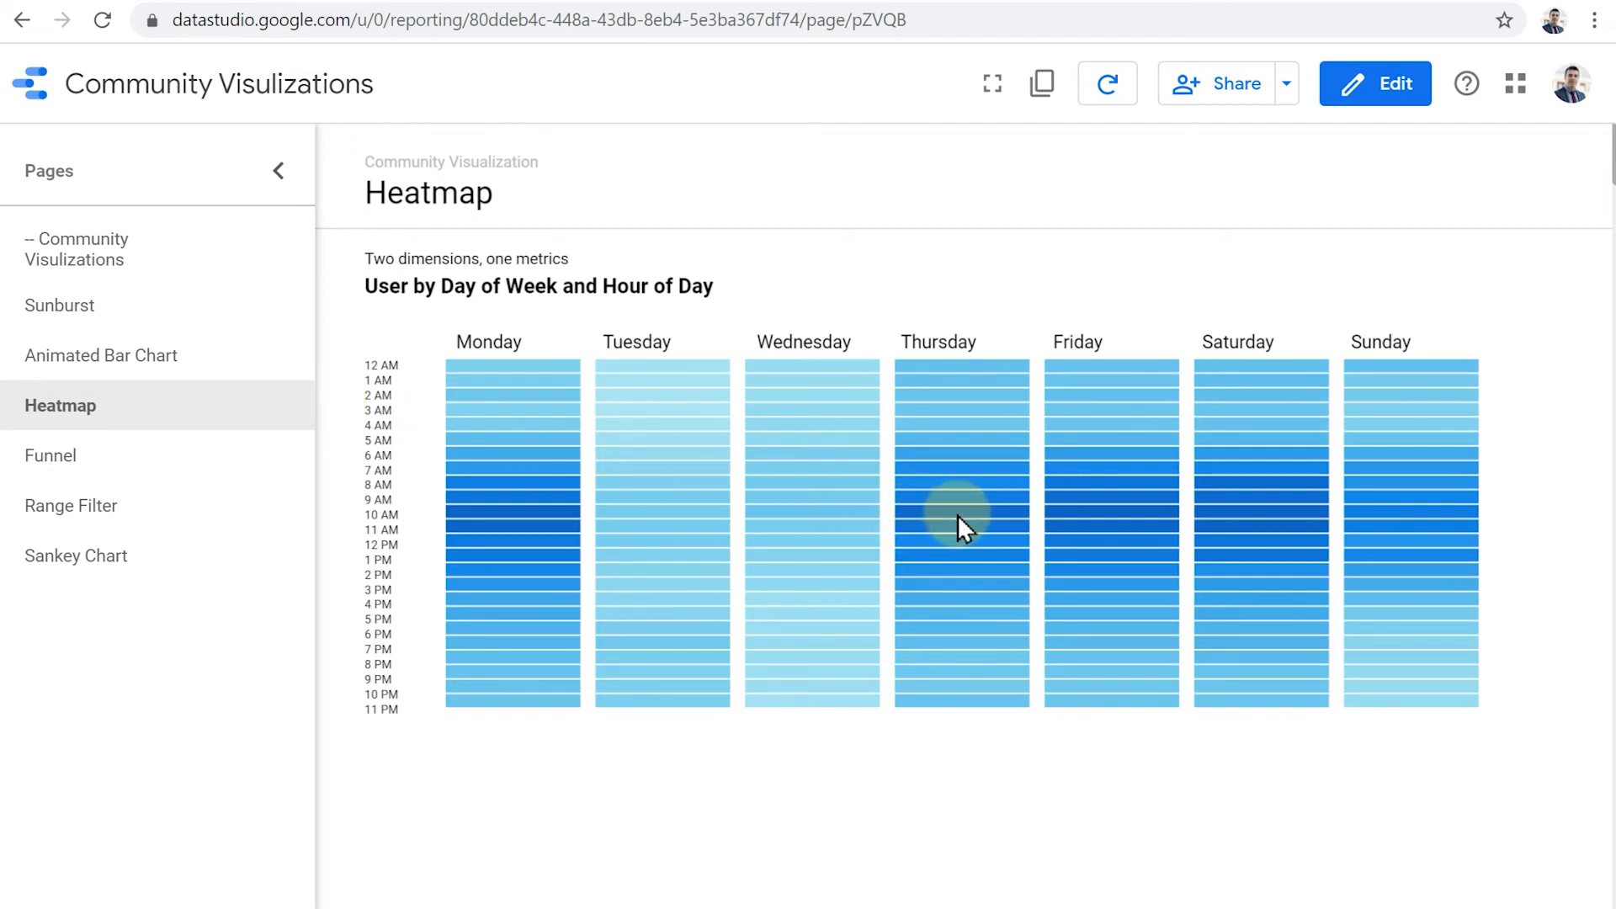
mouse_move(961, 514)
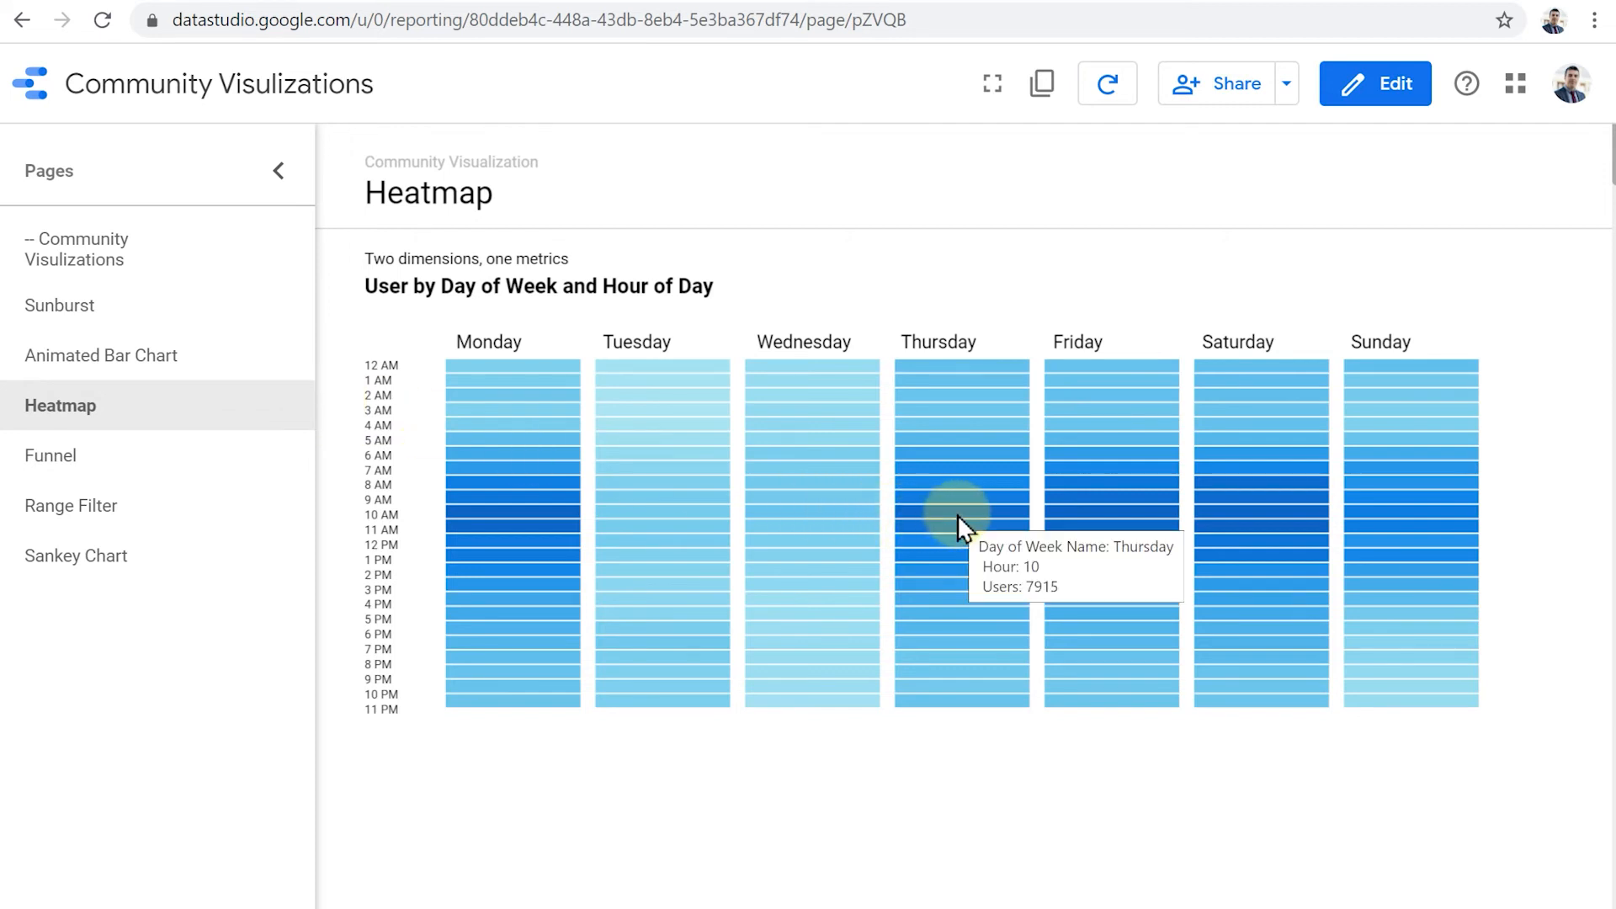
mouse_move(830, 520)
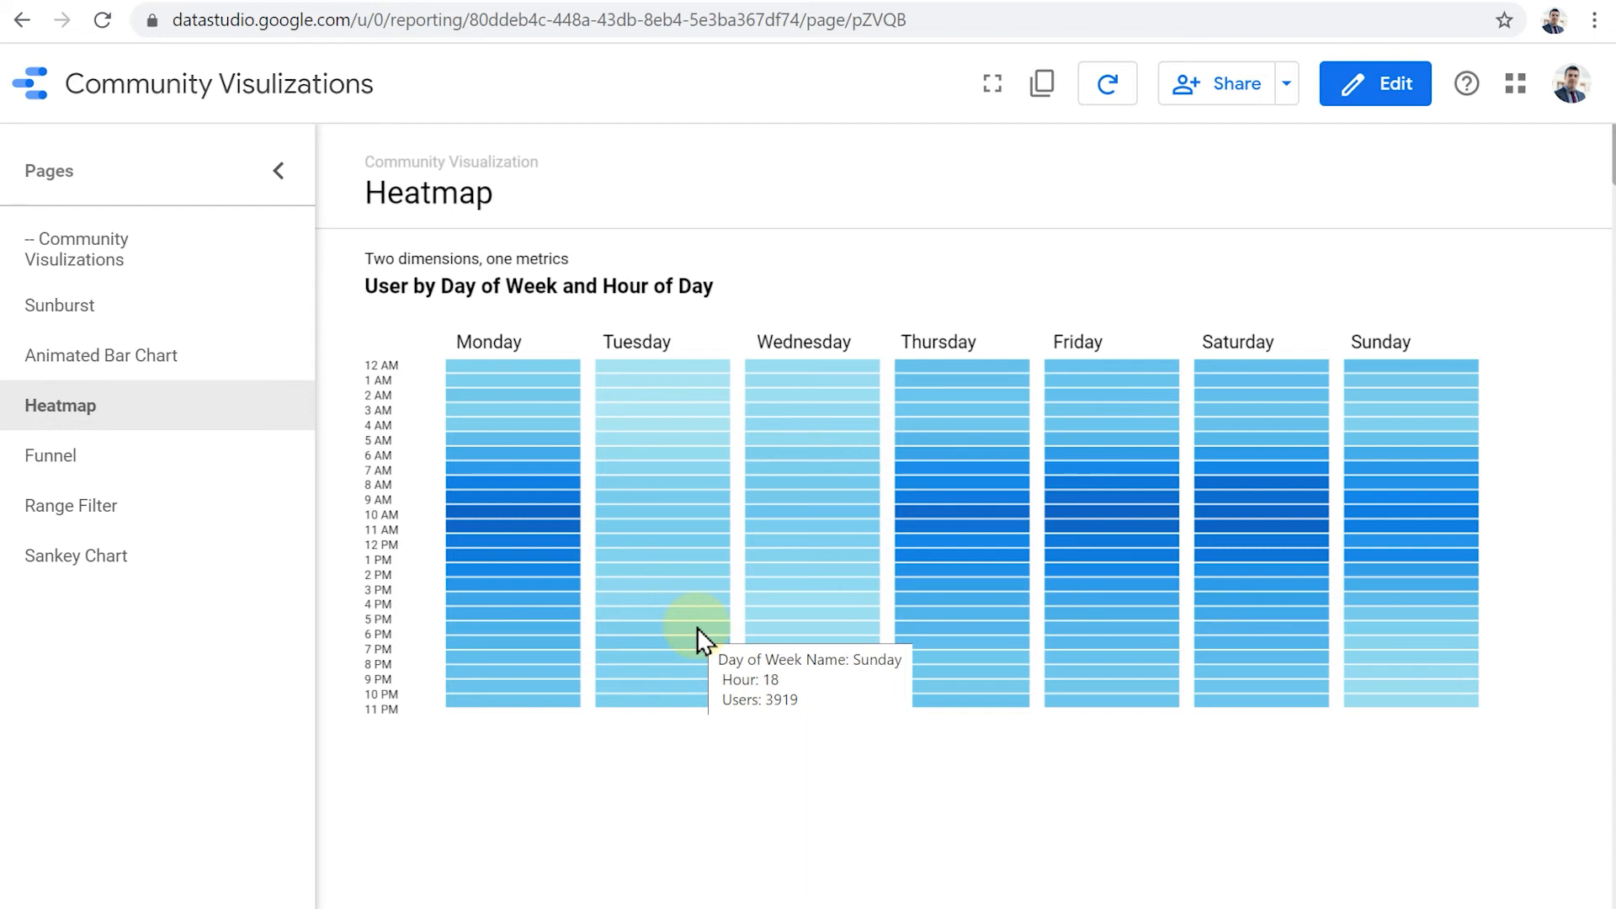
mouse_move(631, 520)
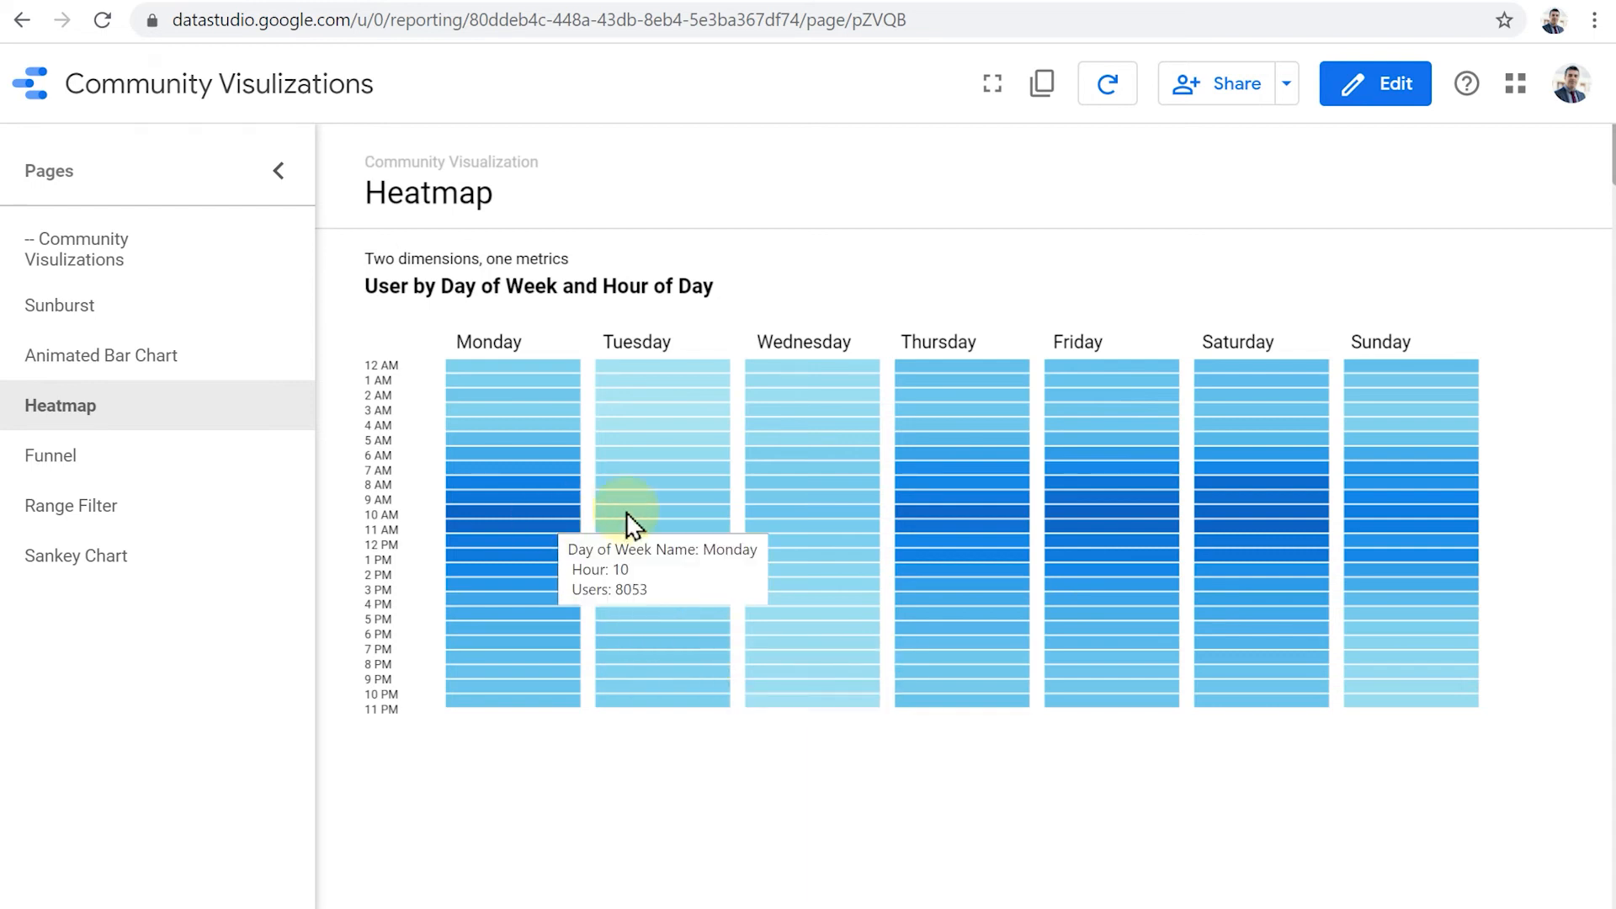
mouse_move(1104, 520)
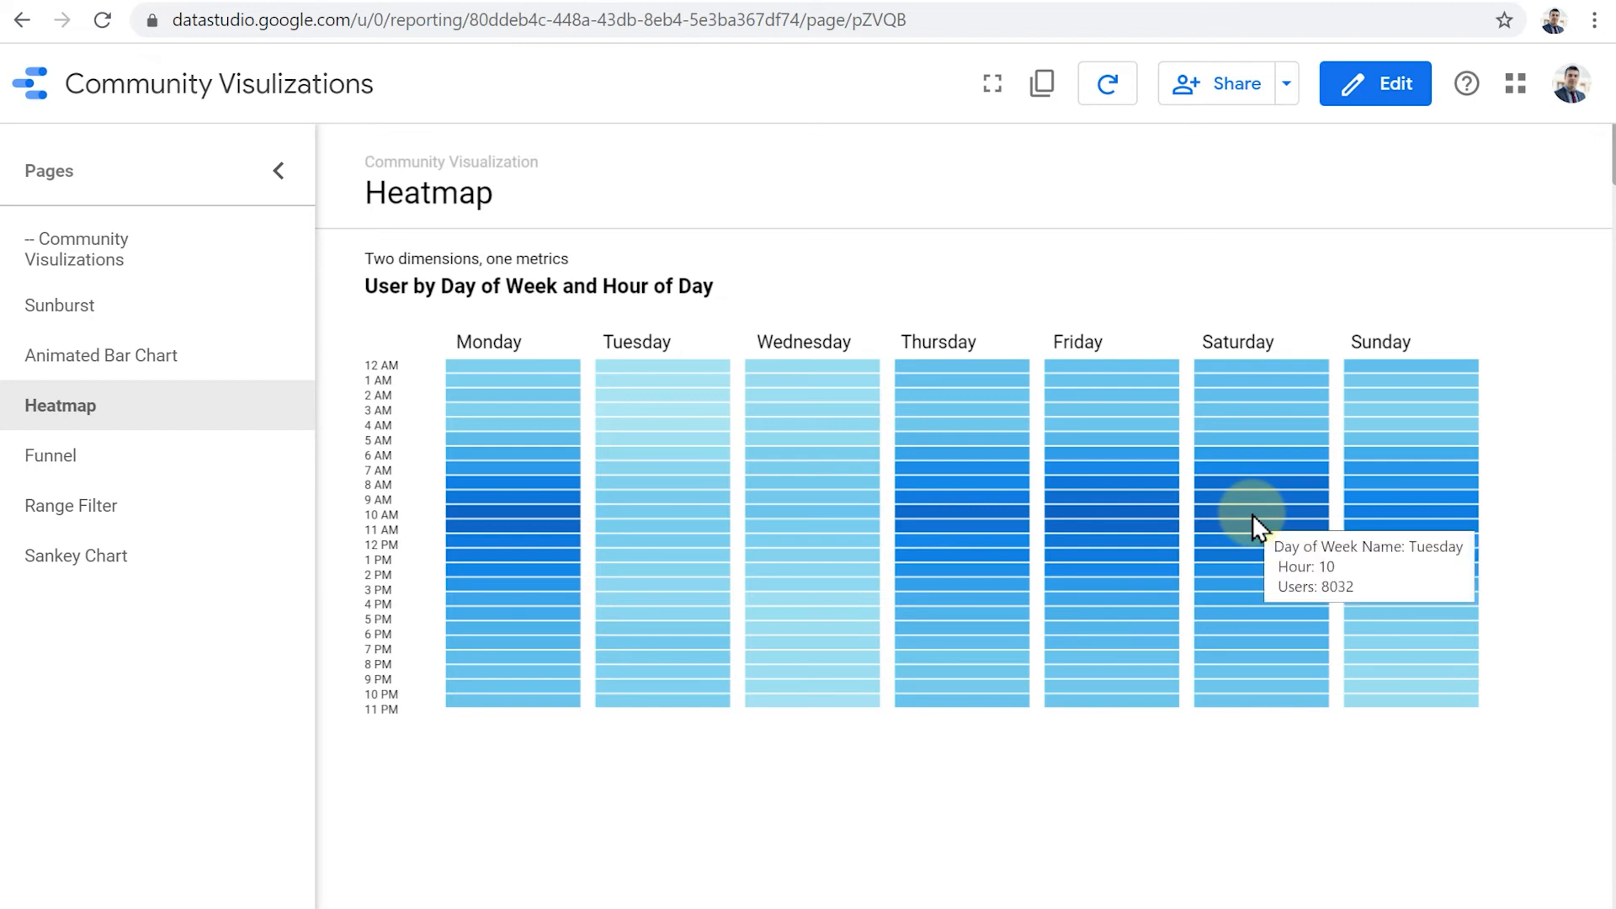
mouse_move(806, 549)
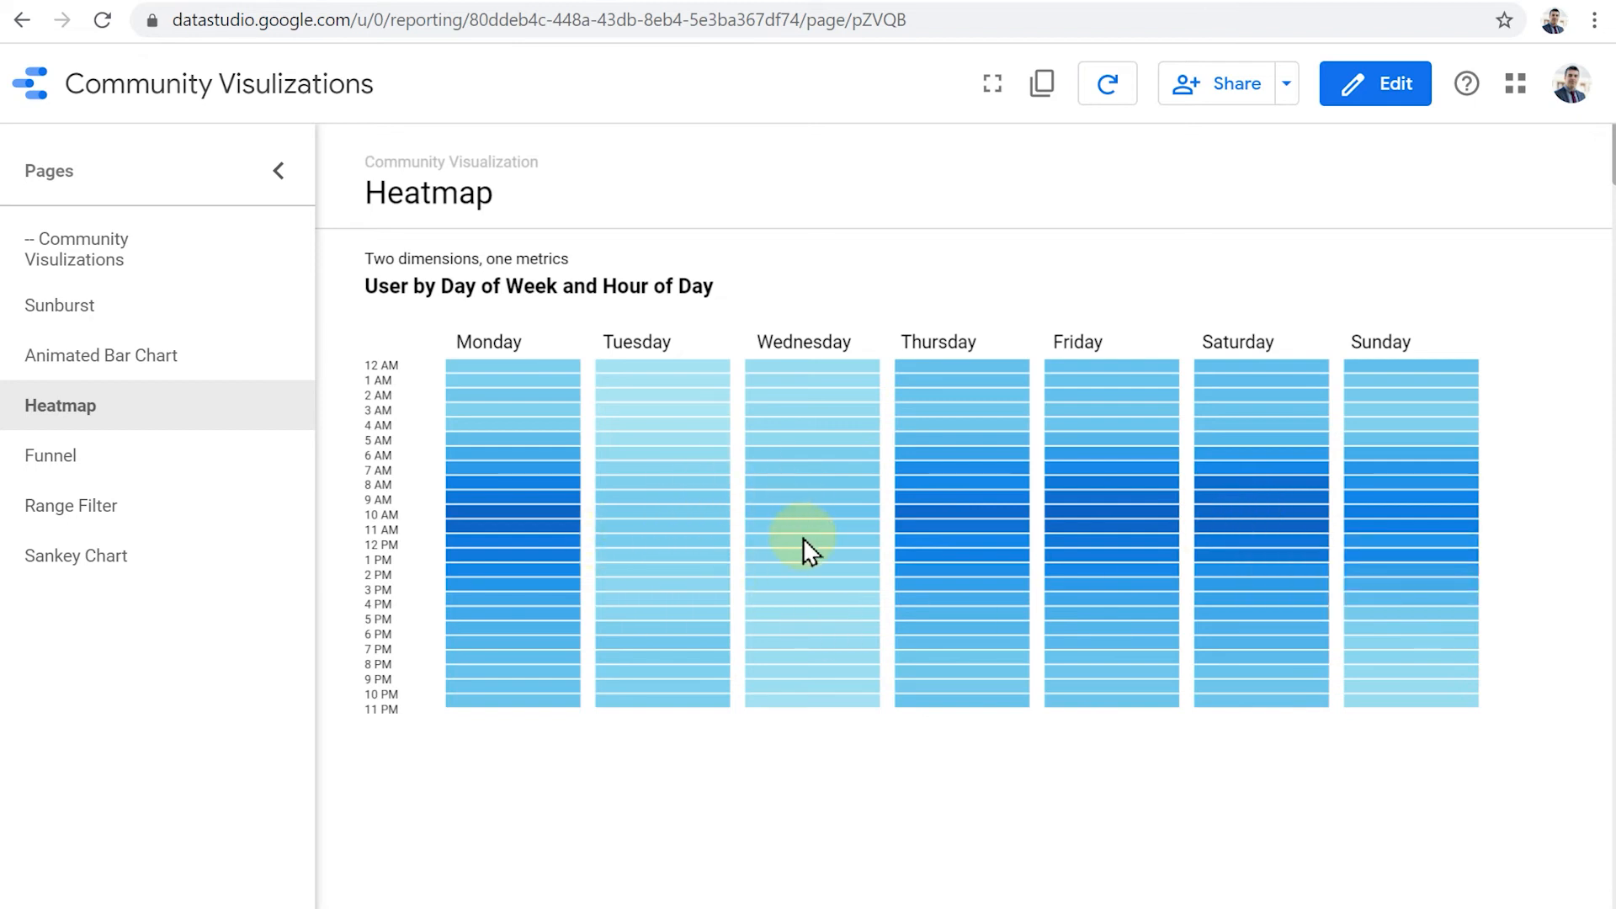
mouse_move(806, 549)
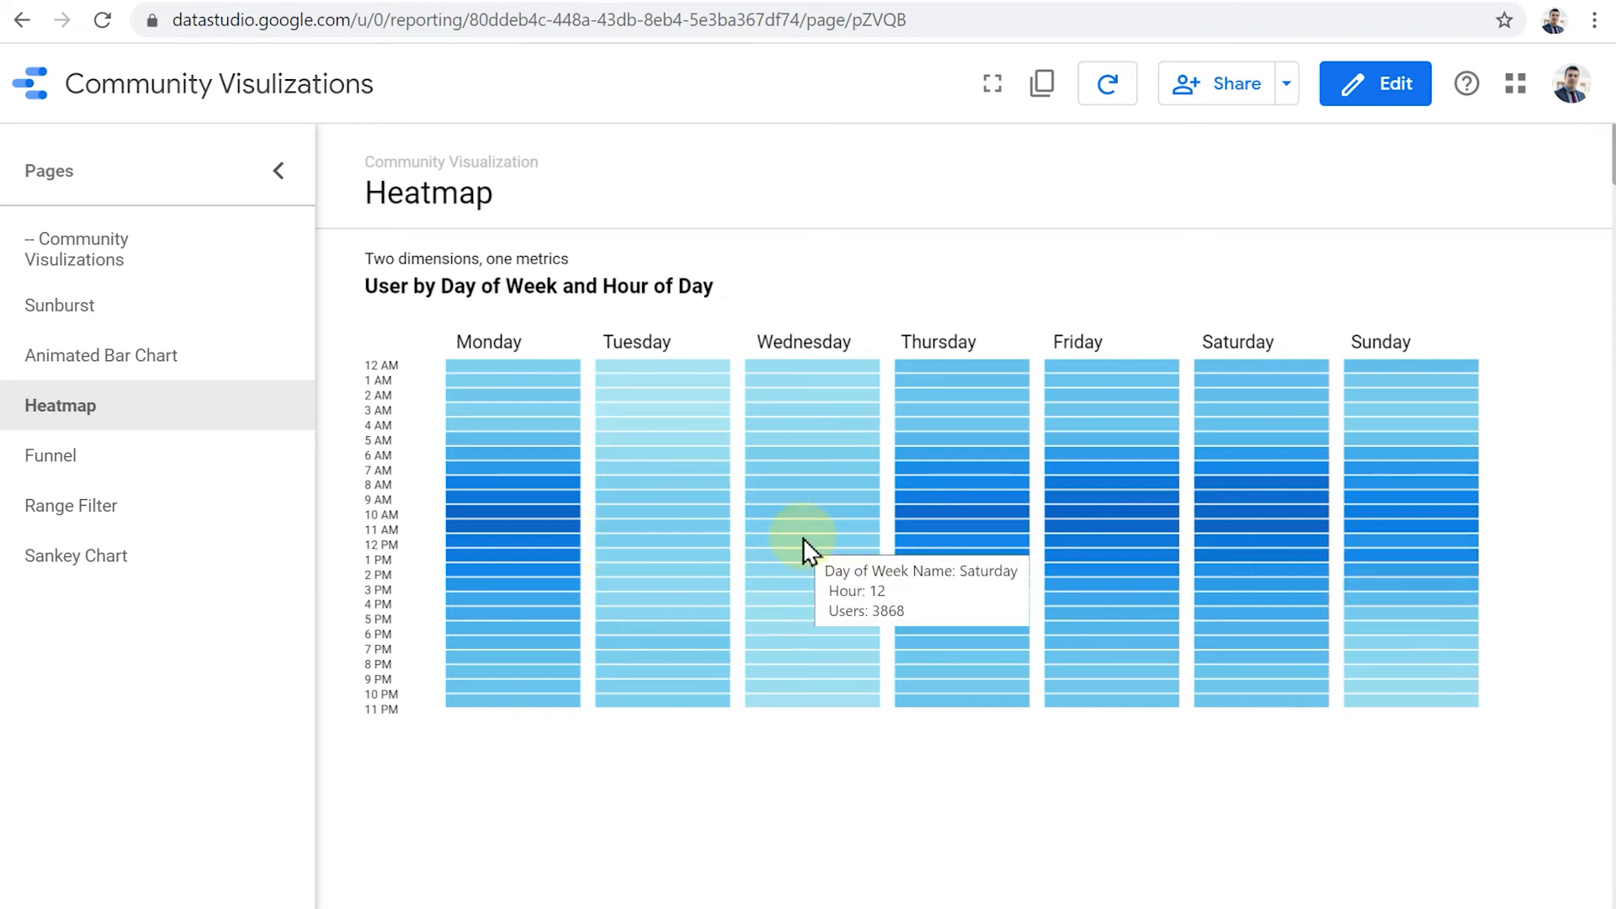
mouse_move(346, 477)
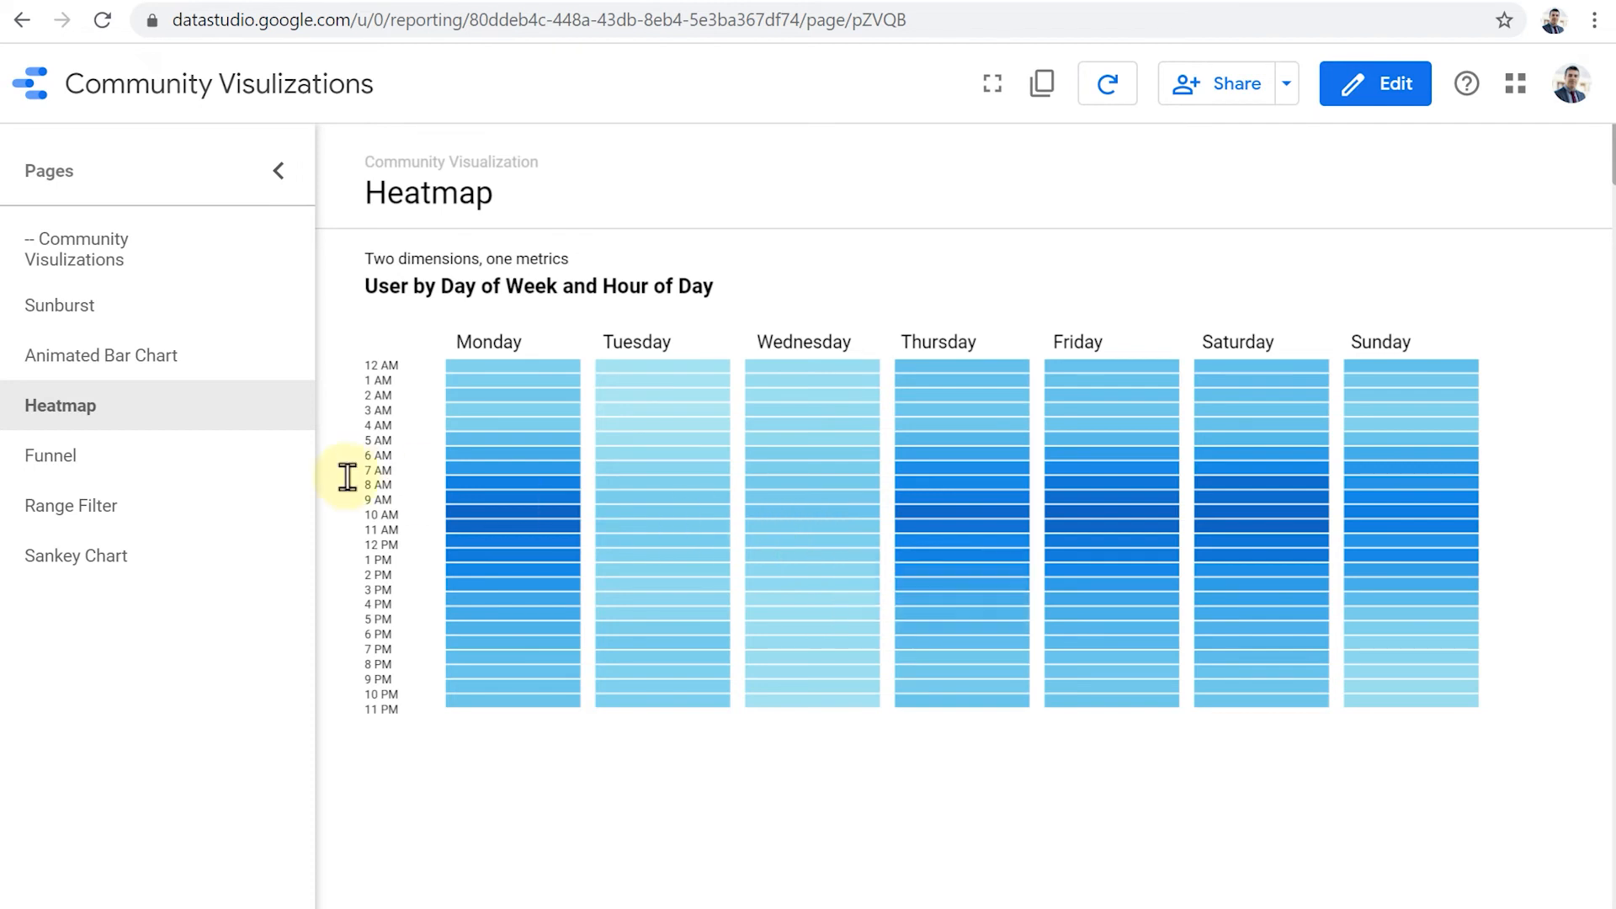
Step: Go to the Funnel page's Purchase Funnel, from 59,863 sessions to 246 transactions
click(50, 456)
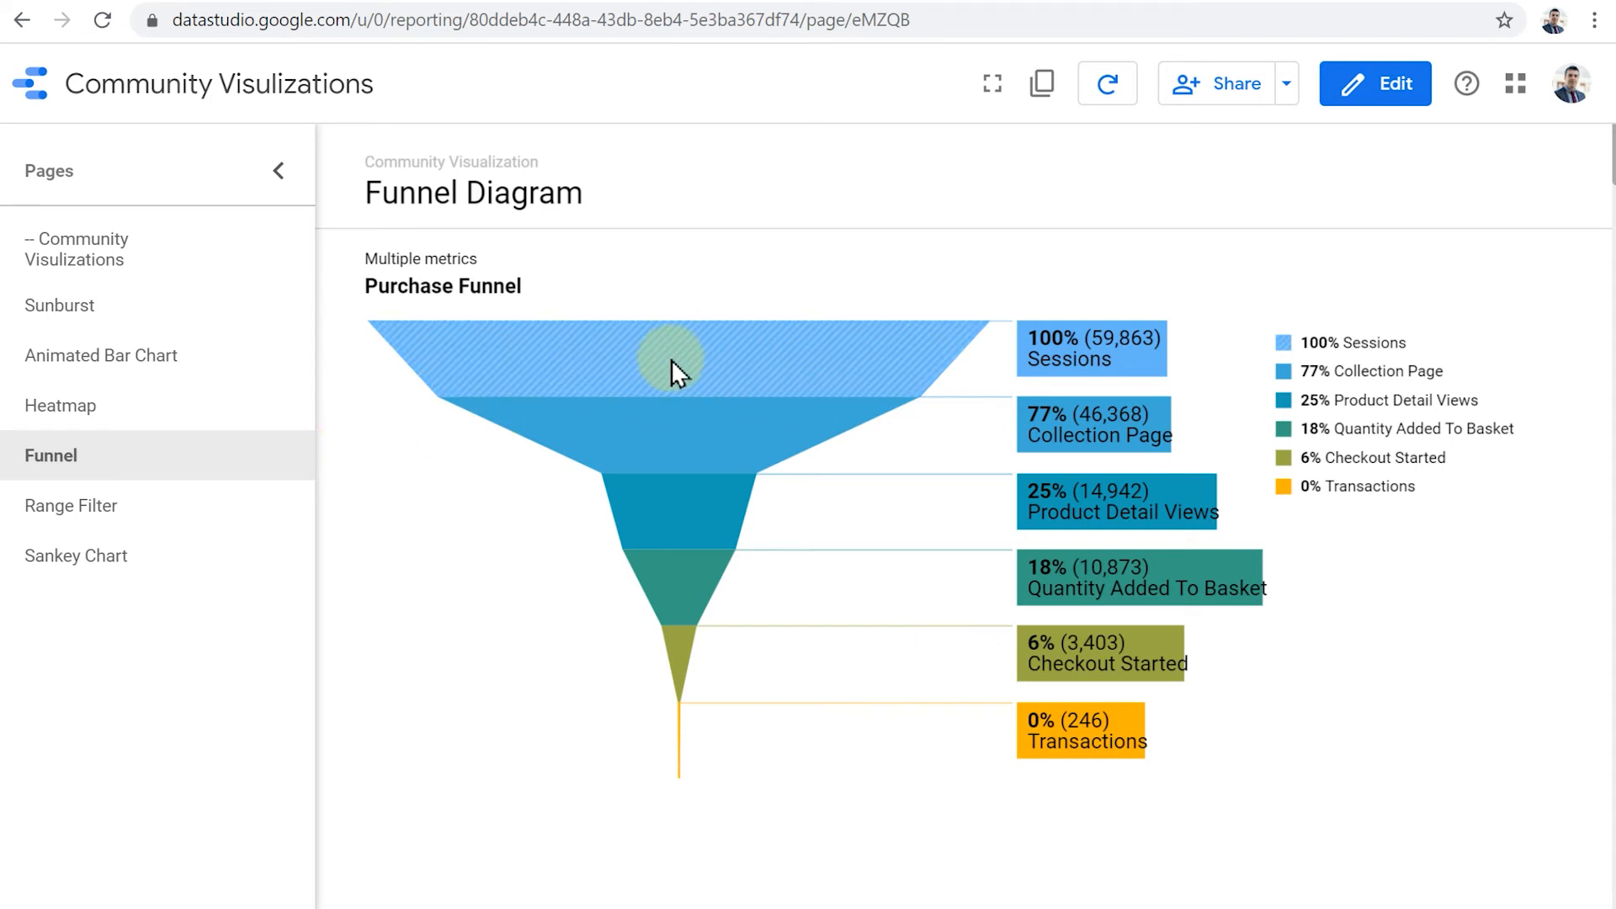
mouse_move(678, 428)
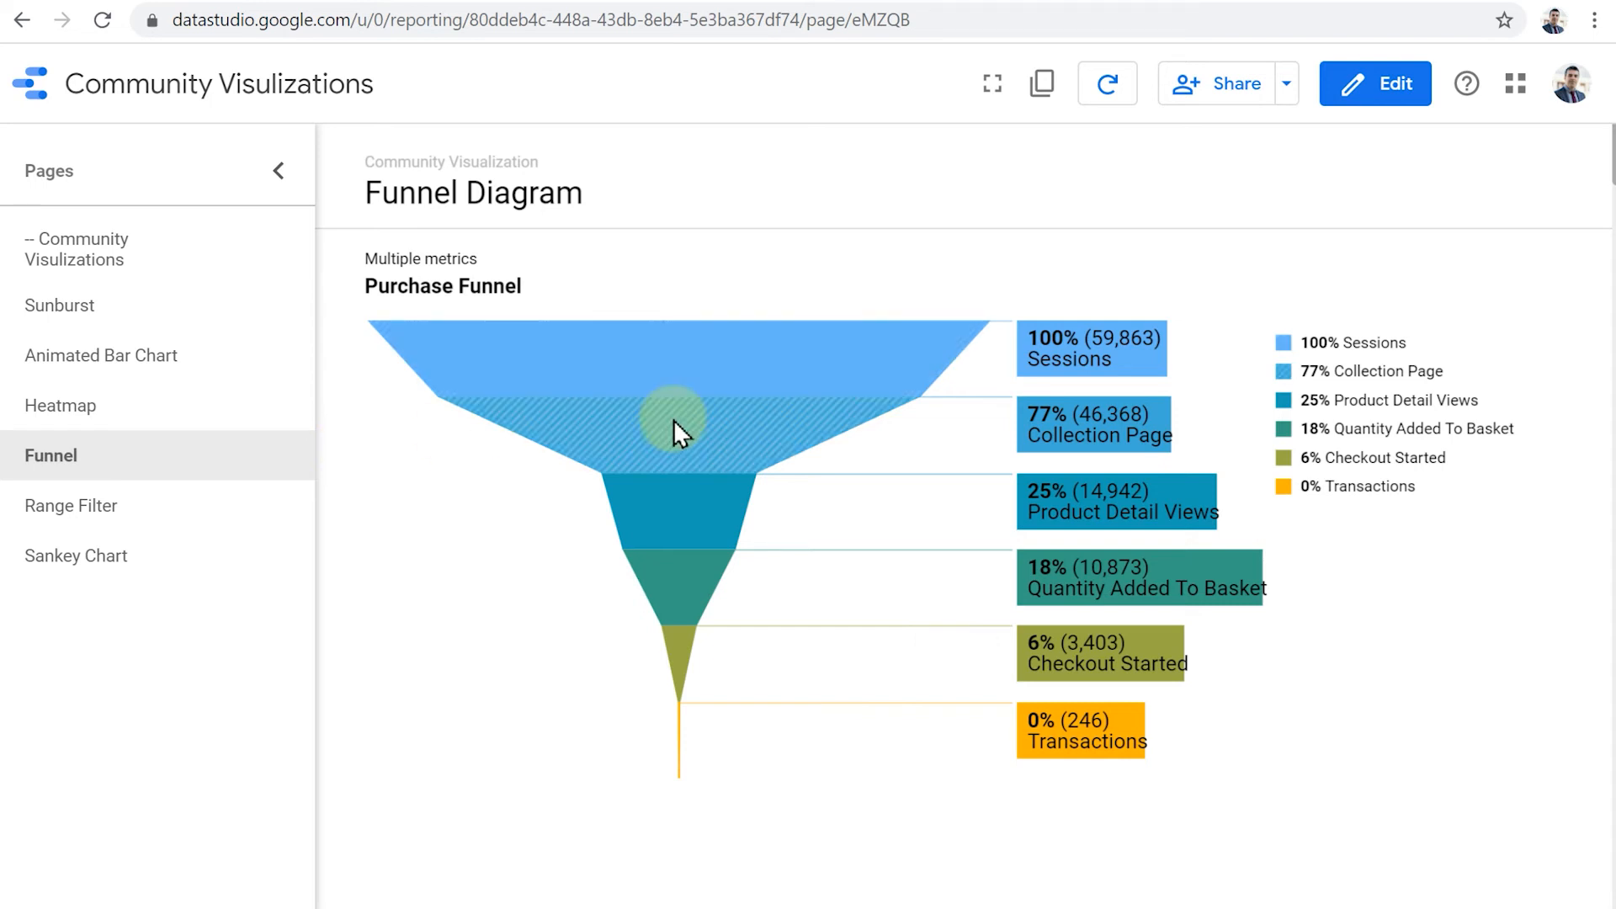
mouse_move(513, 472)
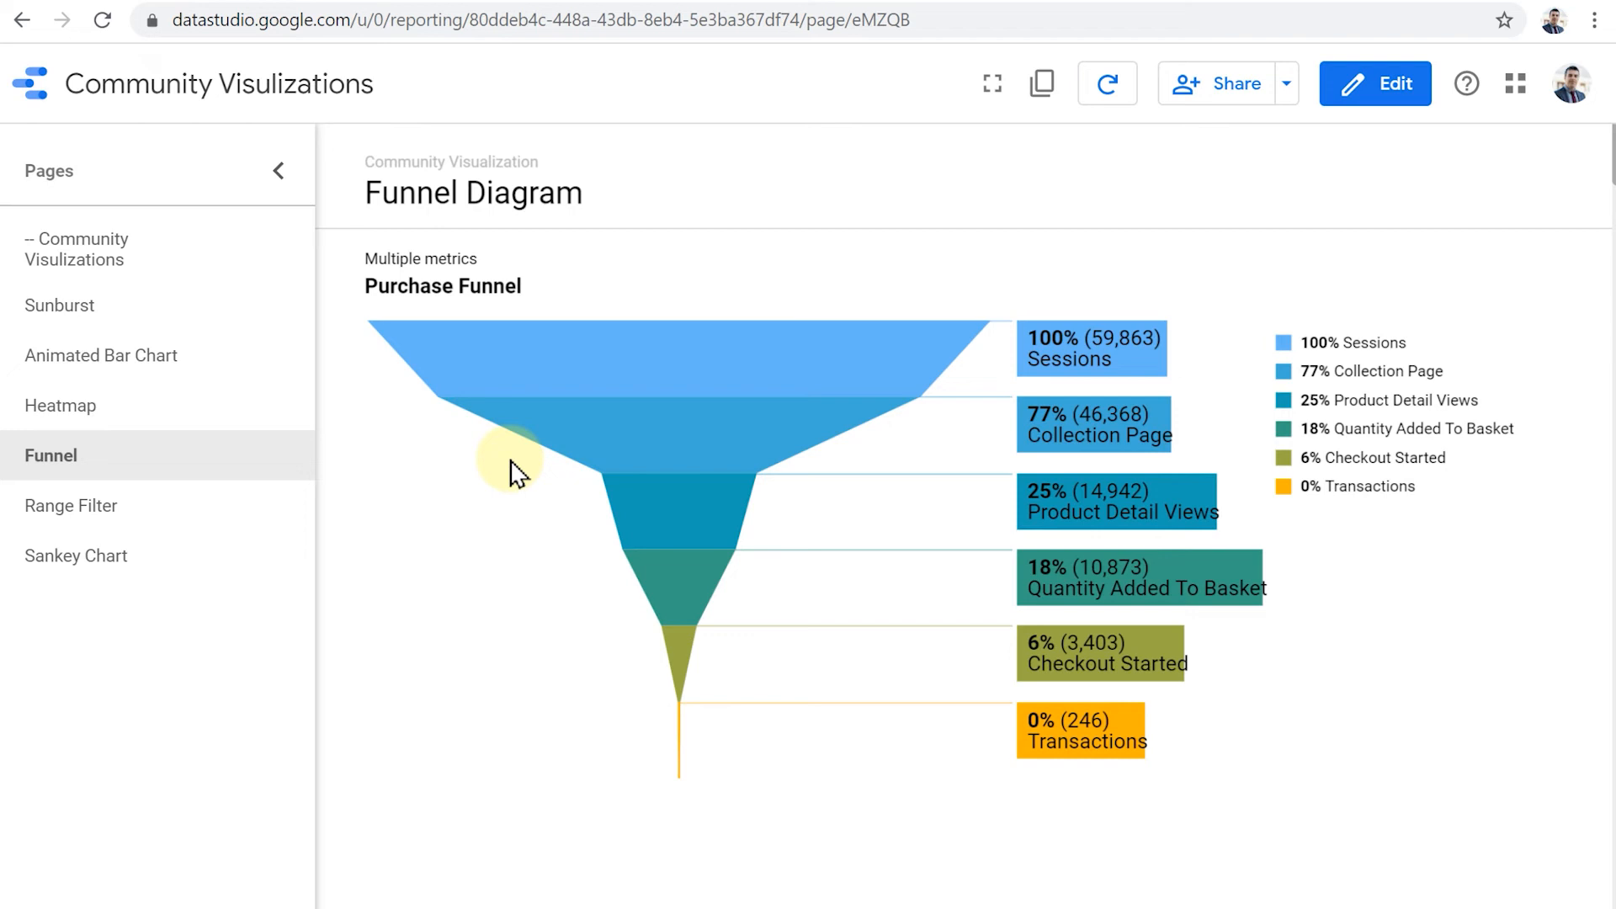
mouse_move(1216, 367)
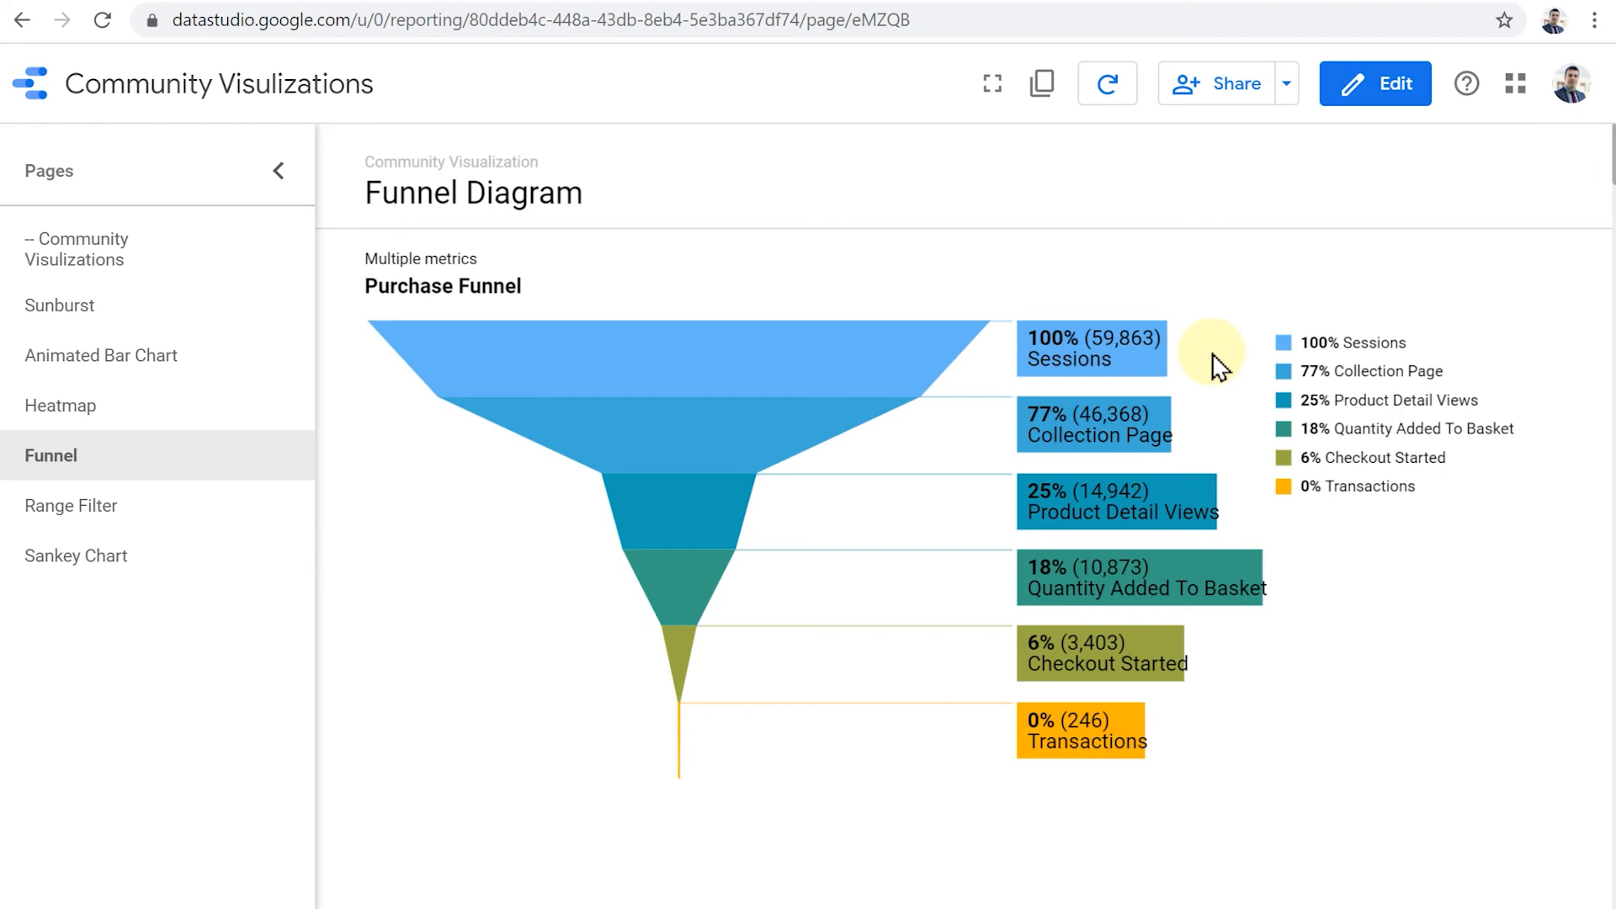
mouse_move(204, 520)
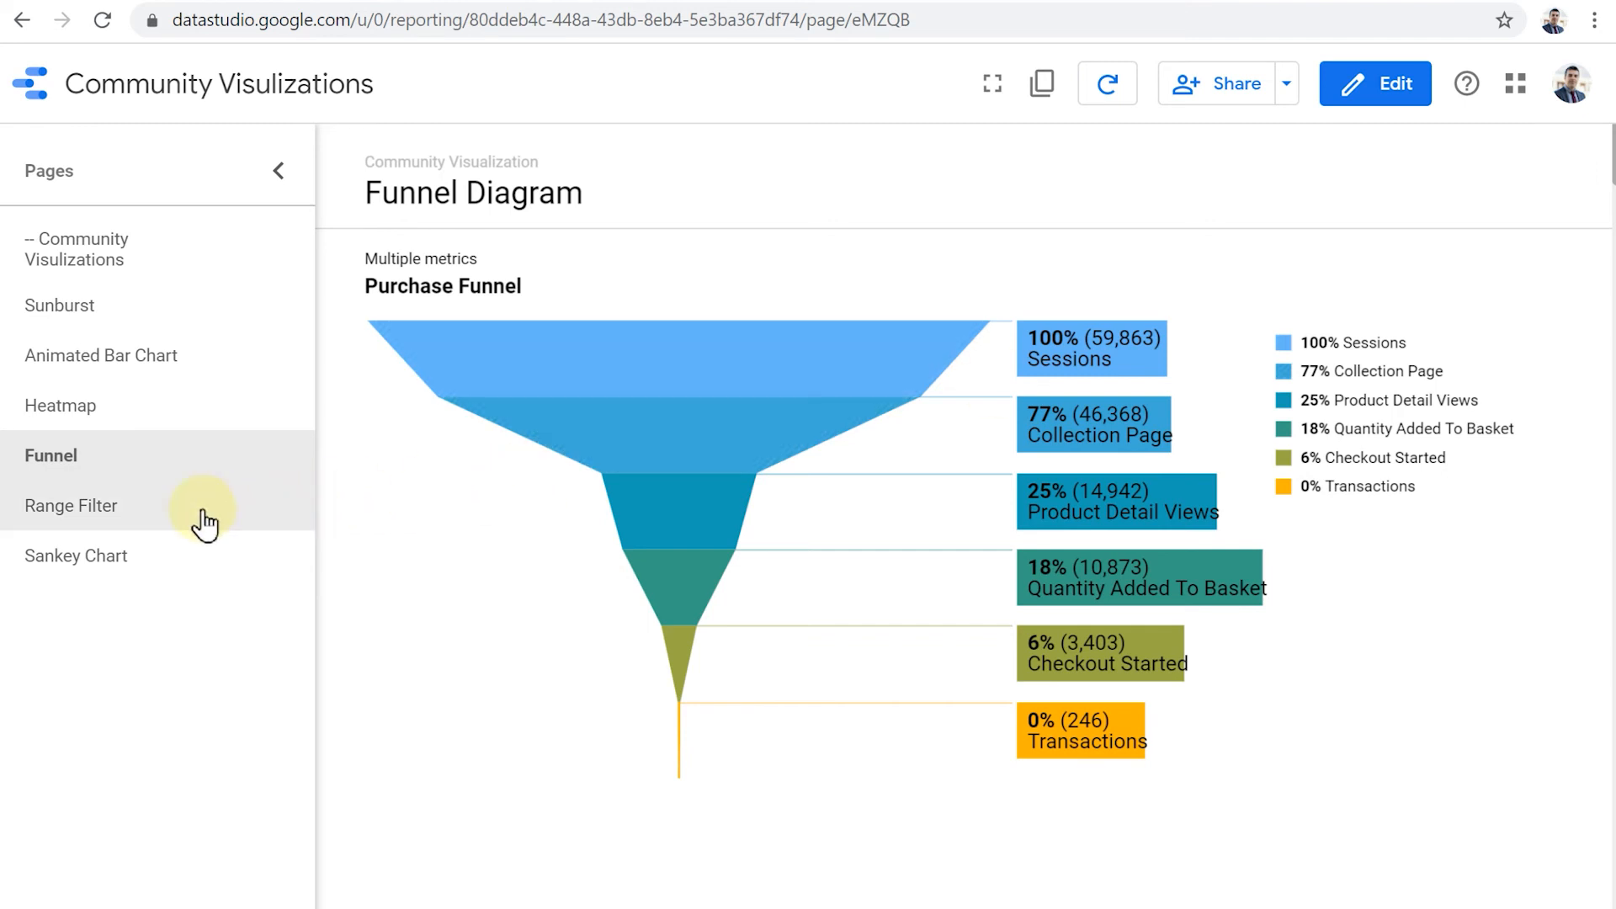
Step: Go to the Range Filter page and pull the slider's end date back to 30 Apr 2020
click(71, 505)
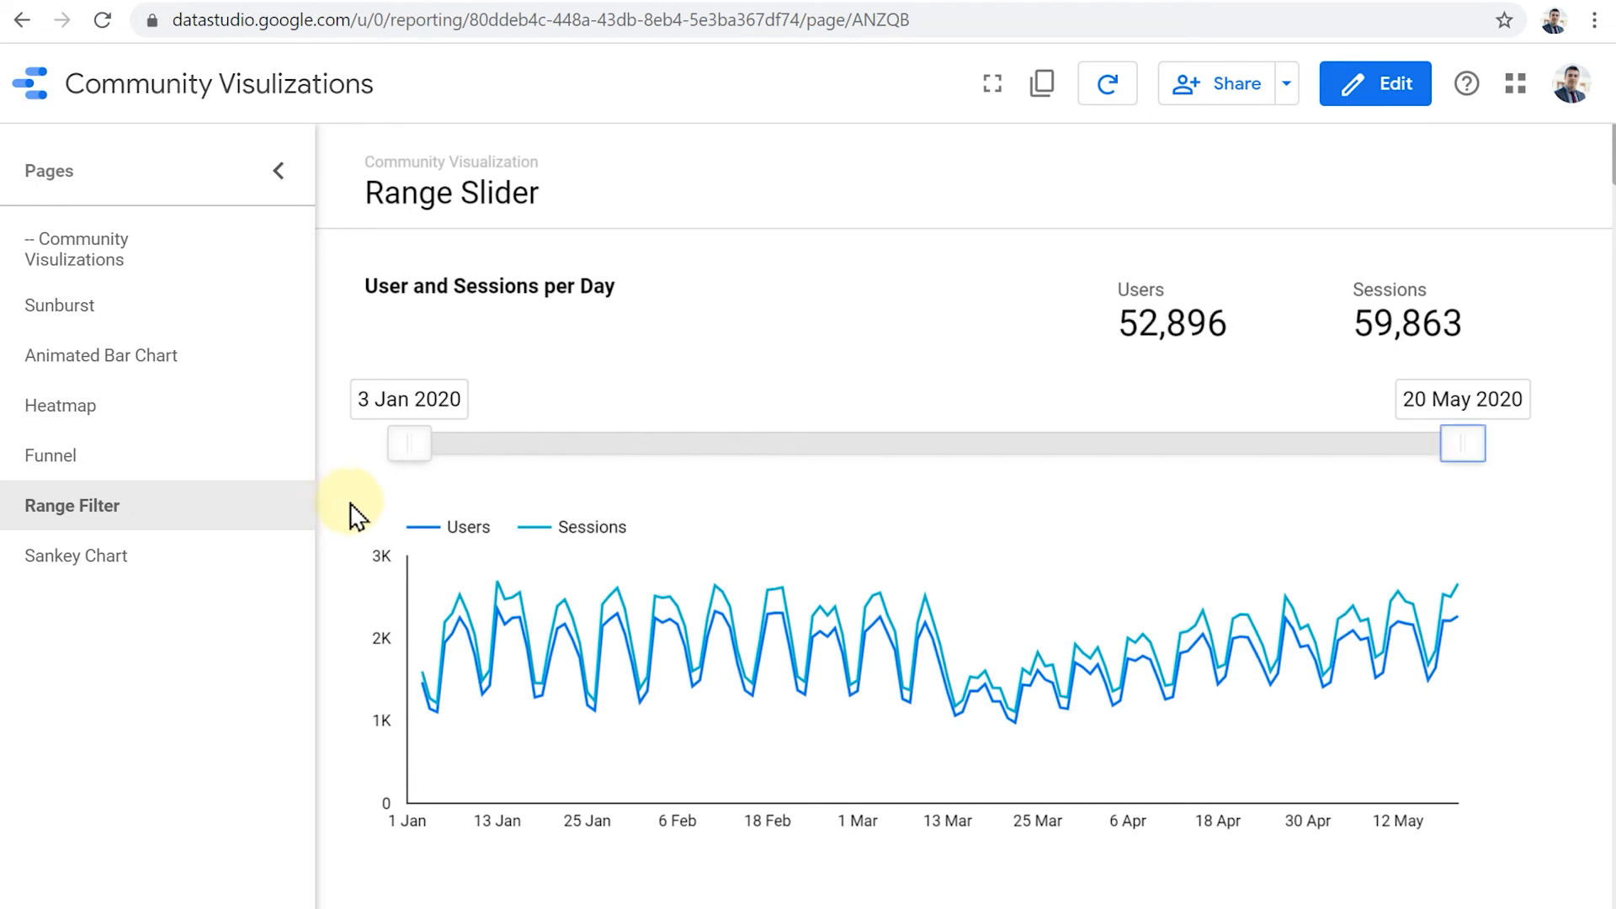
mouse_move(1475, 525)
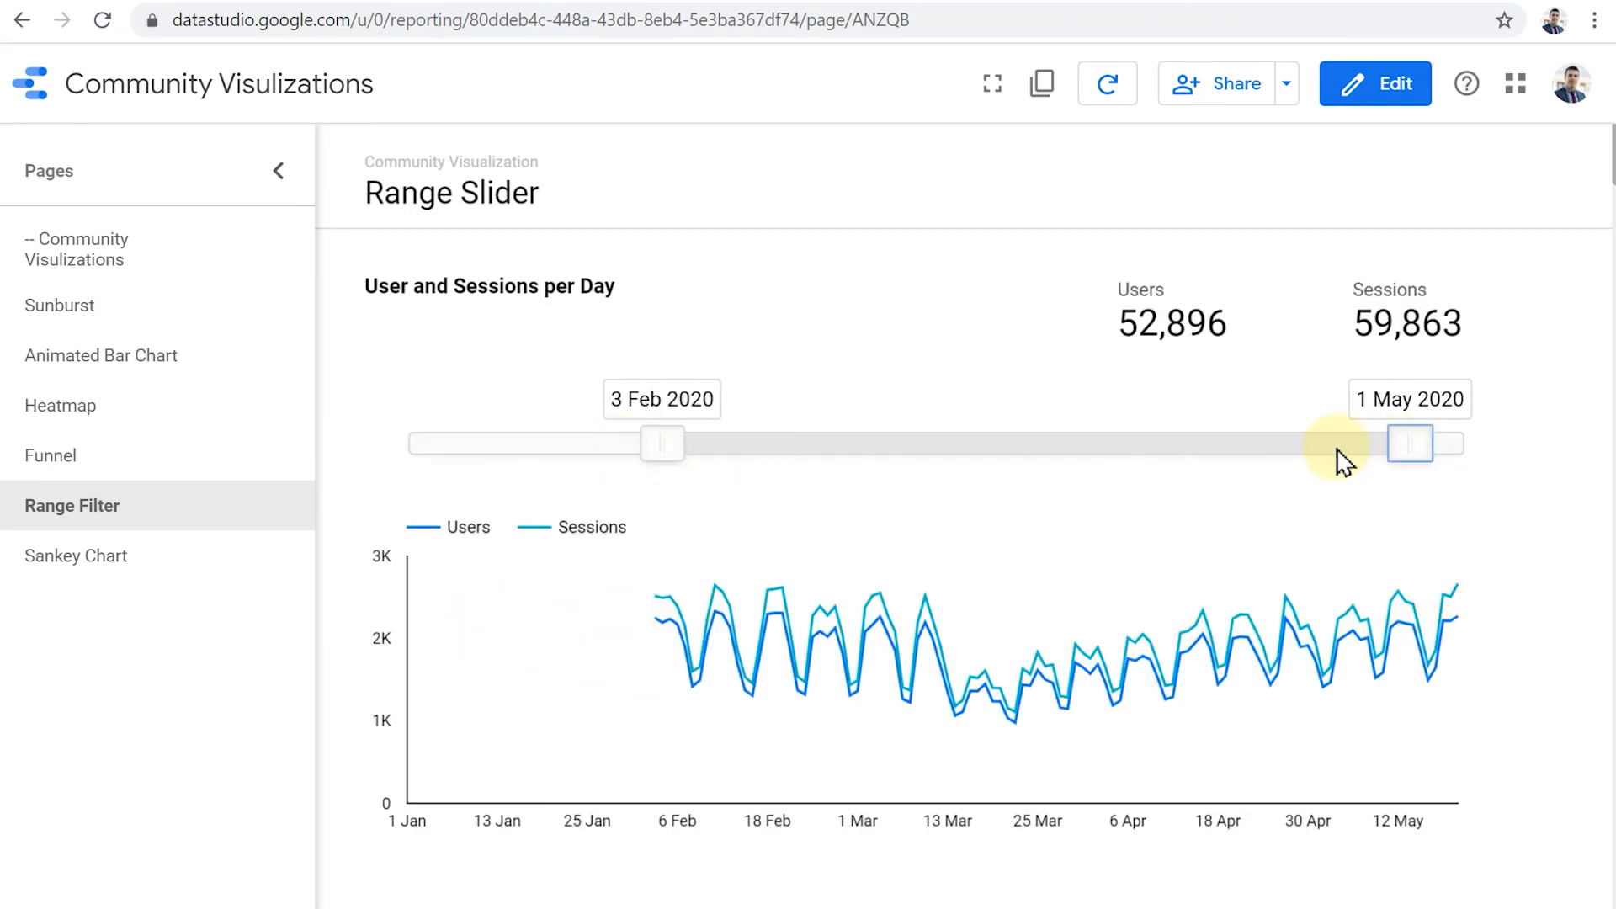
drag(1410, 442, 1240, 443)
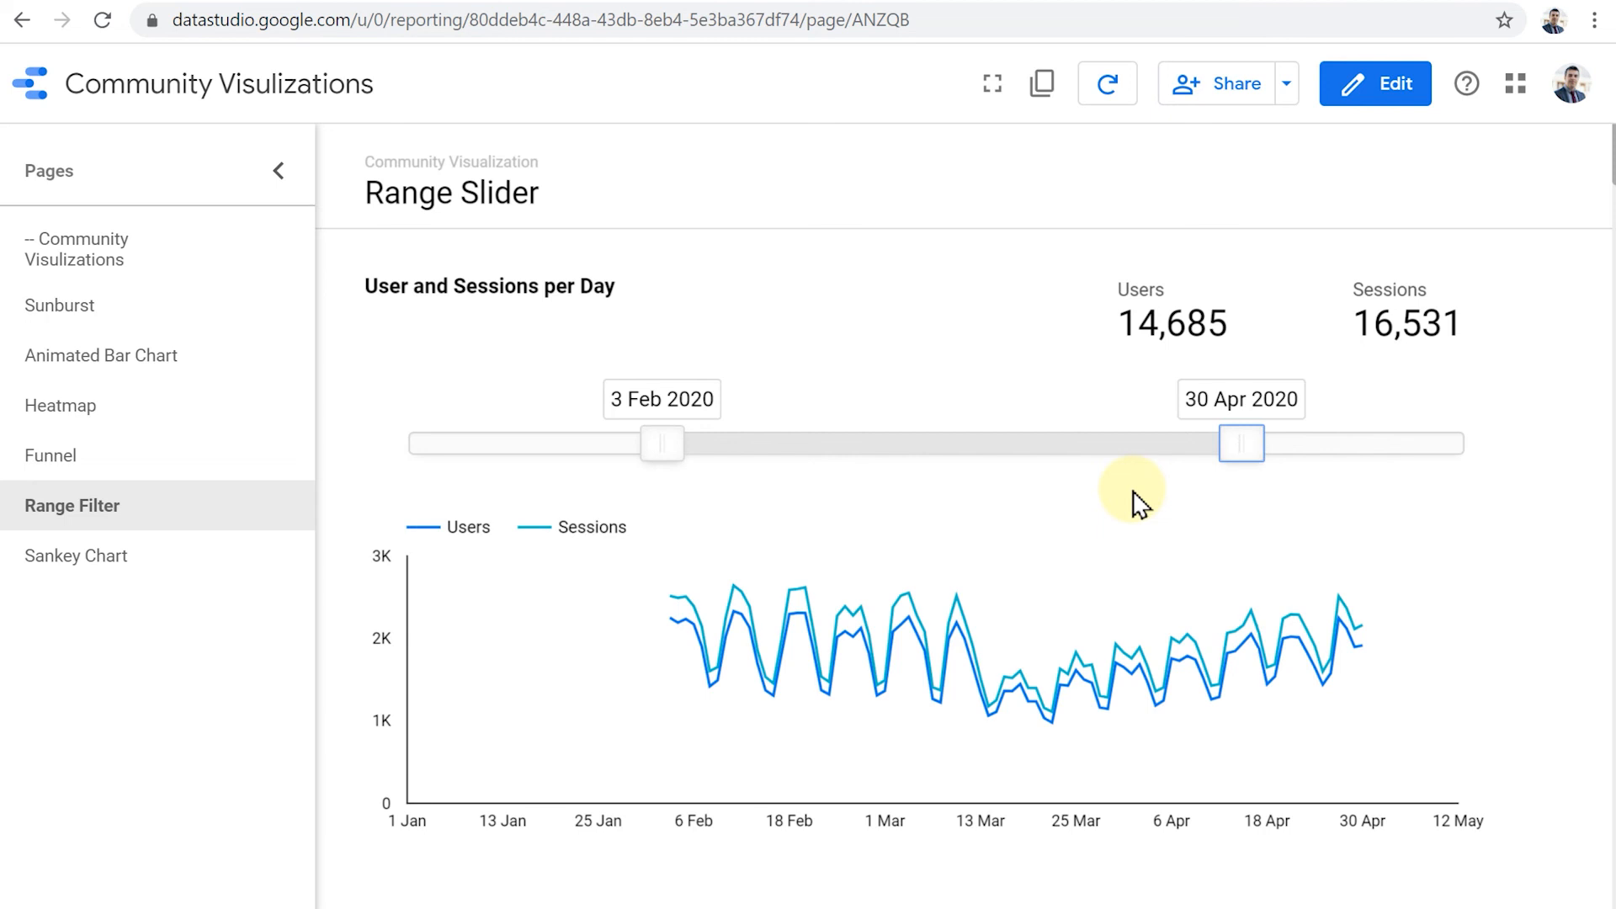
mouse_move(1089, 503)
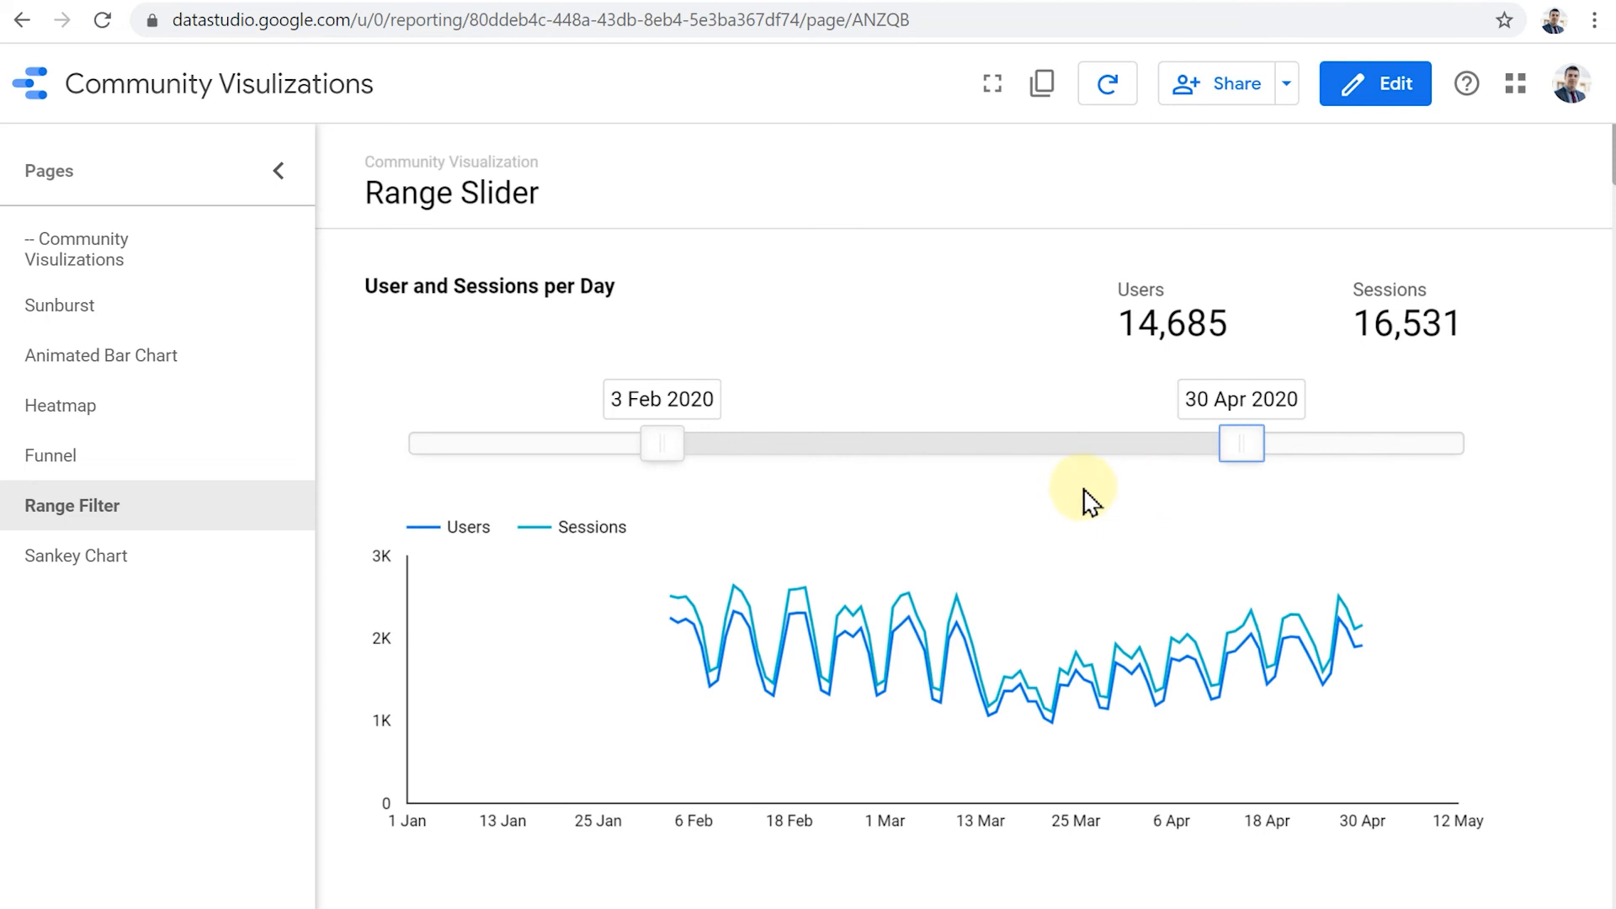
mouse_move(1026, 695)
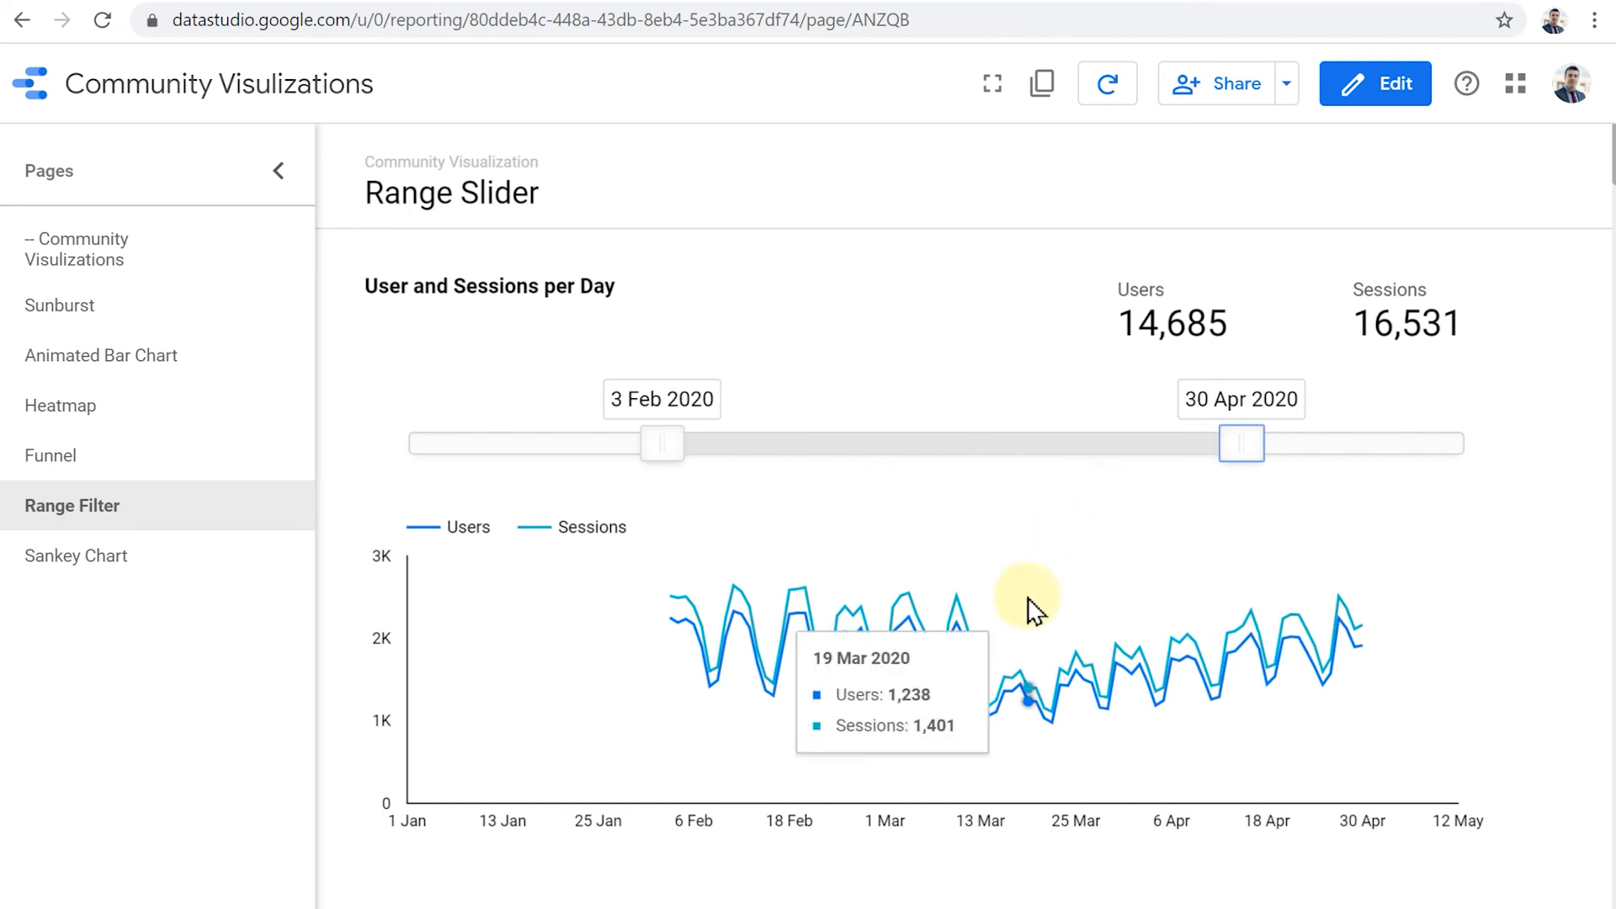
mouse_move(1131, 370)
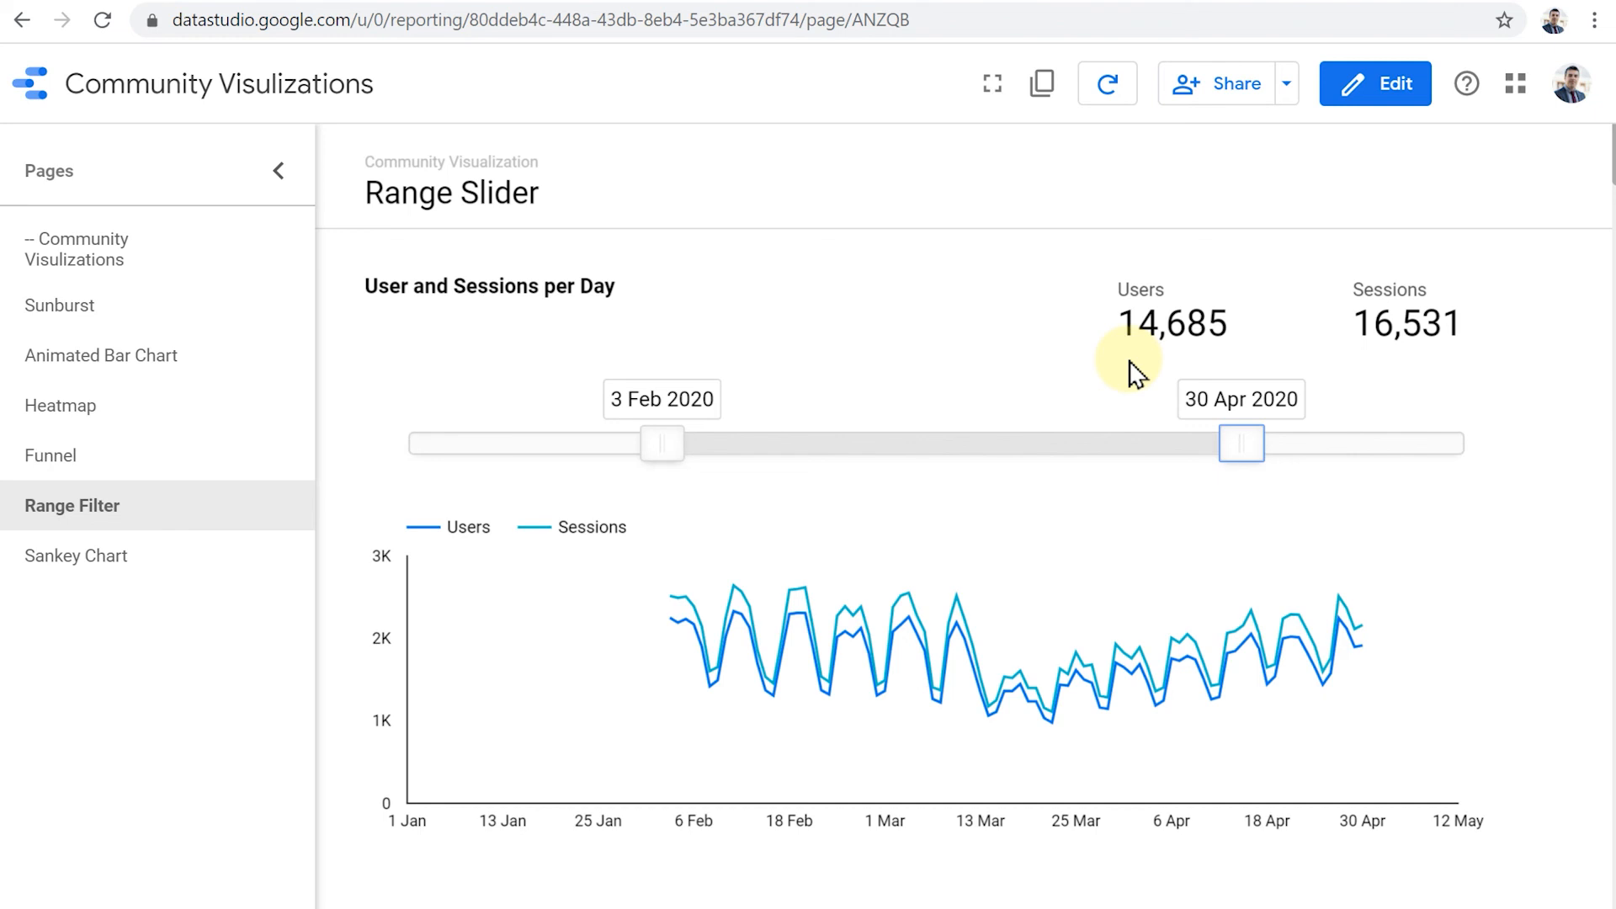
mouse_move(150, 558)
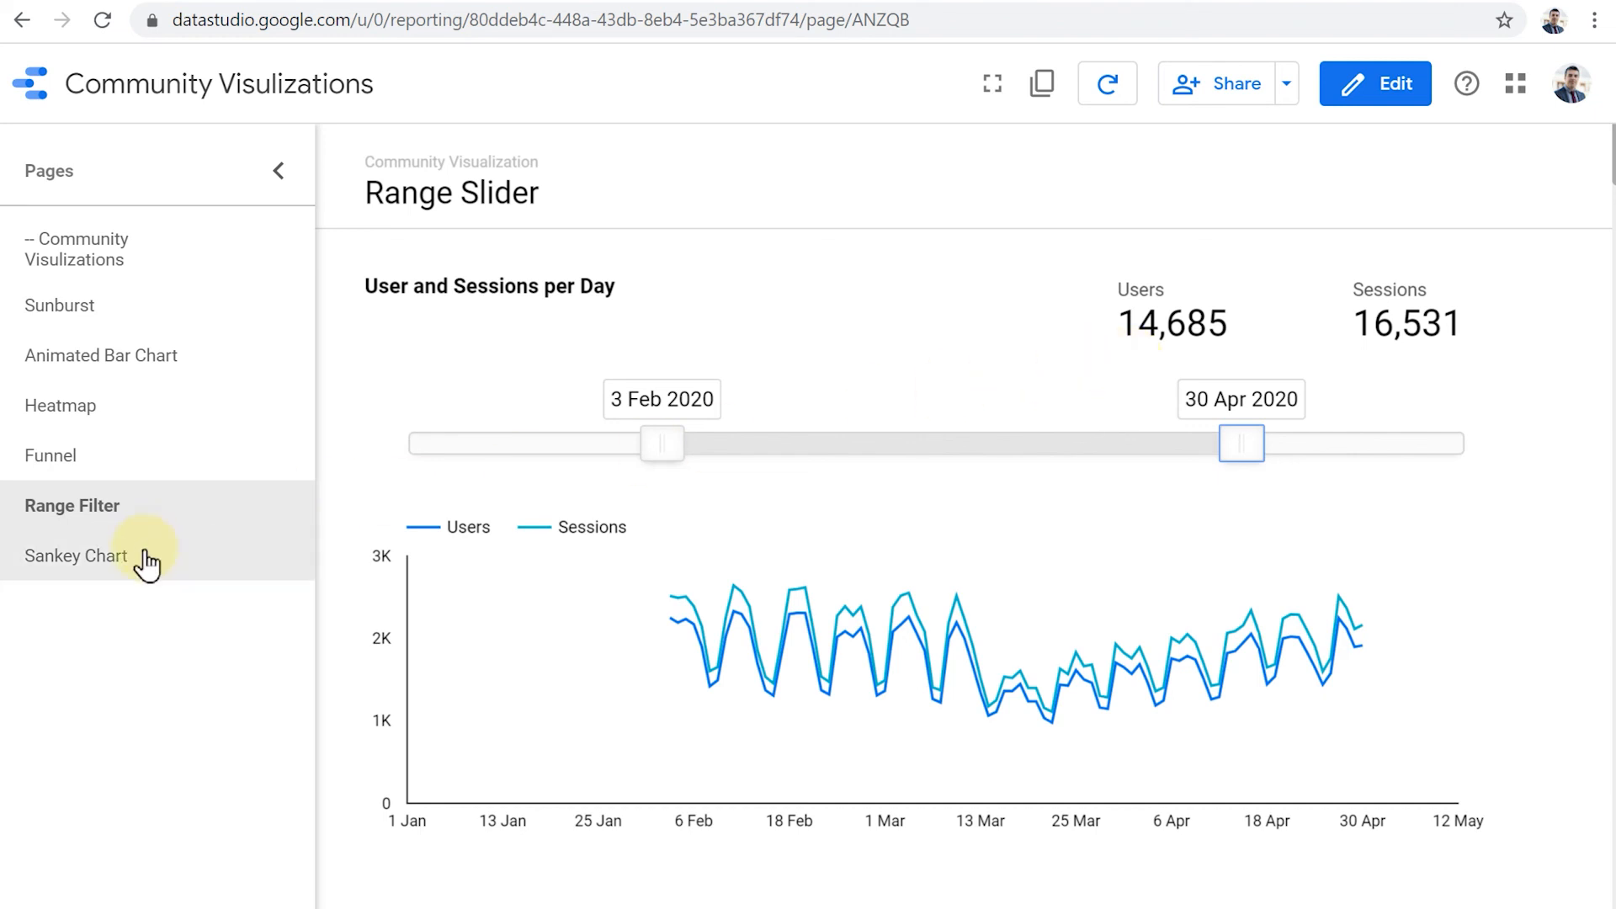
Step: Go to the Sankey Chart page linking gender, device category and age range
click(76, 556)
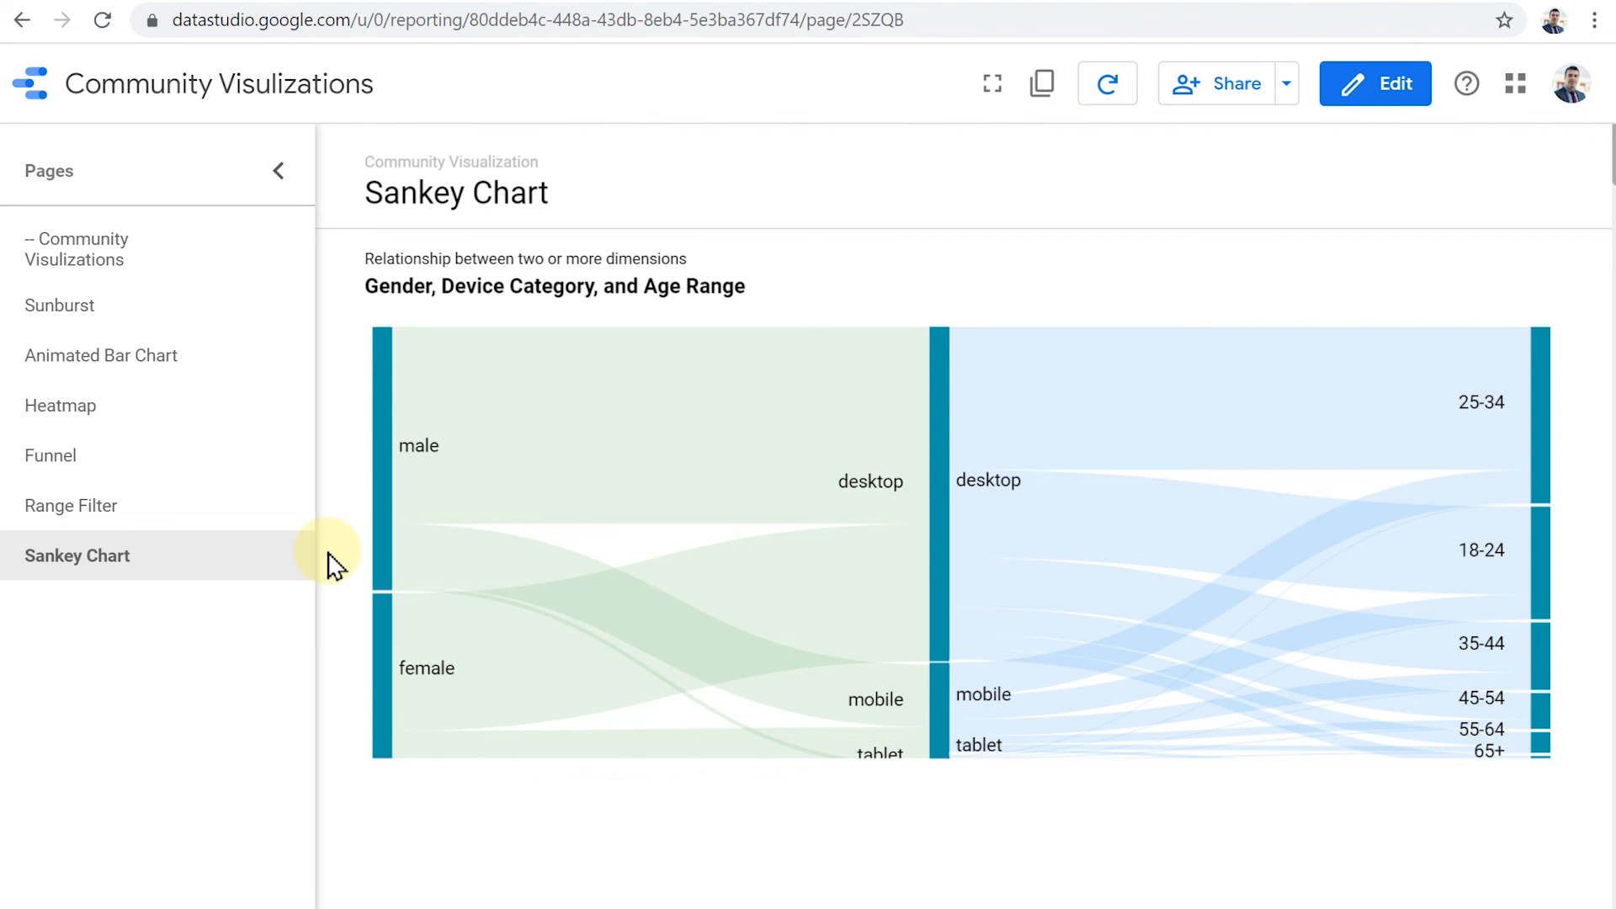
mouse_move(544, 469)
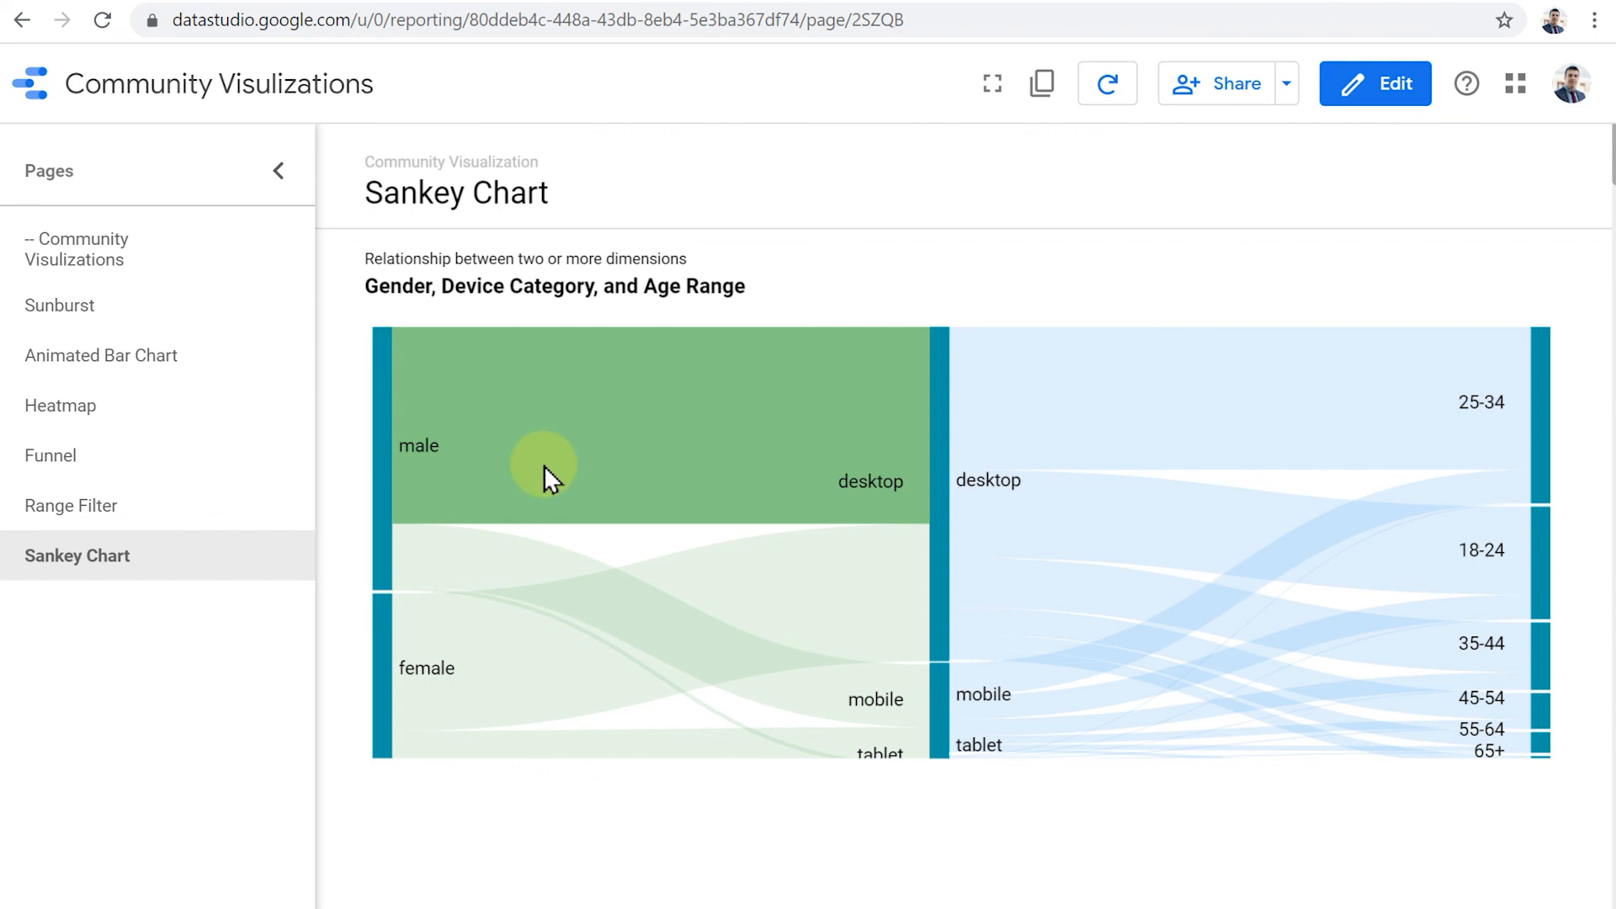
mouse_move(526, 571)
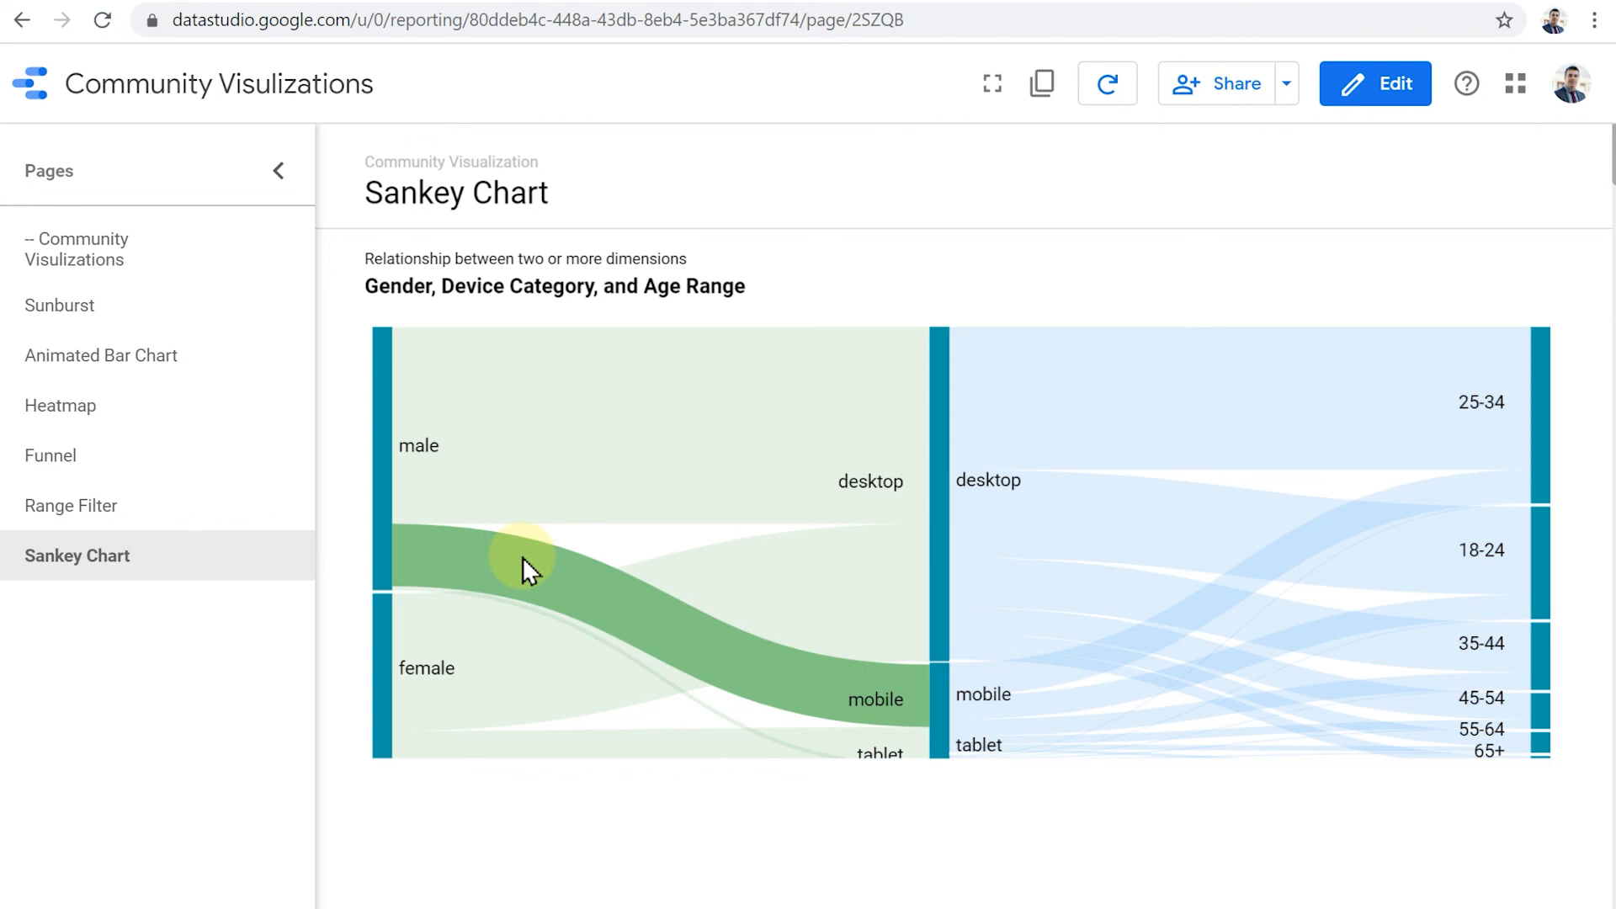
mouse_move(515, 621)
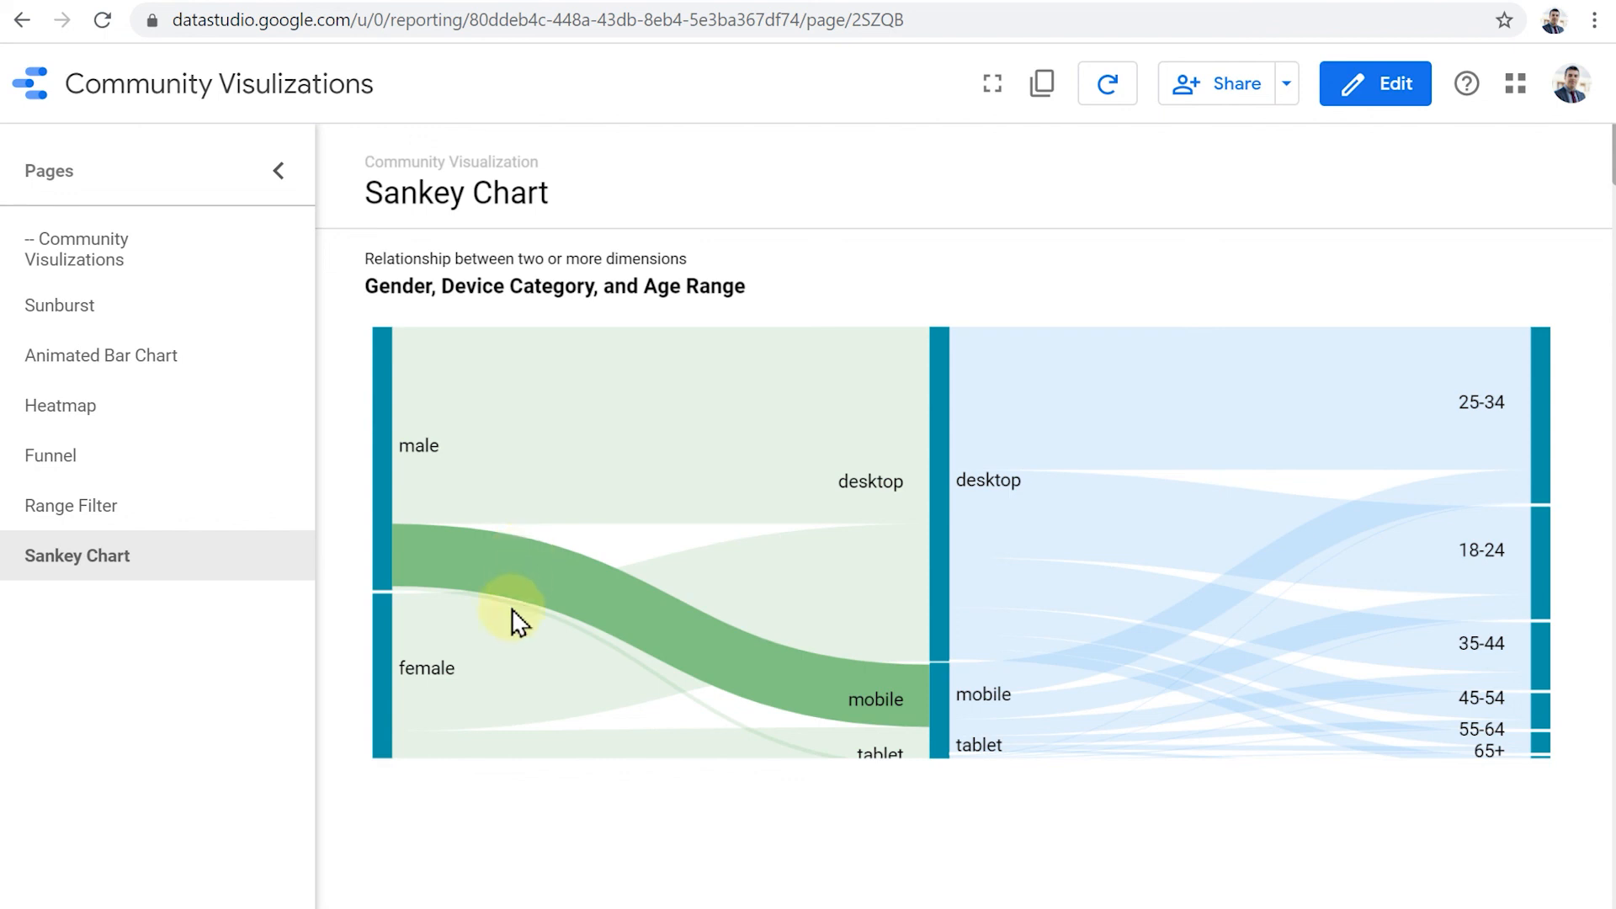